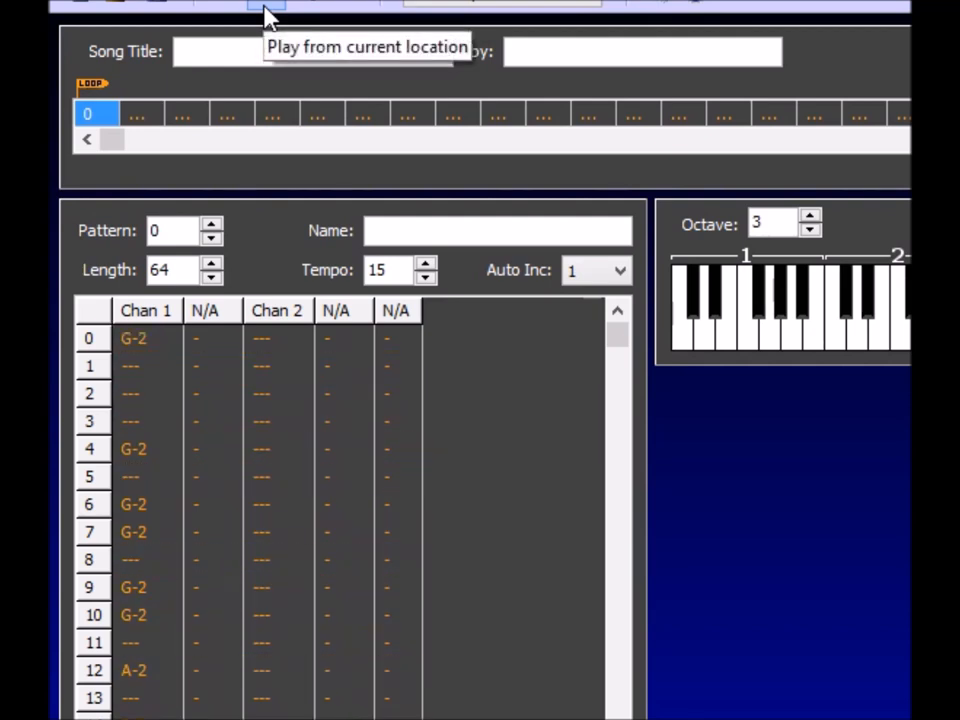
- Play the tune, then lower pattern 0's tempo from 15 to 14 and review the pattern
click(268, 8)
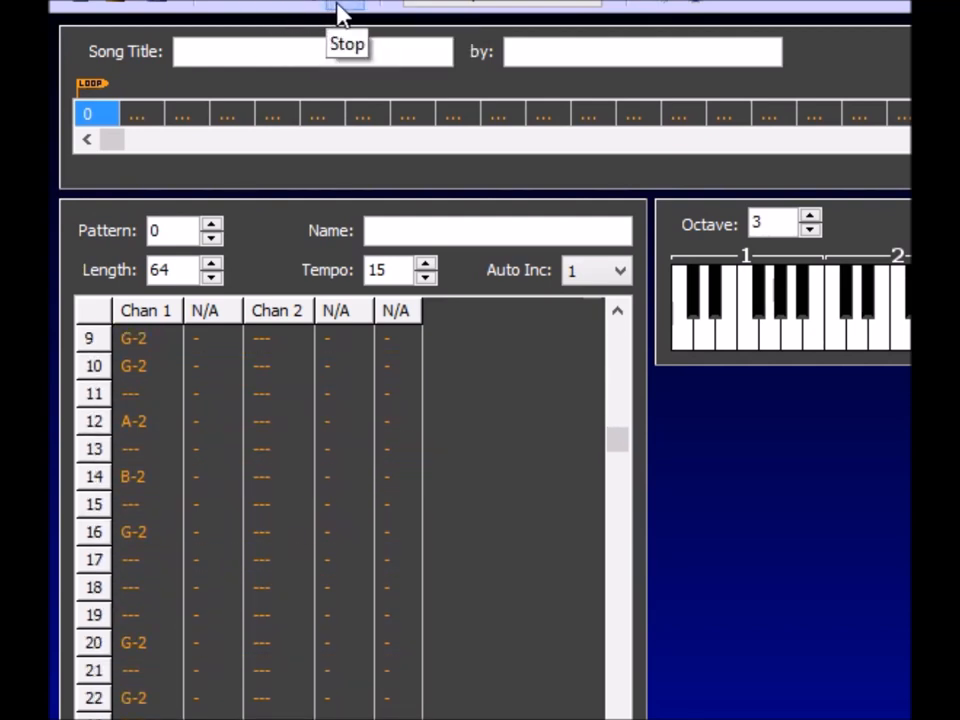
scroll(down, 3)
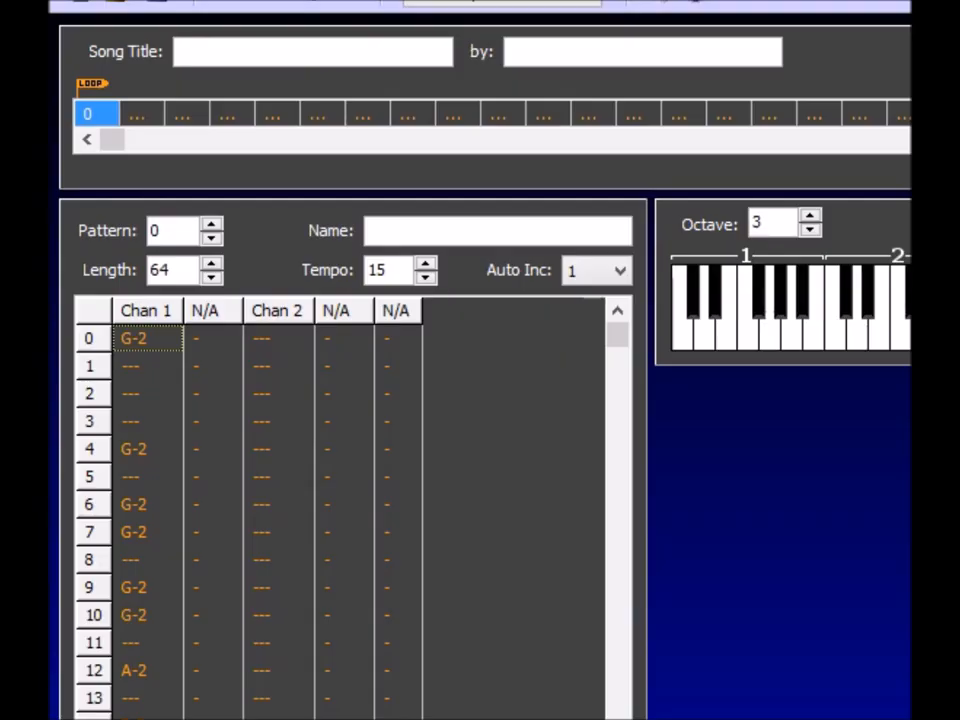
mouse_move(436, 528)
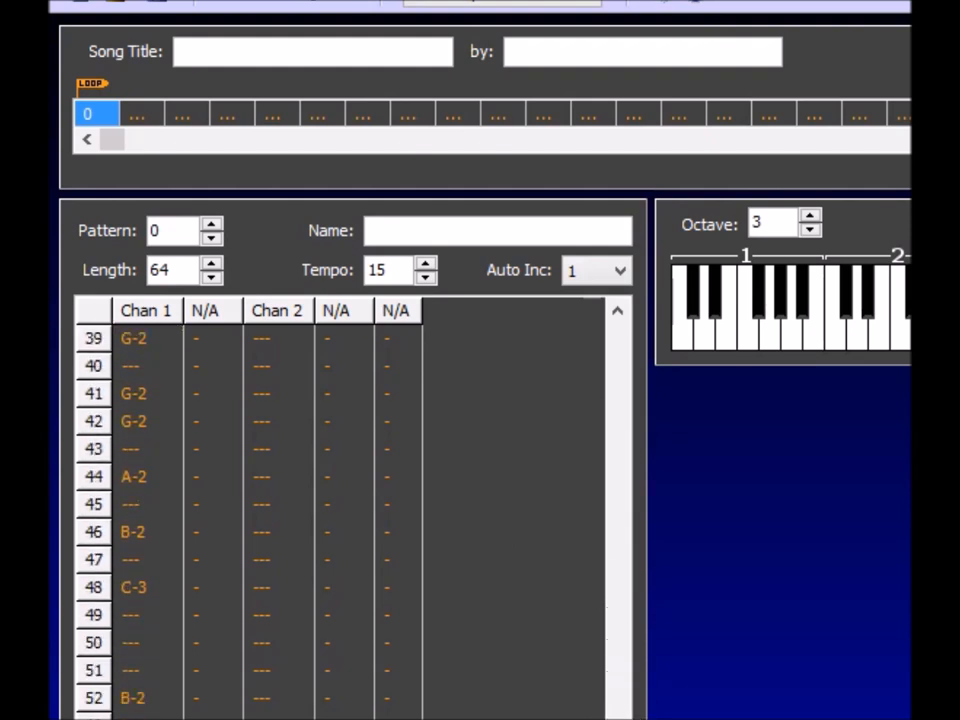
scroll(down, 3)
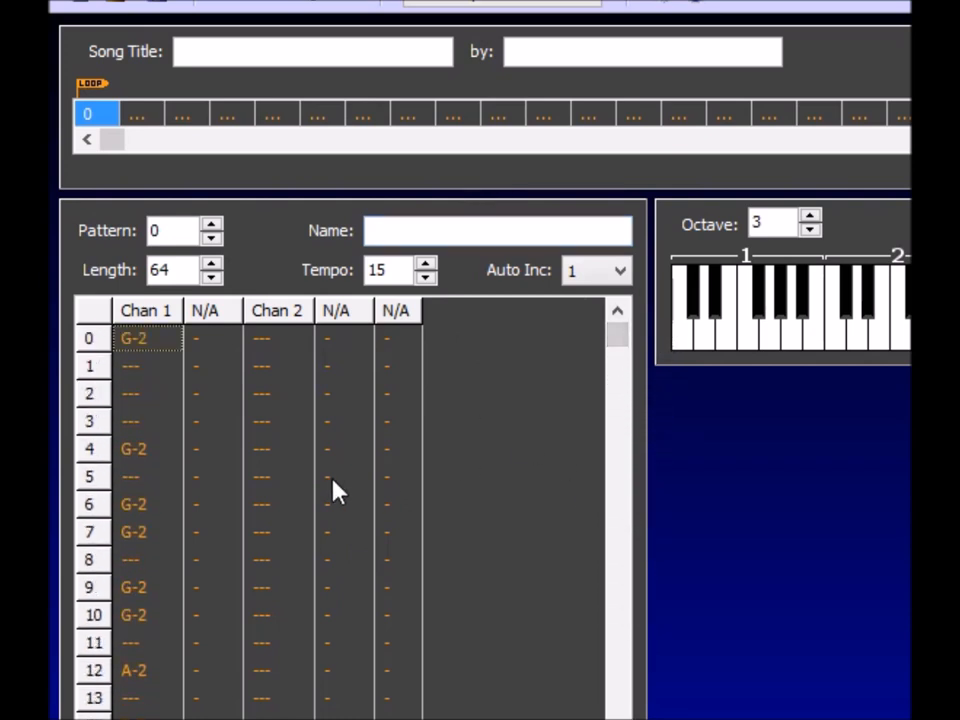
mouse_move(418, 520)
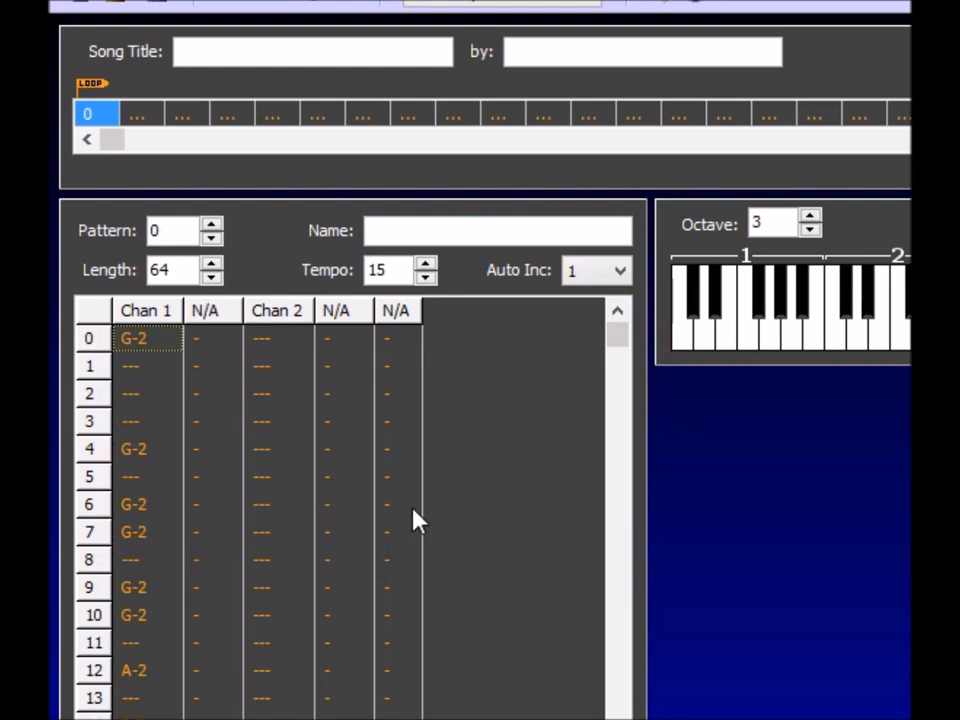
mouse_move(428, 108)
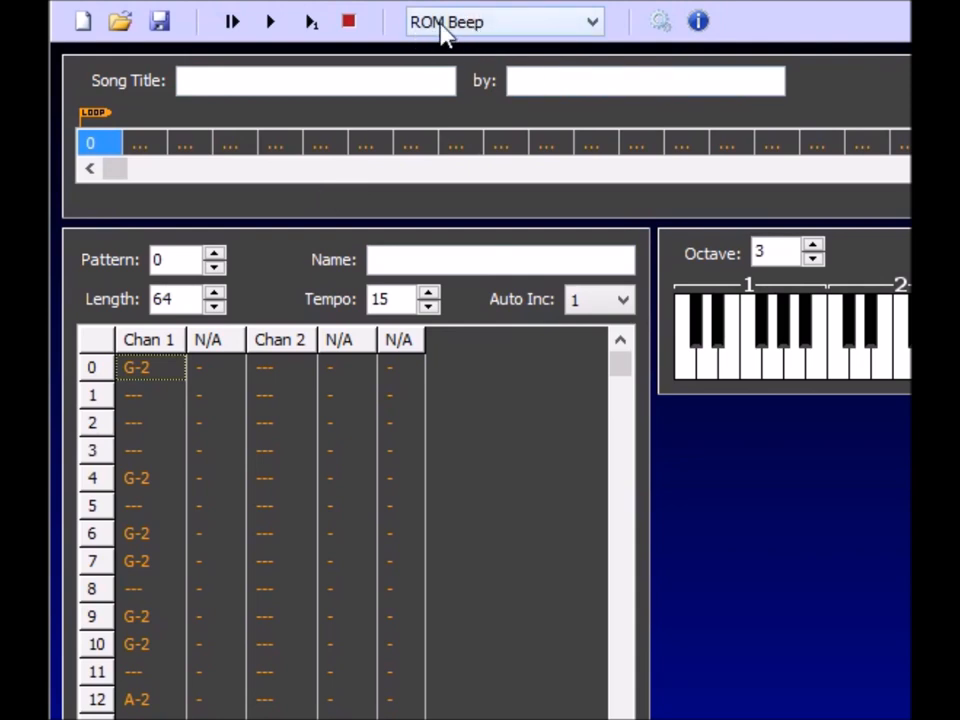
mouse_move(150, 532)
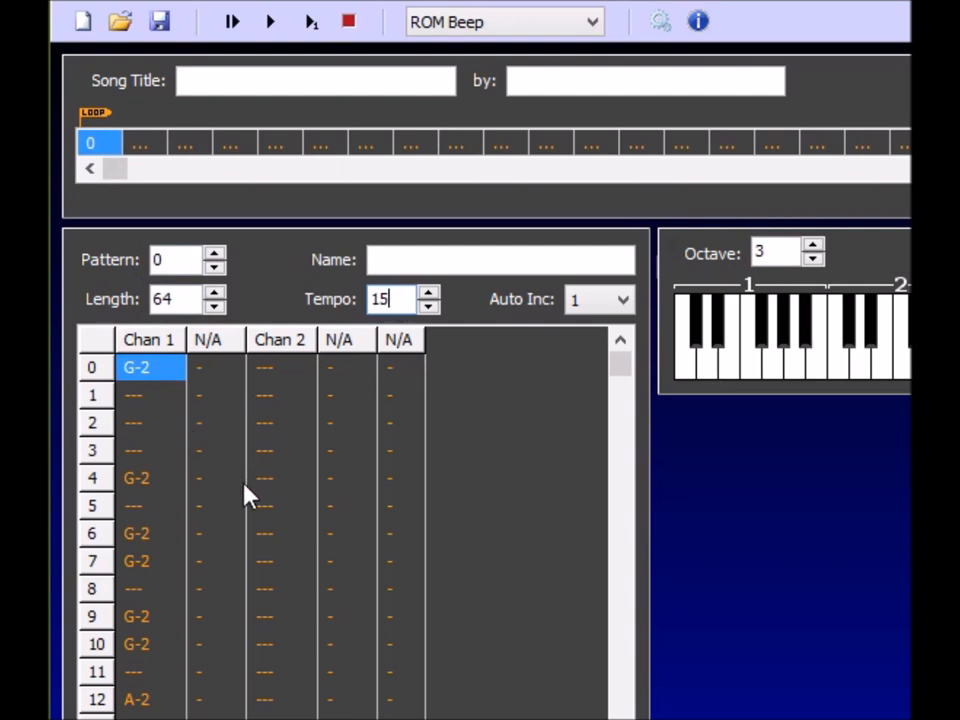
click(430, 304)
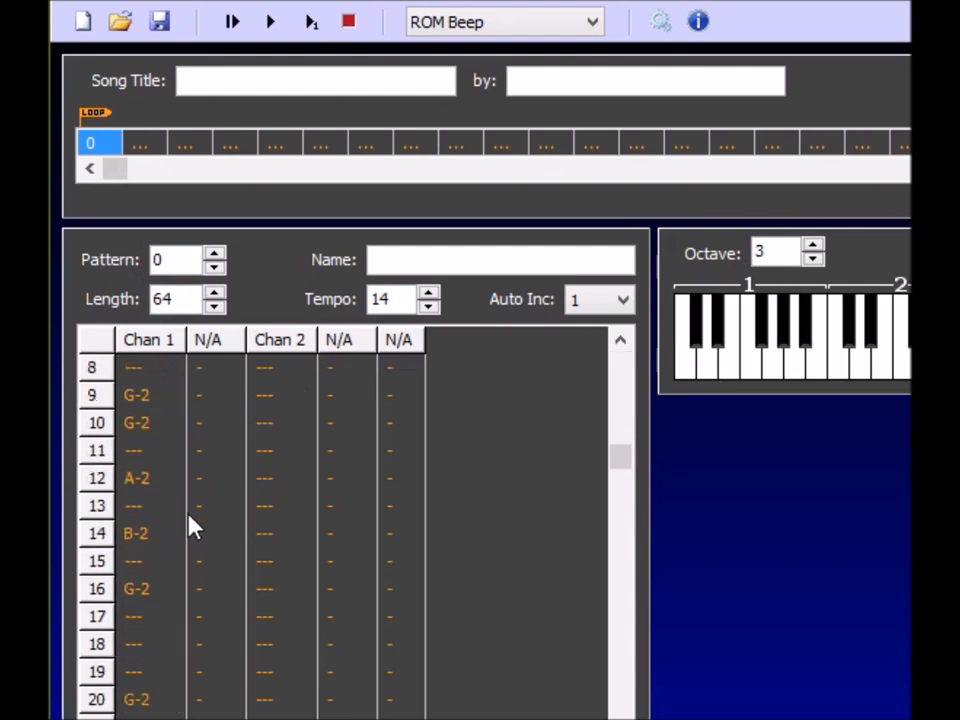
scroll(down, 3)
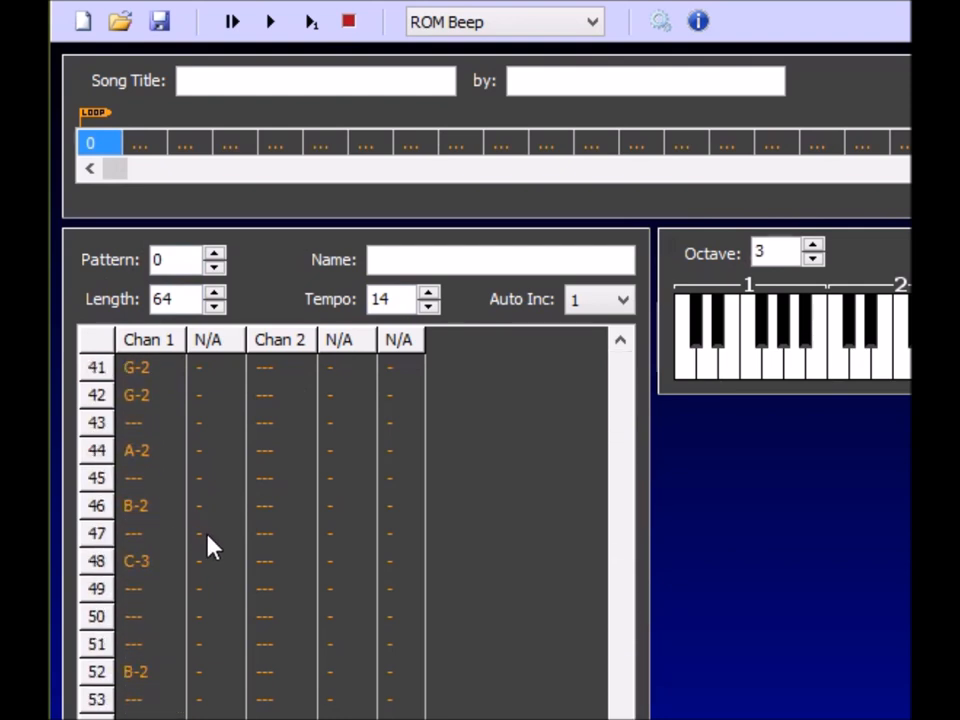
scroll(down, 3)
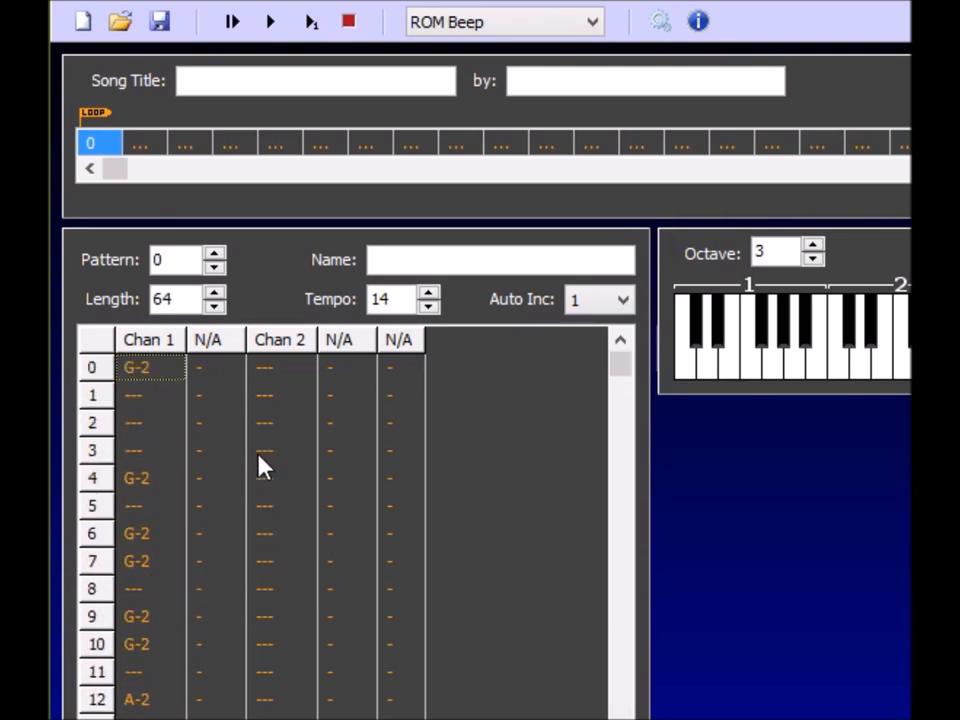
mouse_move(278, 428)
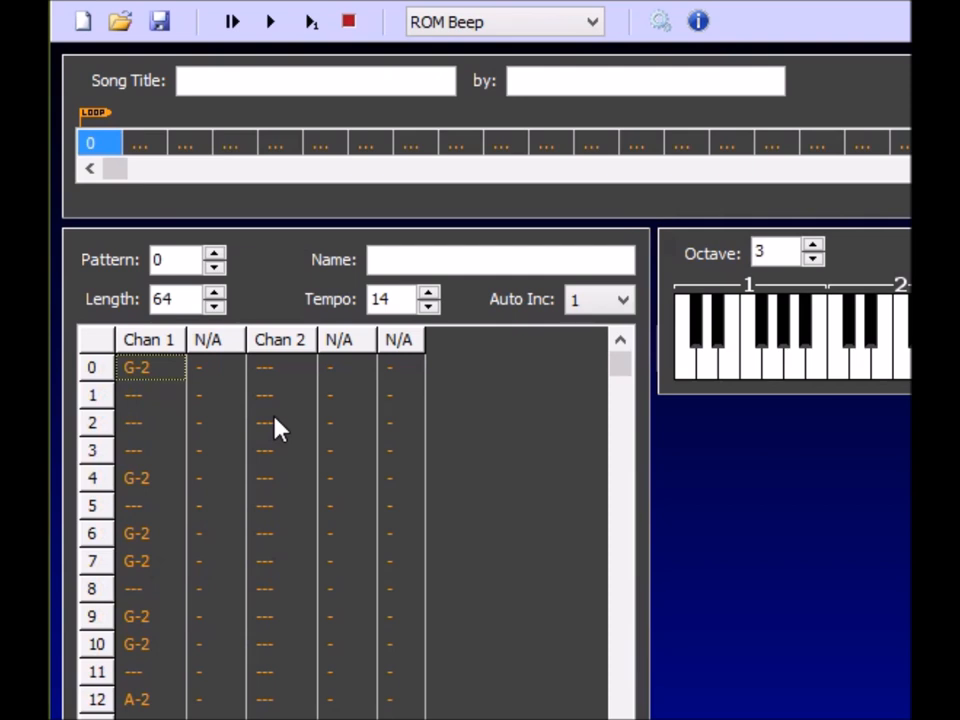
mouse_move(248, 480)
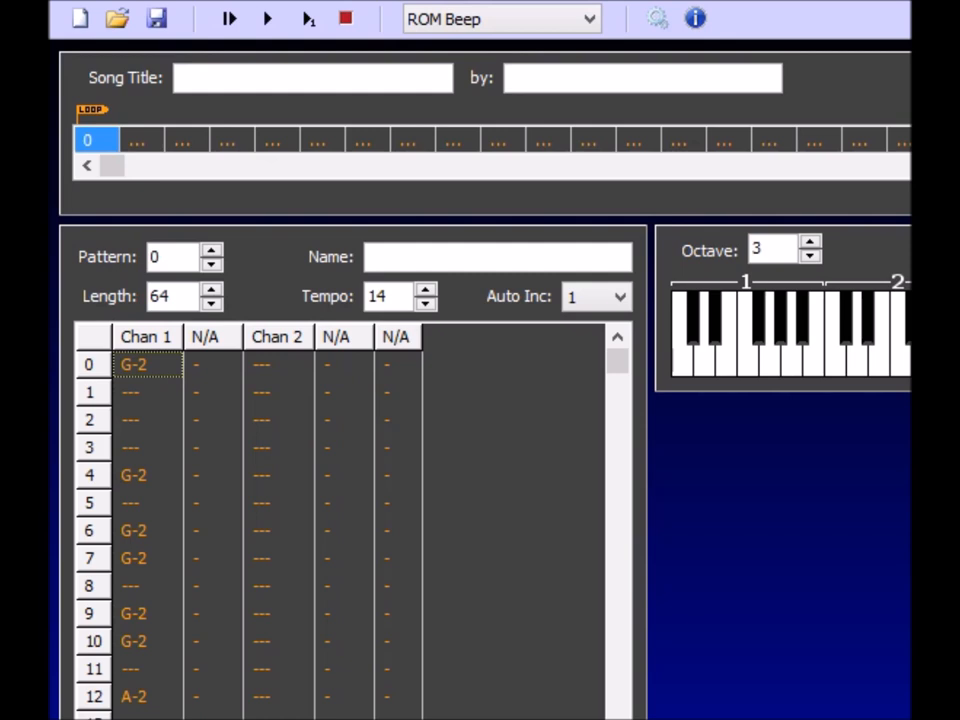
mouse_move(122, 650)
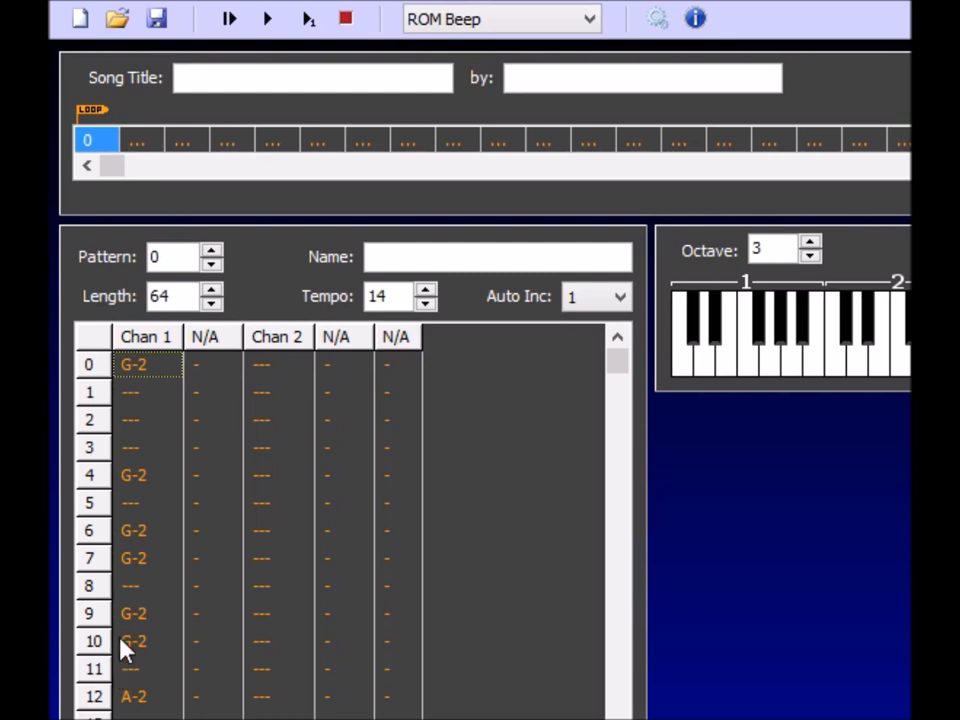
mouse_move(168, 648)
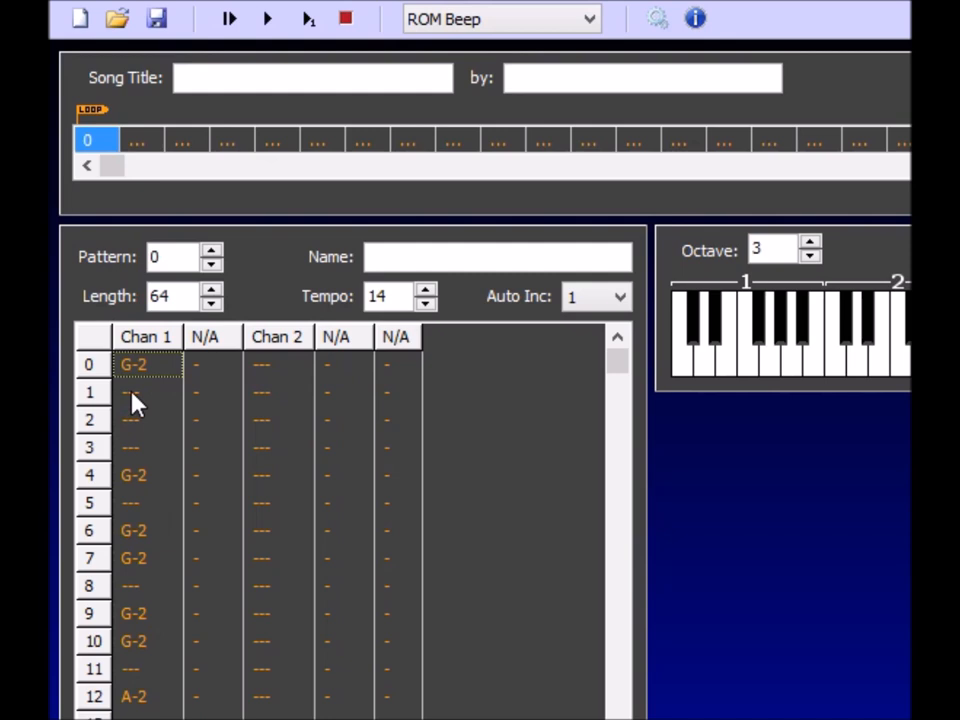
mouse_move(472, 580)
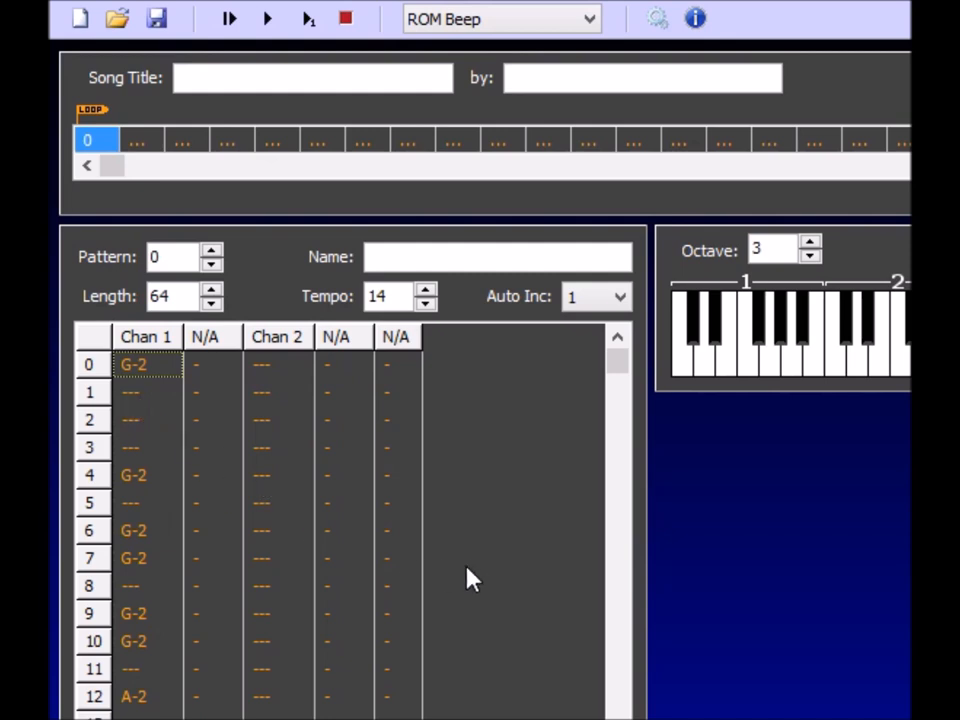
mouse_move(400, 690)
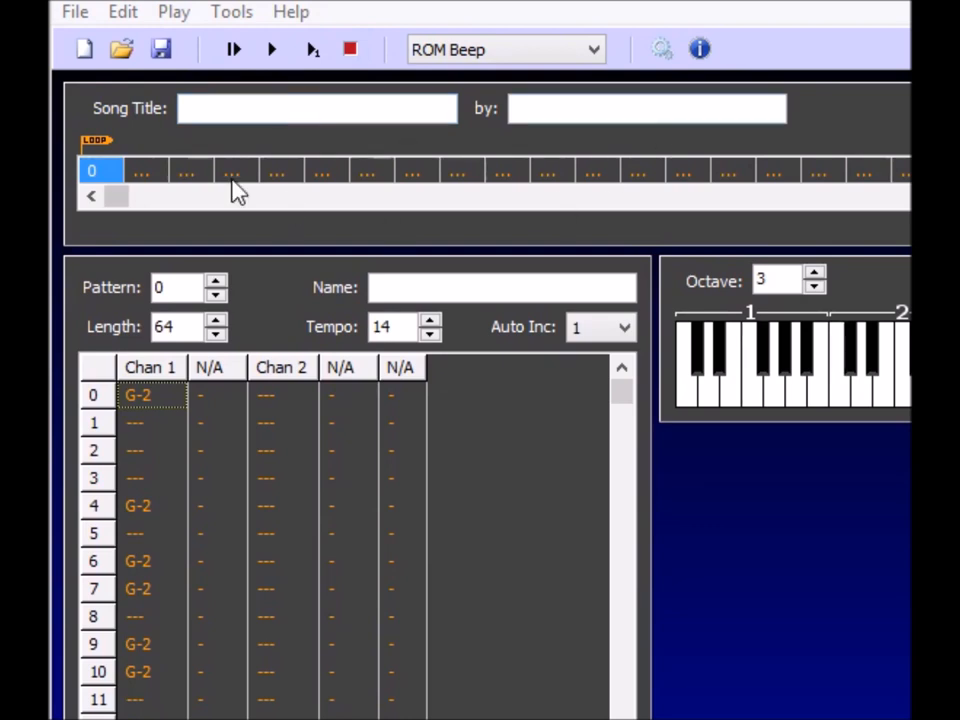
- Bring up Compile Song from the Tools menu, showing address 40000 and song-data-only output
click(232, 12)
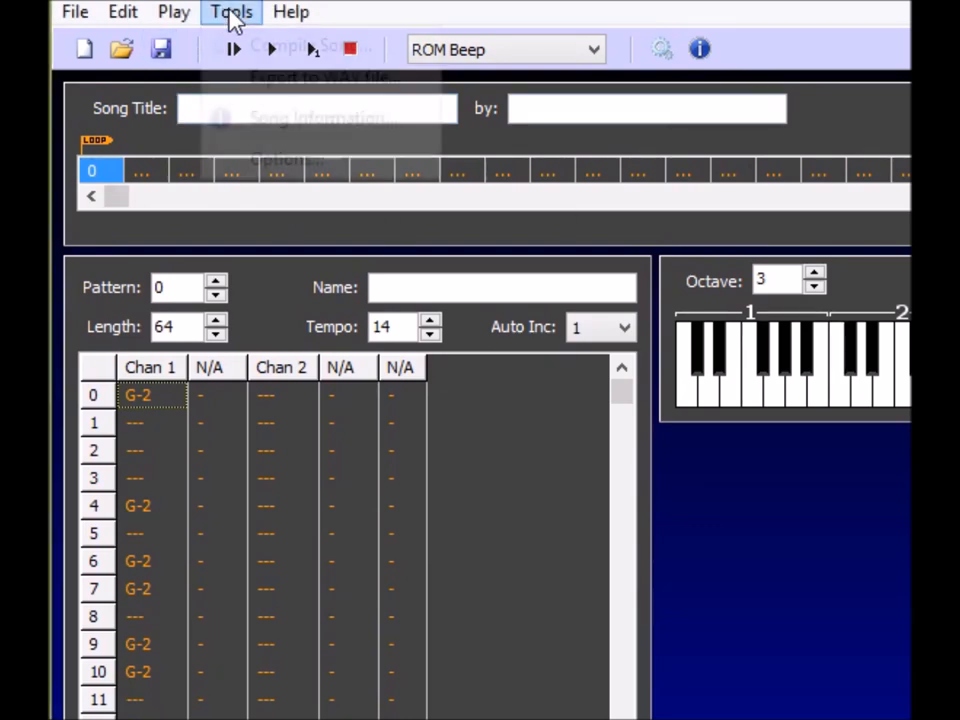
click(232, 12)
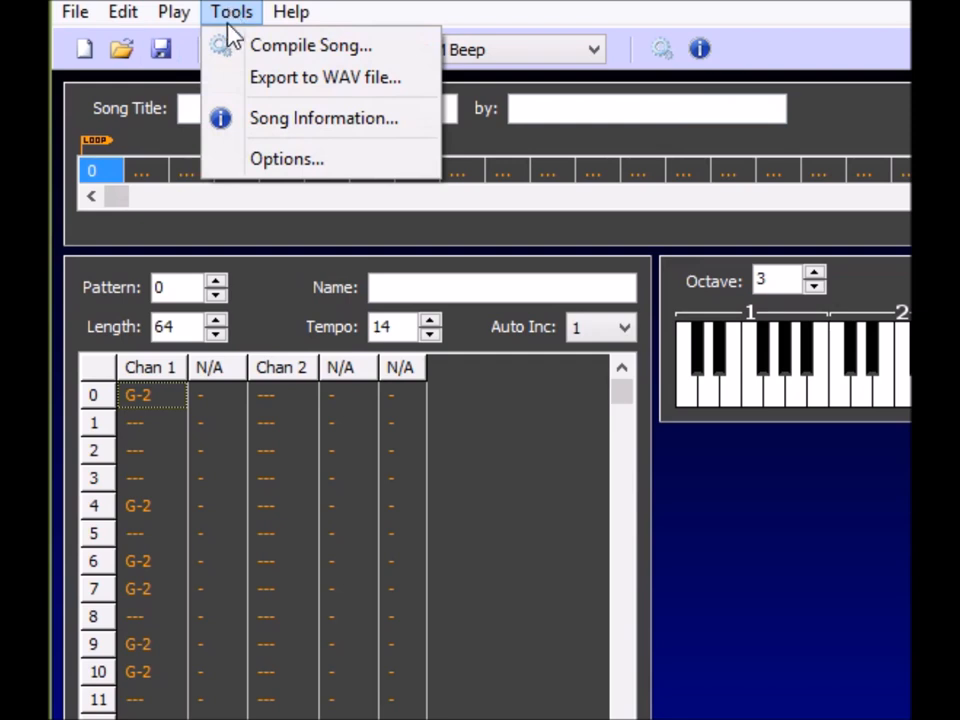
click(312, 44)
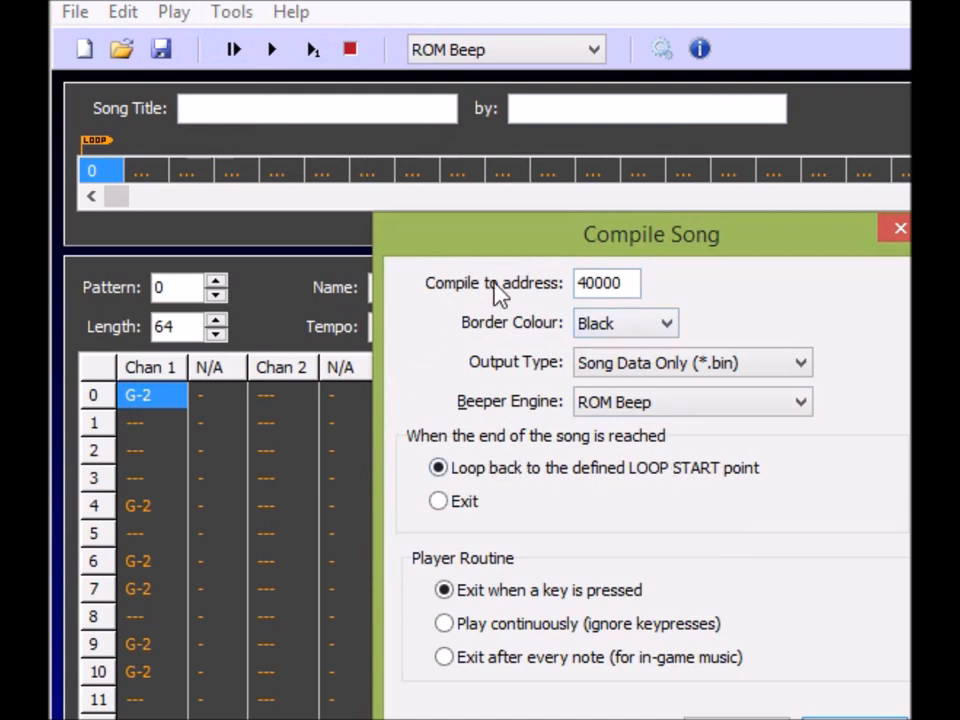
mouse_move(570, 468)
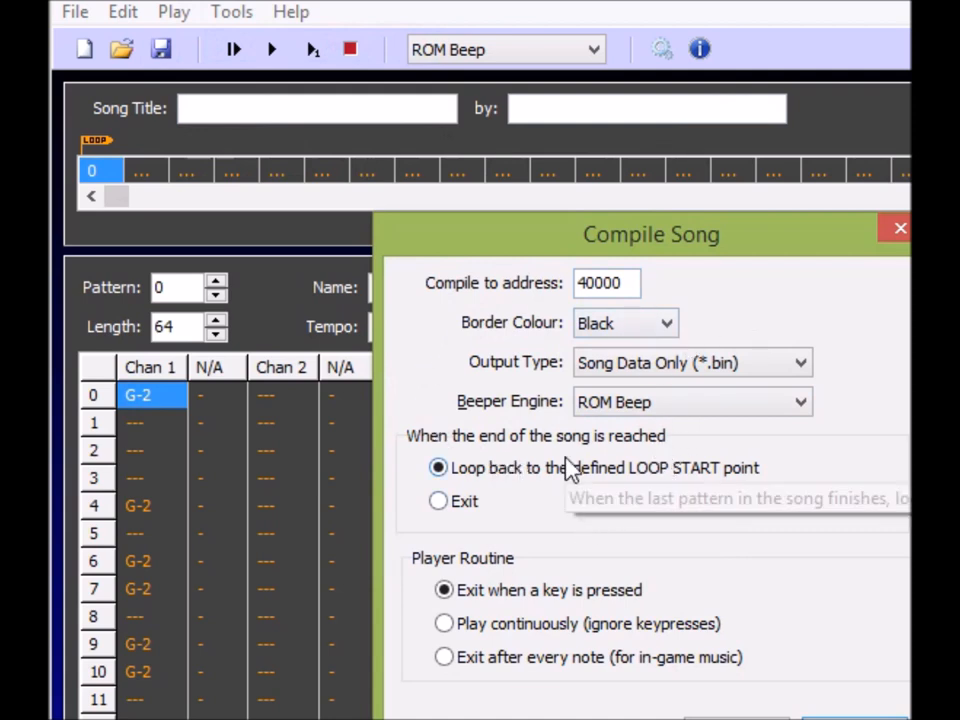
mouse_move(596, 500)
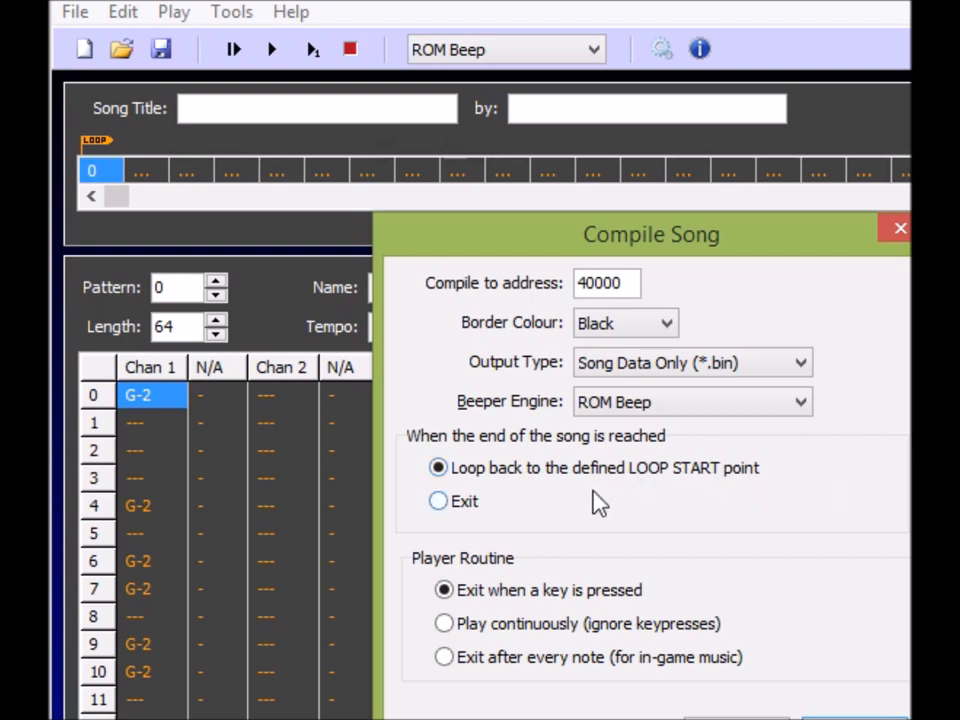
mouse_move(752, 552)
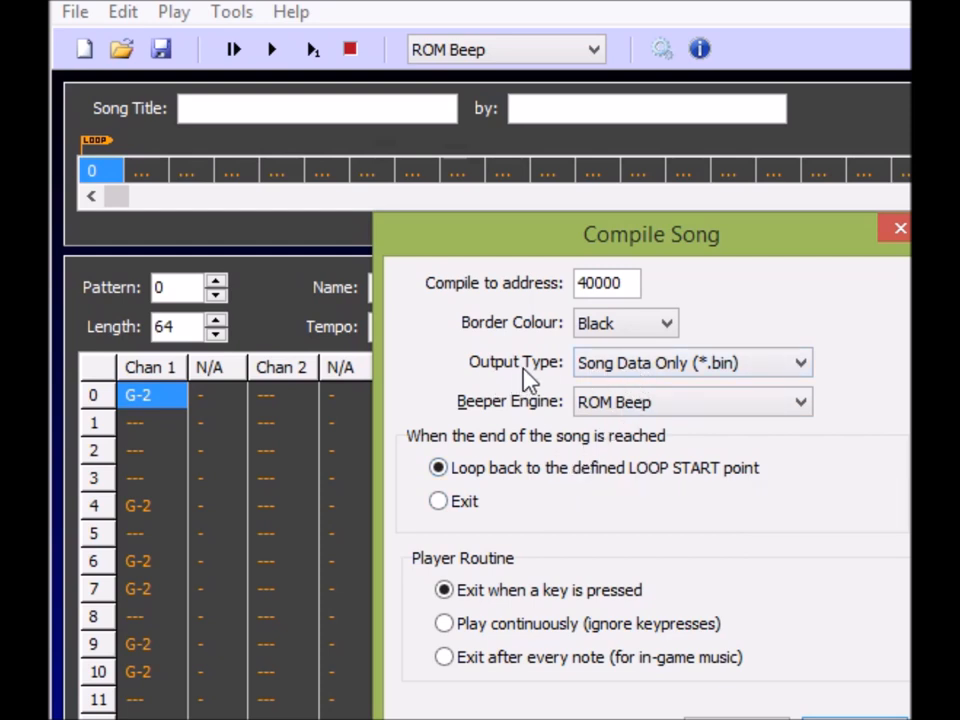
mouse_move(716, 380)
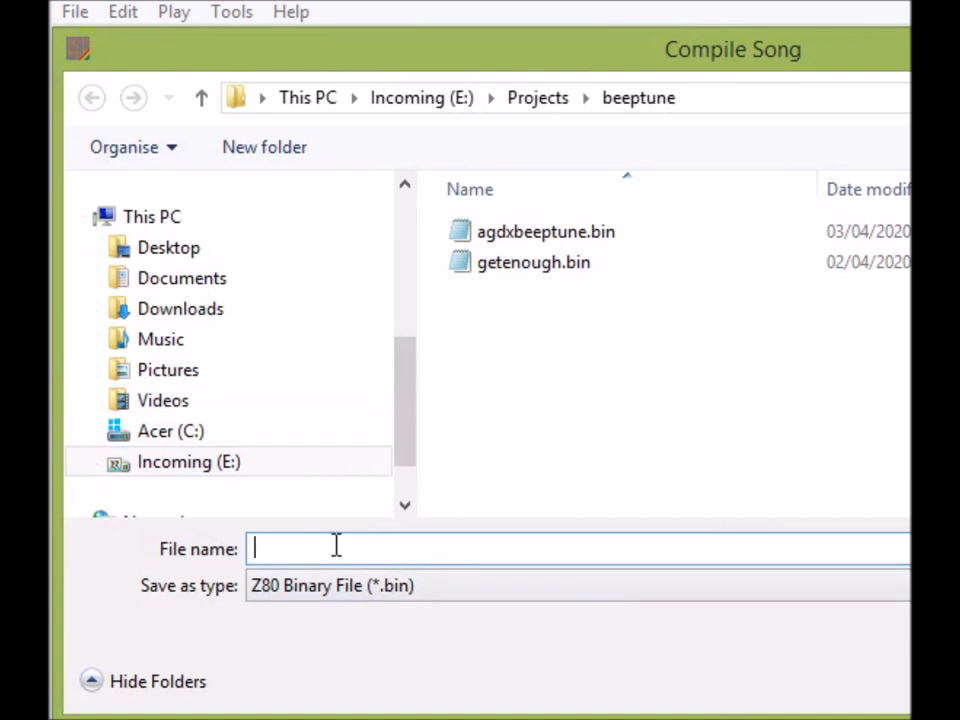
- Compile the song to getenough_beepola.bin at address 40000 and acknowledge completion
text(getenough)
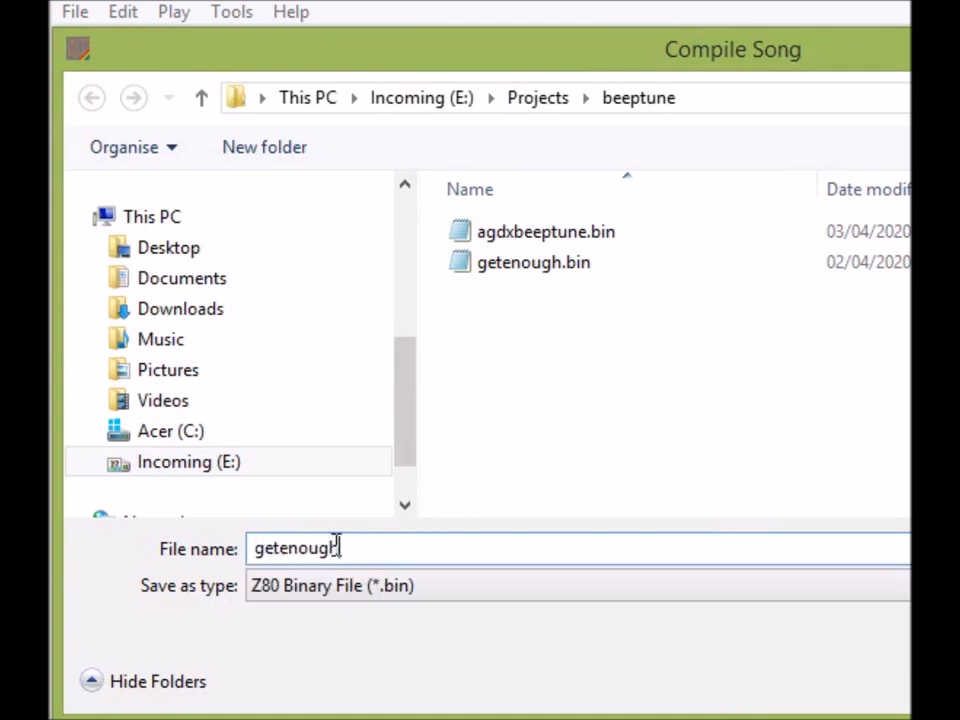
text(beepola.)
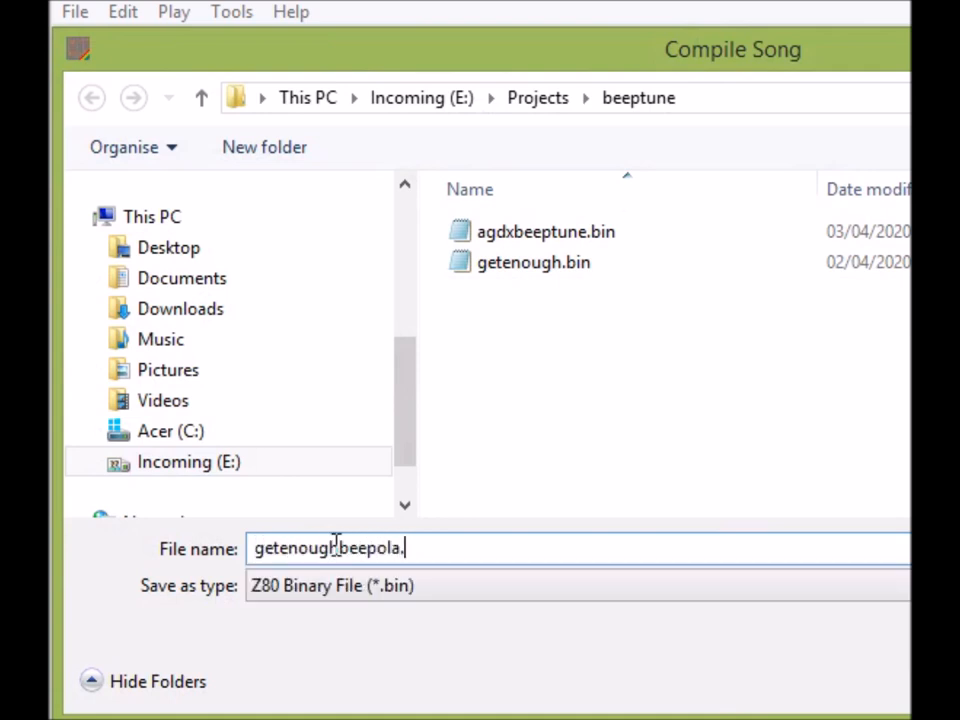
text(bin)
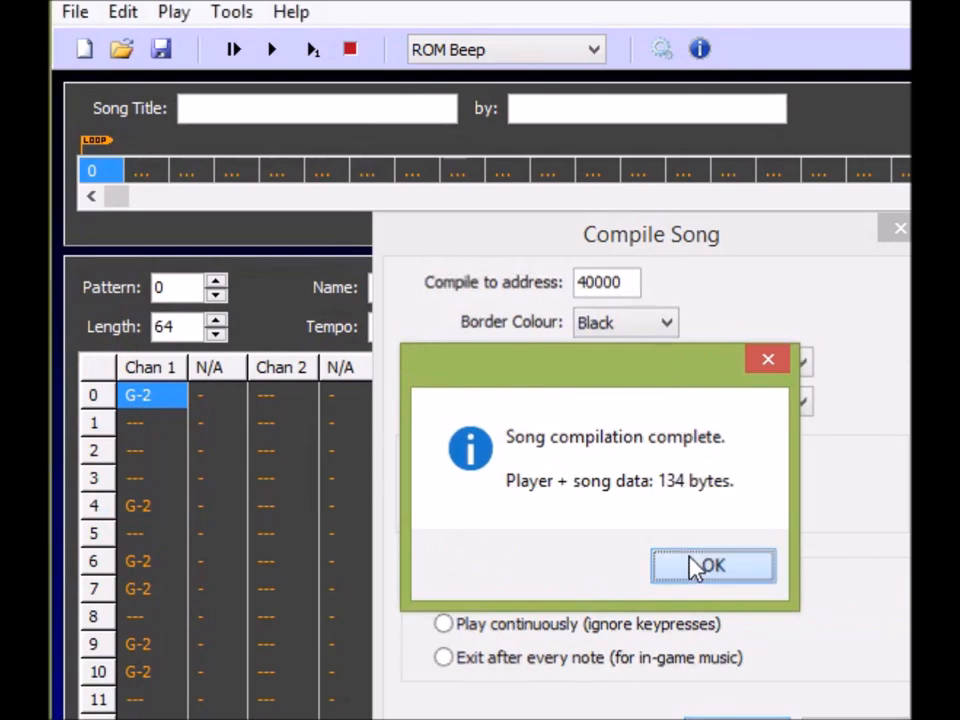
click(712, 564)
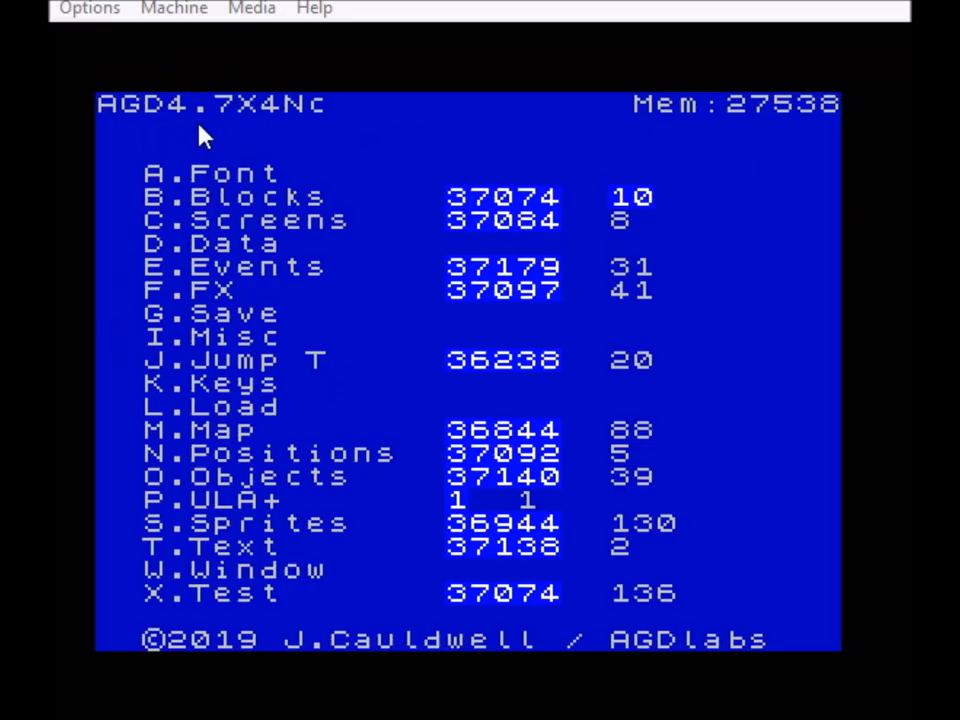
mouse_move(336, 180)
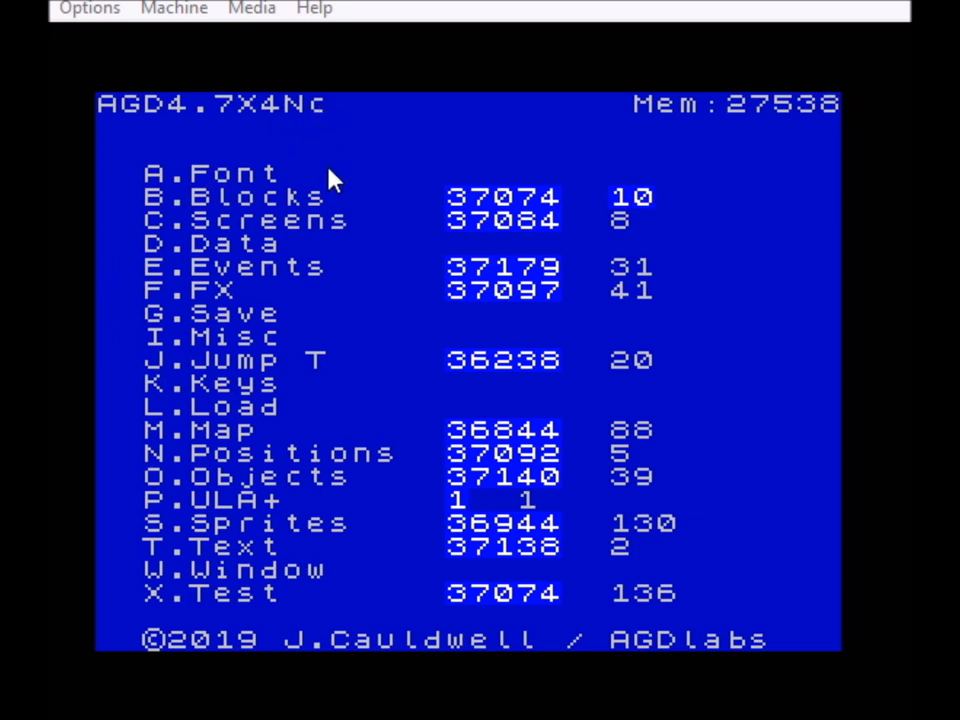
mouse_move(360, 232)
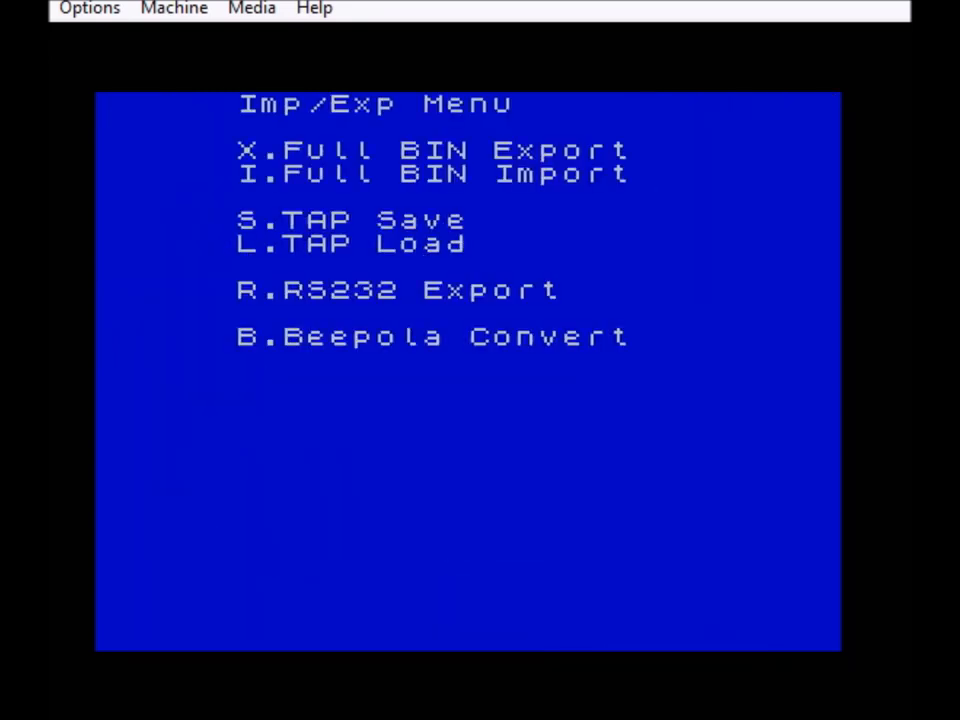
mouse_move(198, 218)
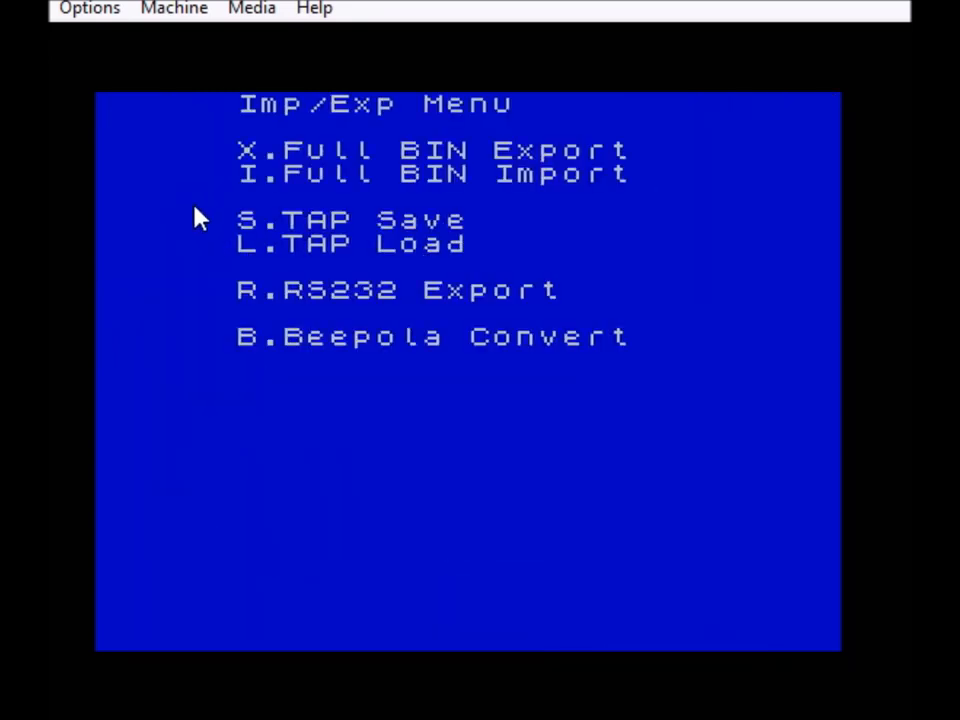
mouse_move(452, 368)
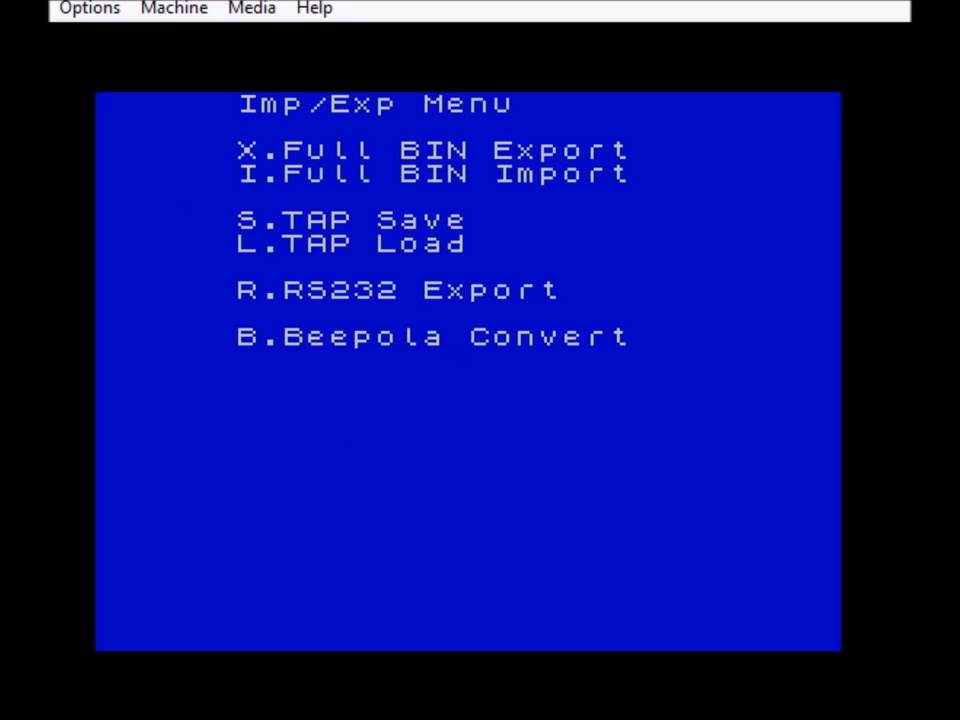
- Start Beepola Convert and load getenoughbeepola.bin into memory at start address 16384
key(L)
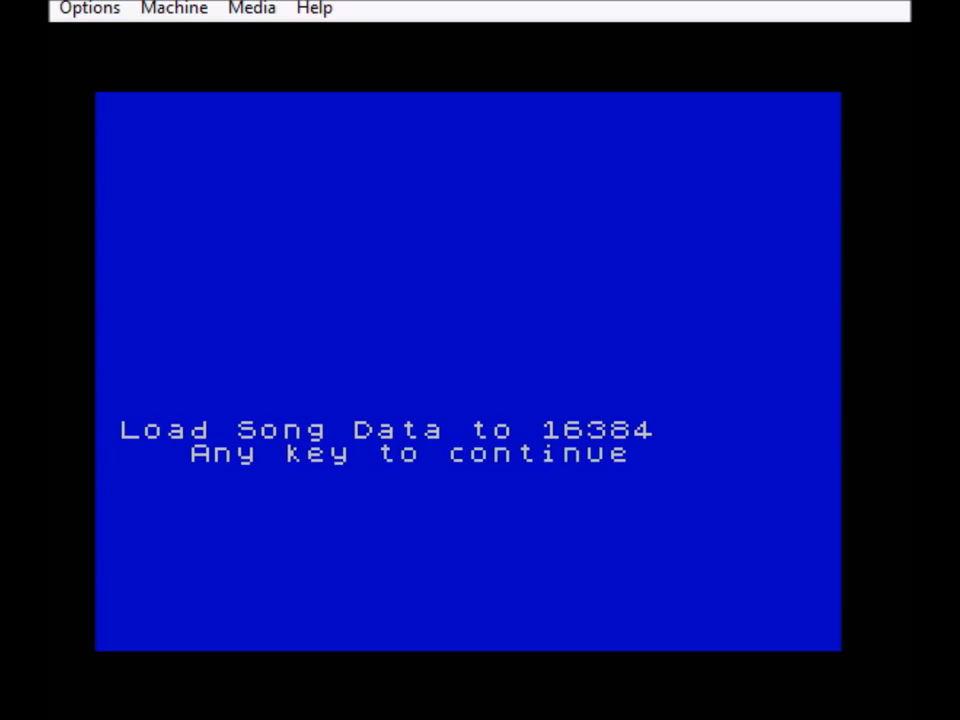
mouse_move(196, 222)
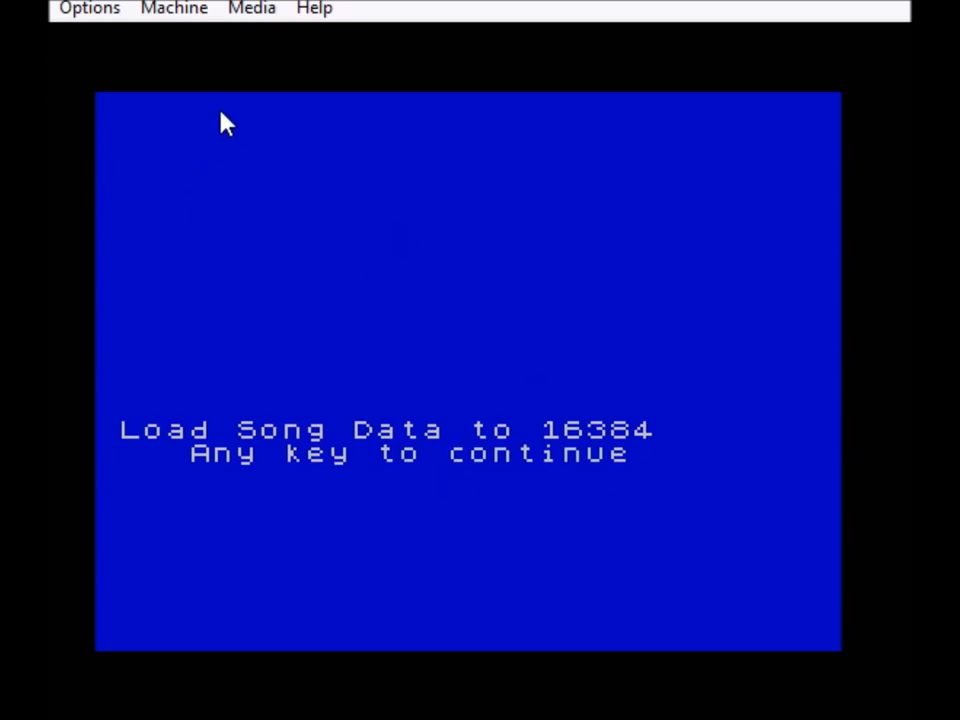
mouse_move(628, 252)
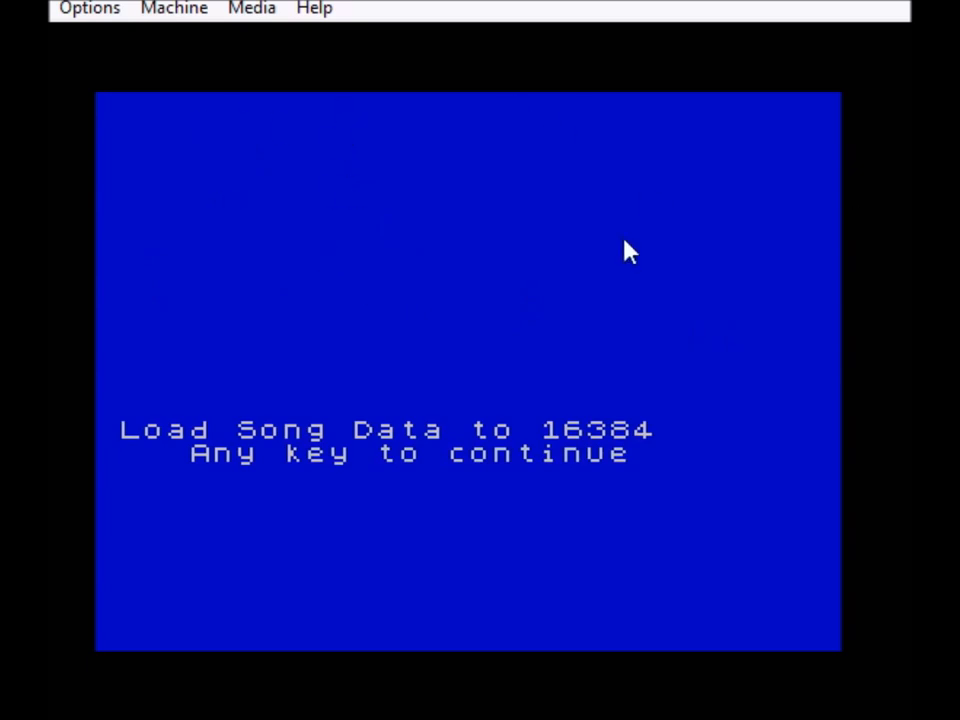
mouse_move(320, 490)
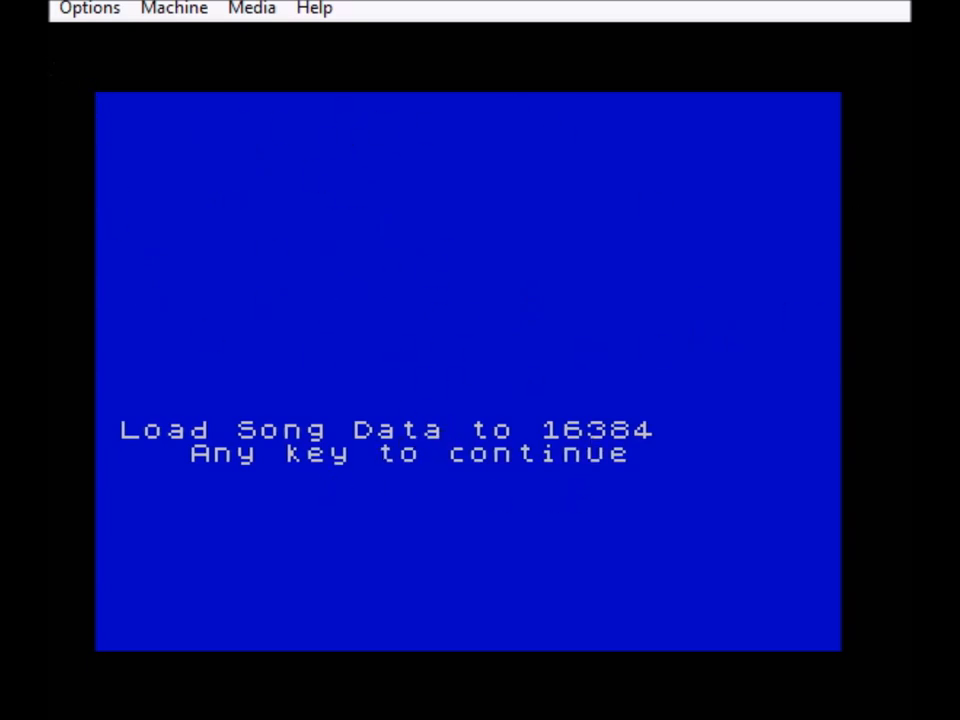
click(88, 8)
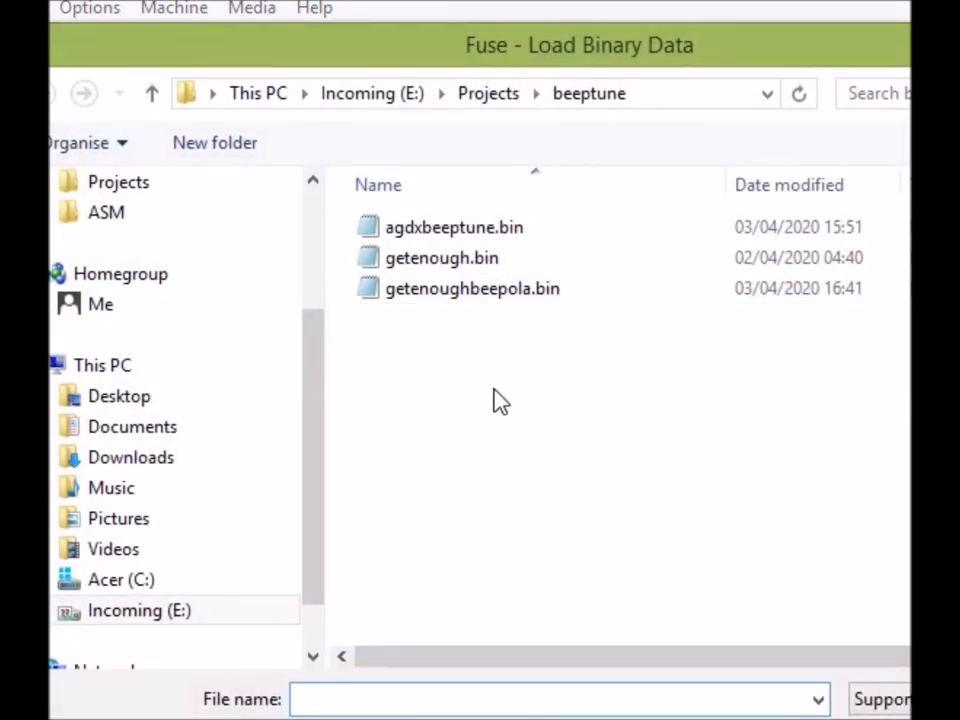
mouse_move(448, 350)
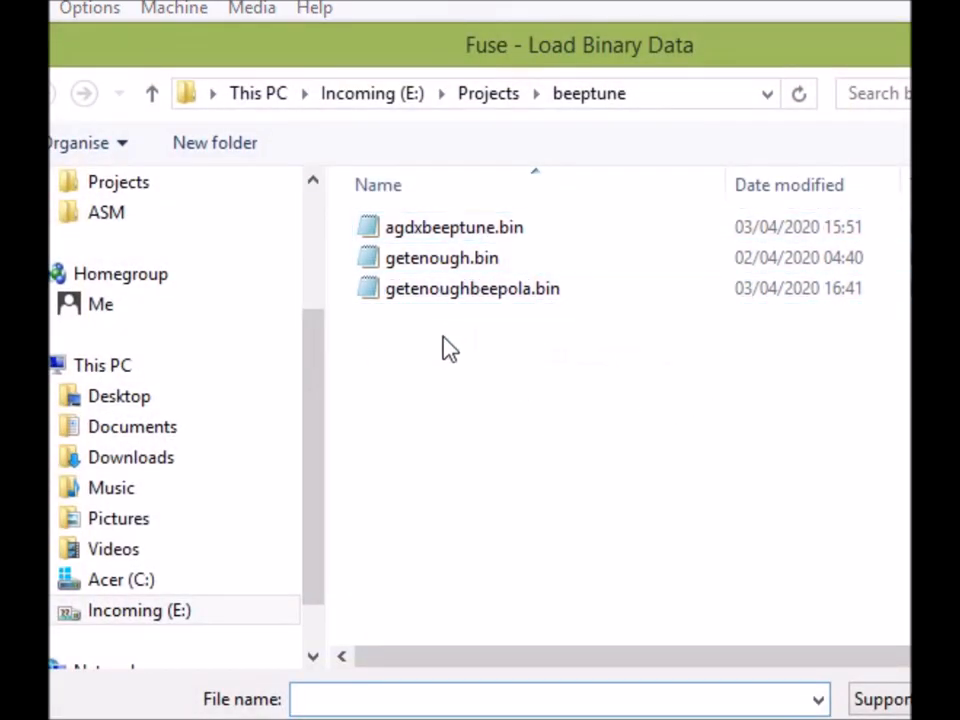
click(472, 288)
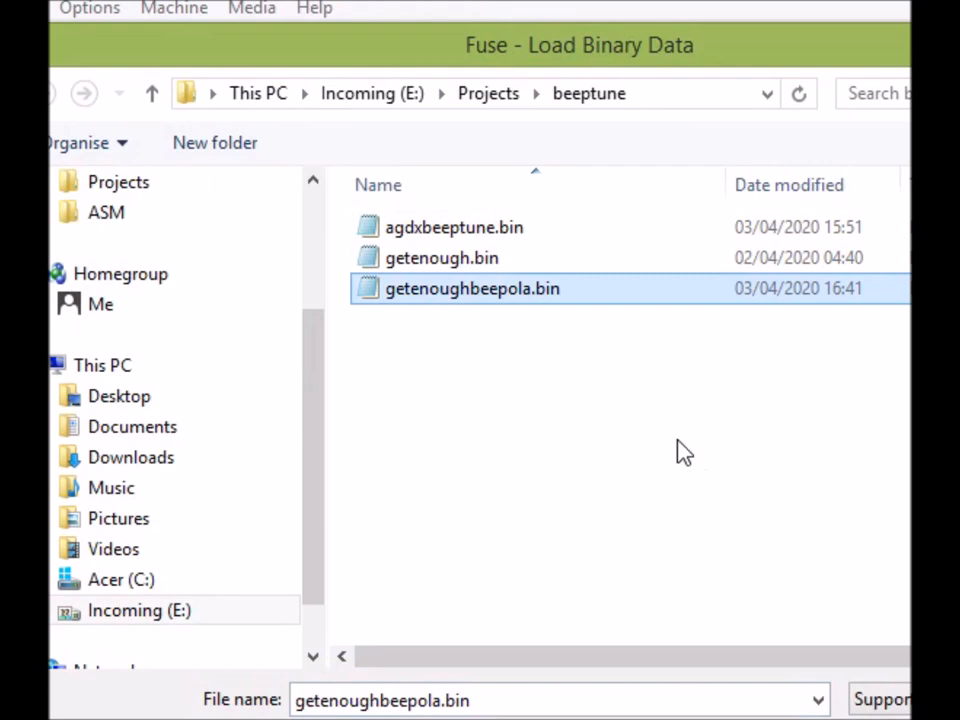
mouse_move(512, 300)
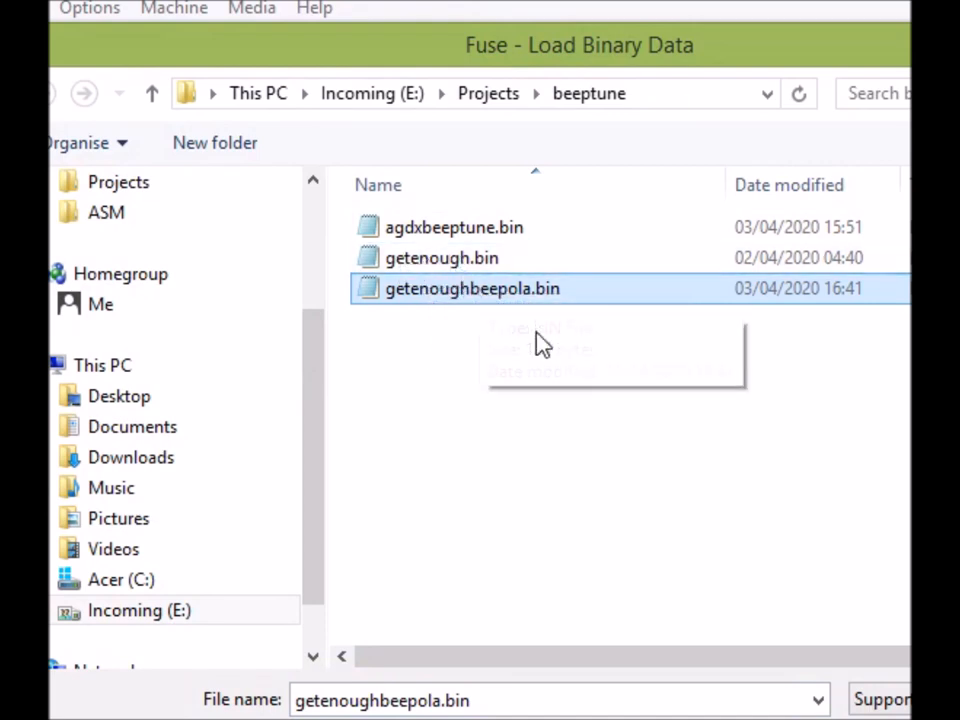
mouse_move(884, 636)
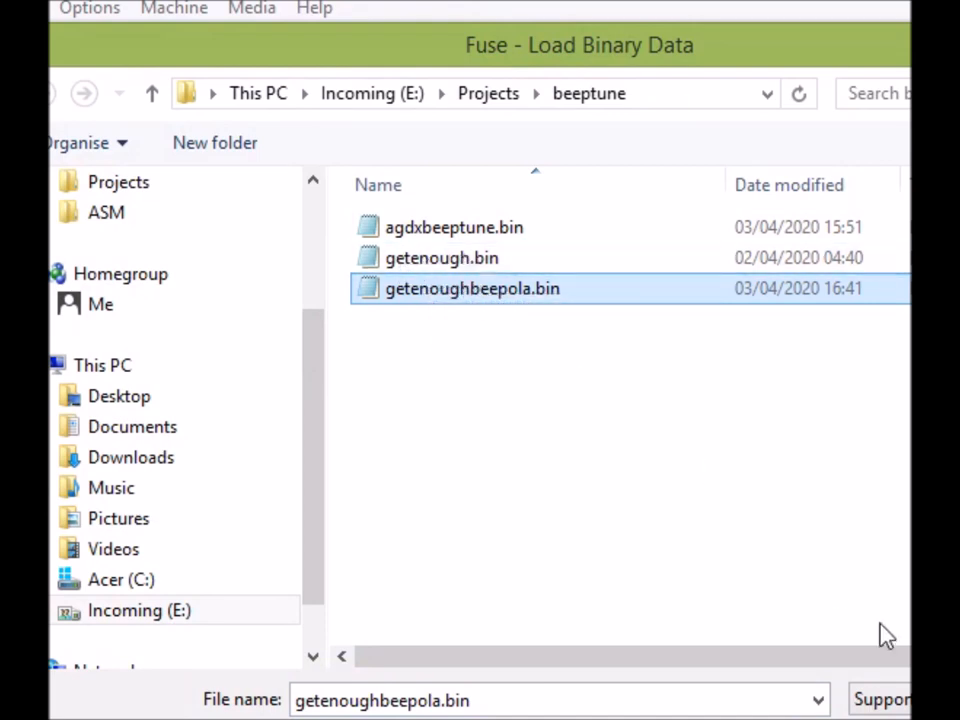
mouse_move(706, 654)
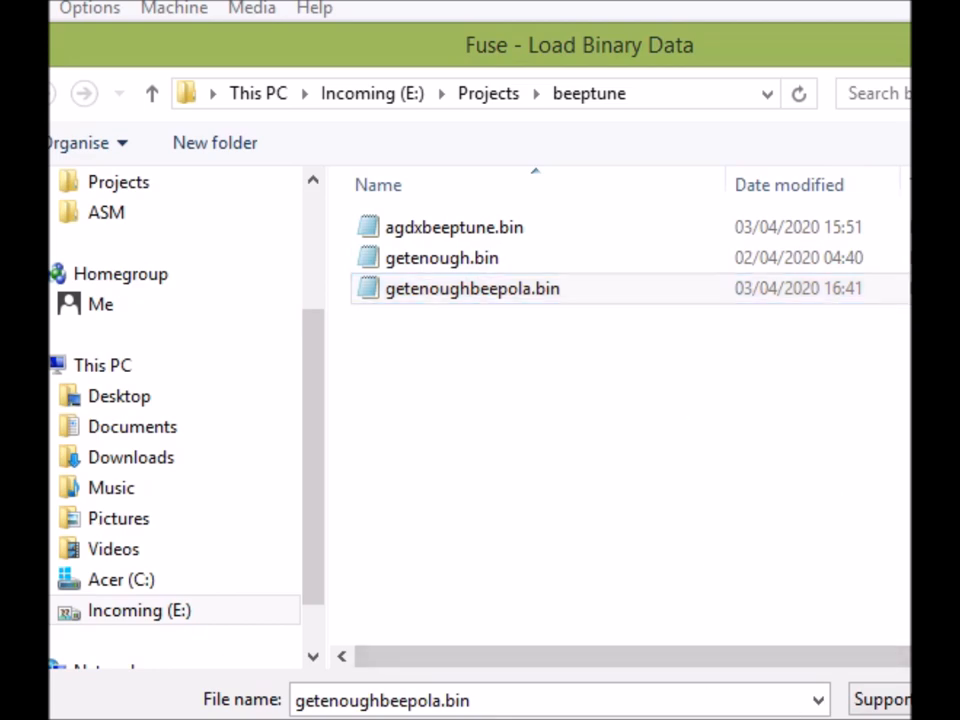
click(472, 288)
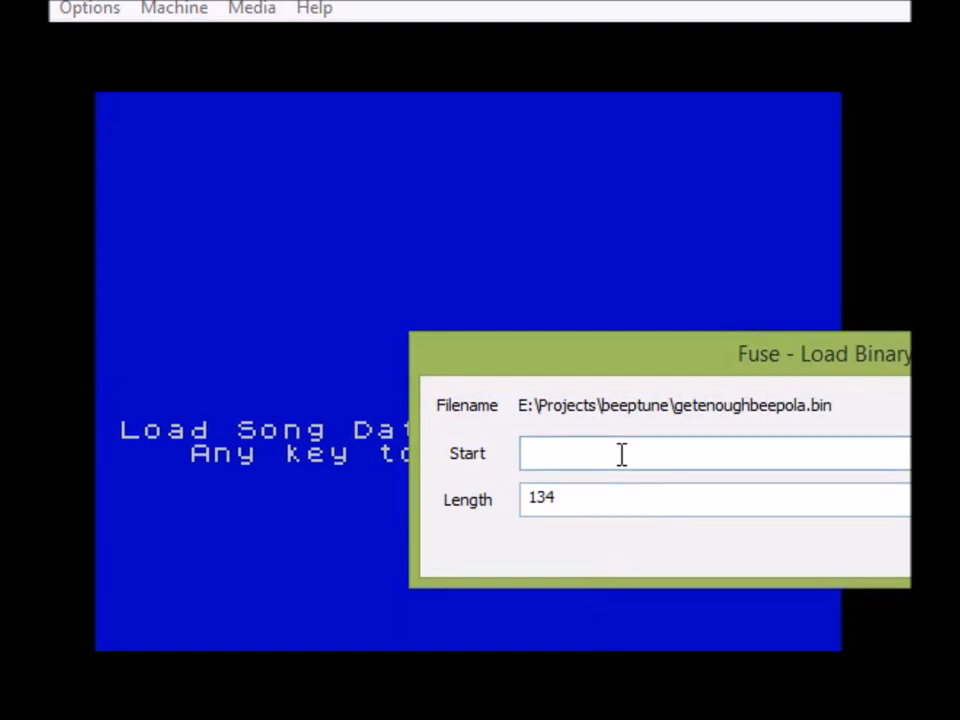
text(16384)
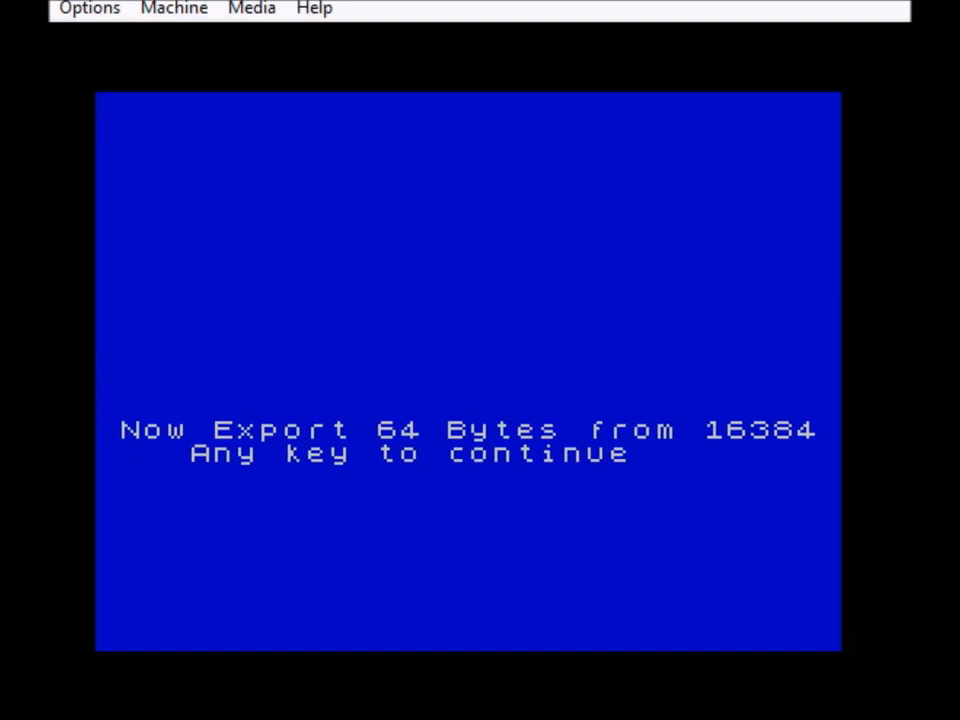
mouse_move(196, 222)
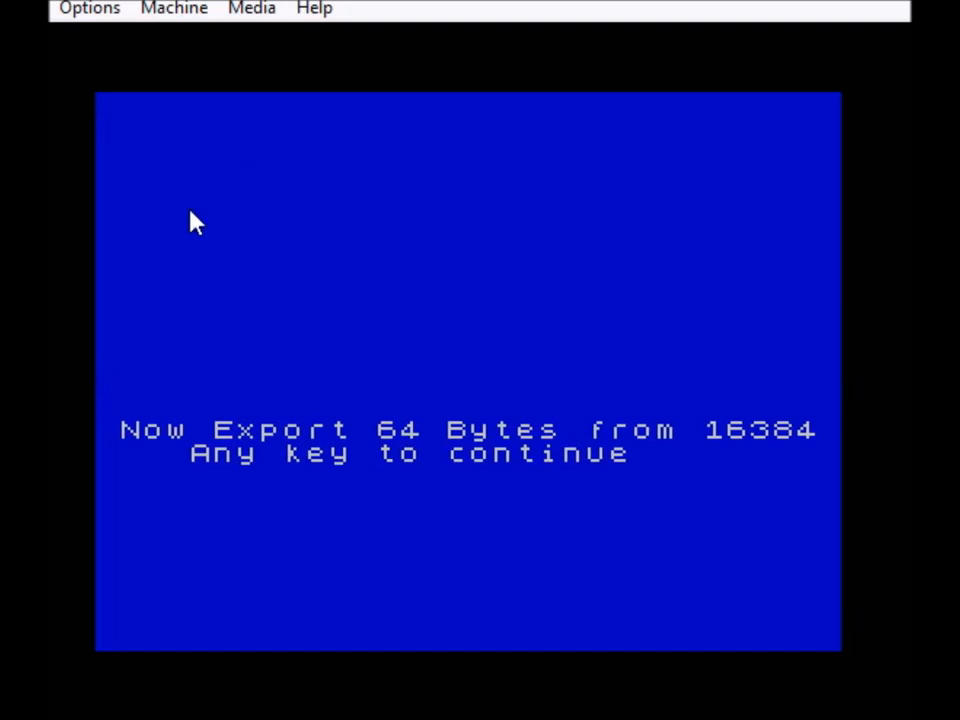
- Save 64 bytes of binary data from 16384 to the new file getenoughnew.bin
click(88, 8)
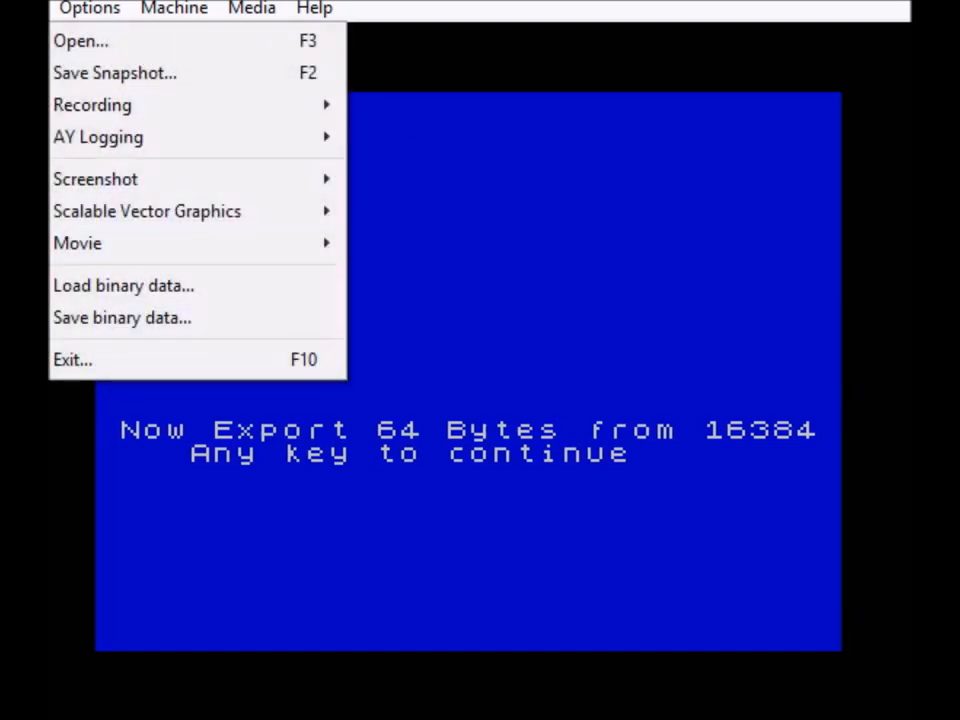
click(122, 318)
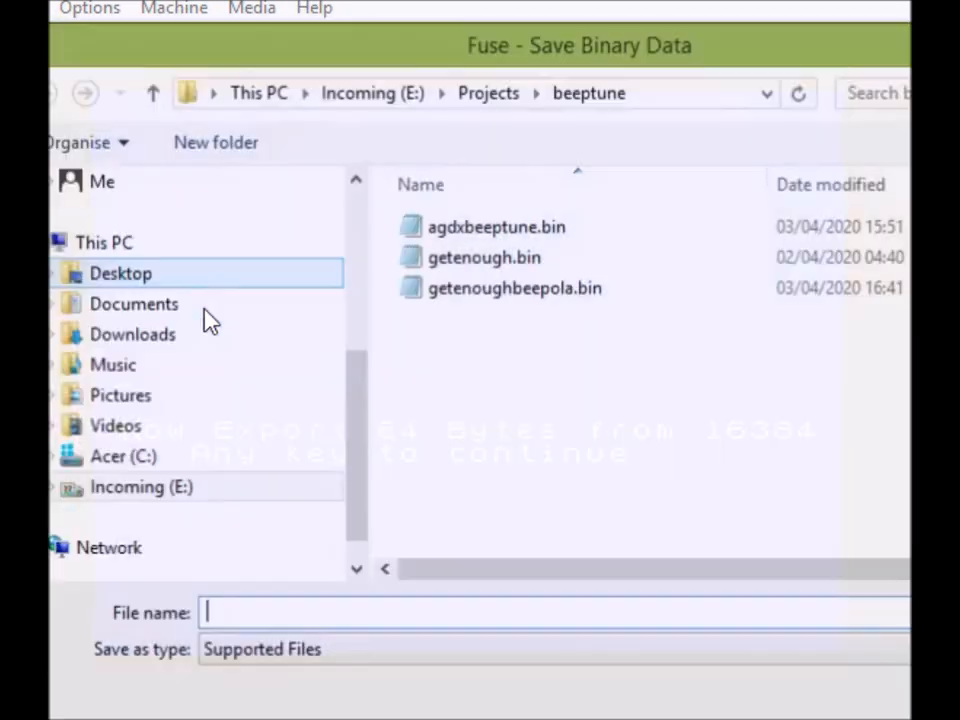
click(484, 256)
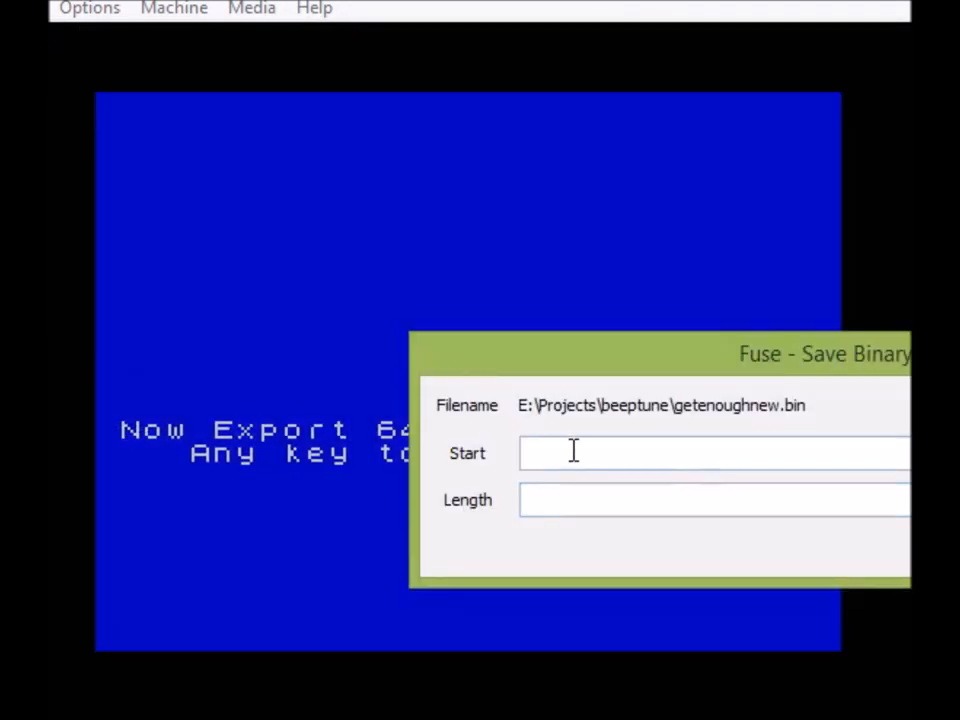
text(16384)
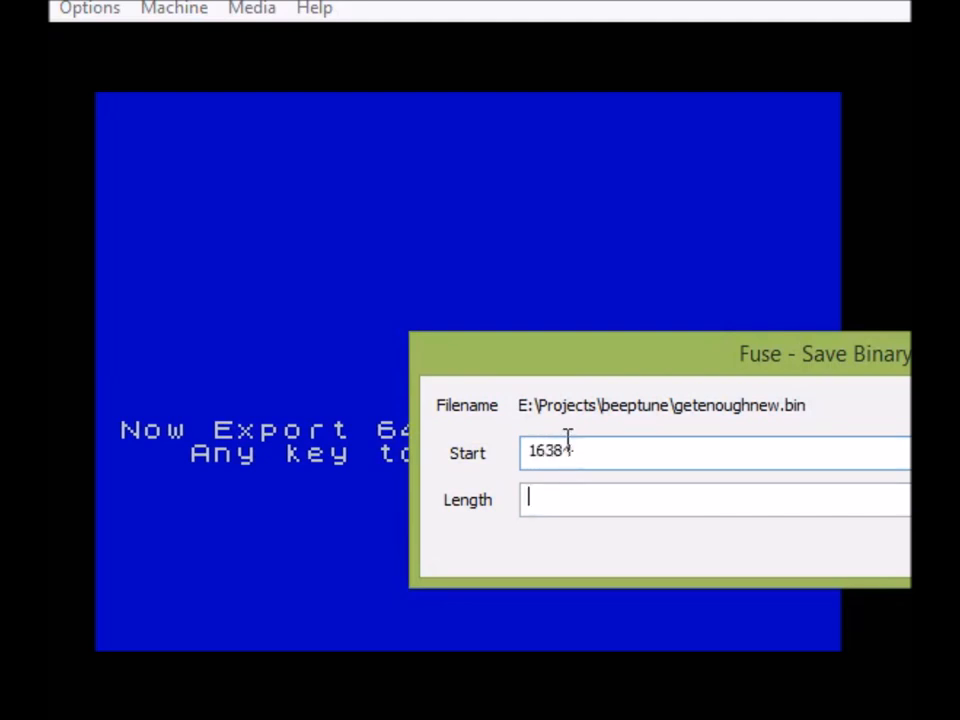
text(64)
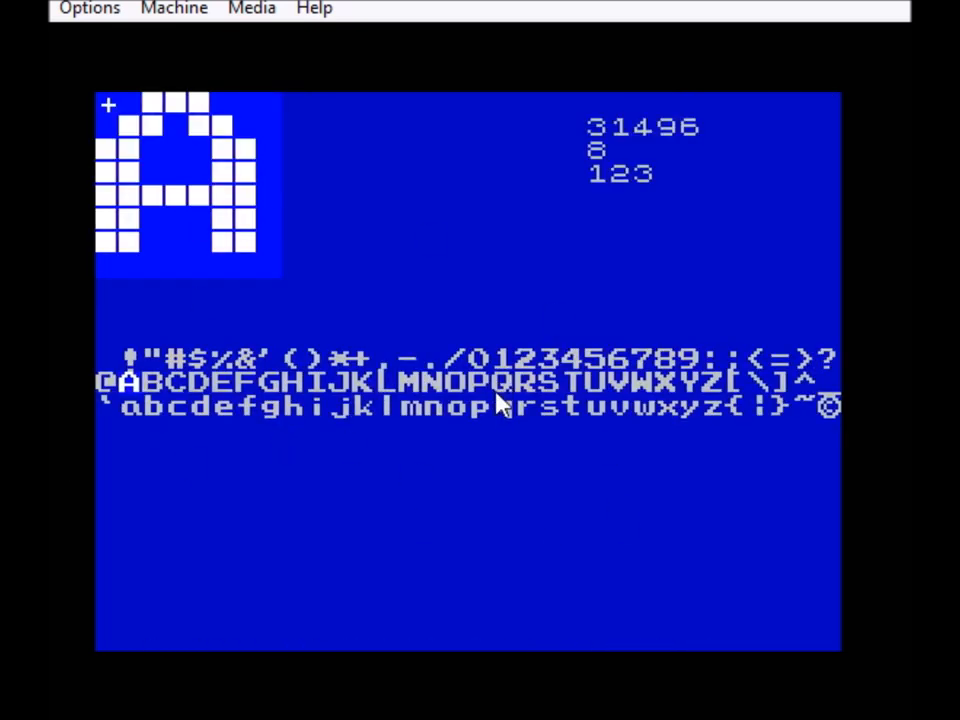
mouse_move(204, 370)
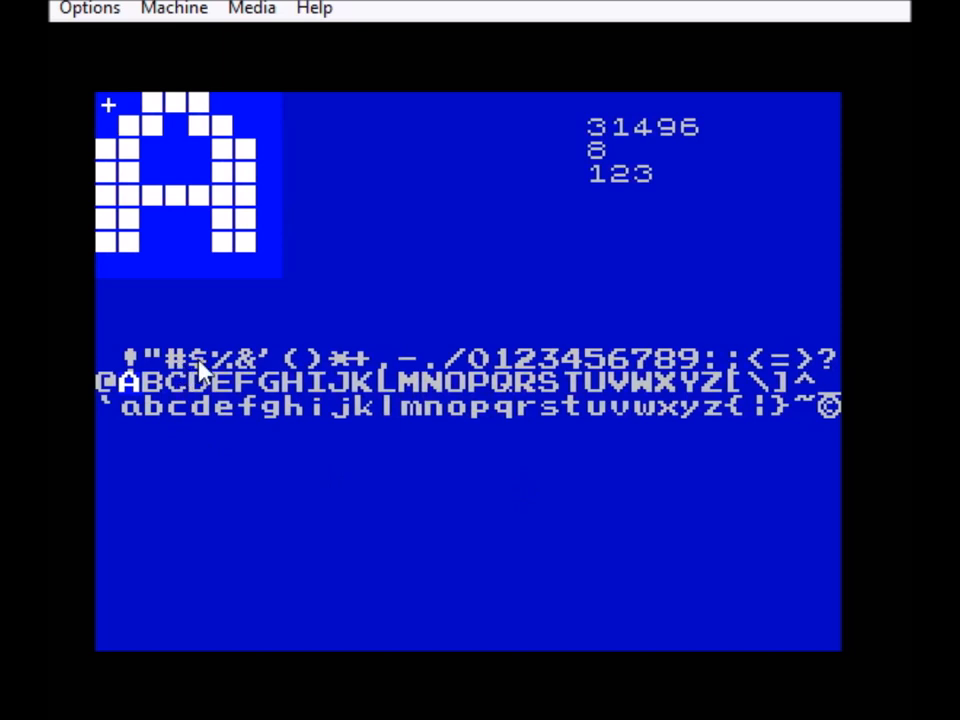
mouse_move(500, 486)
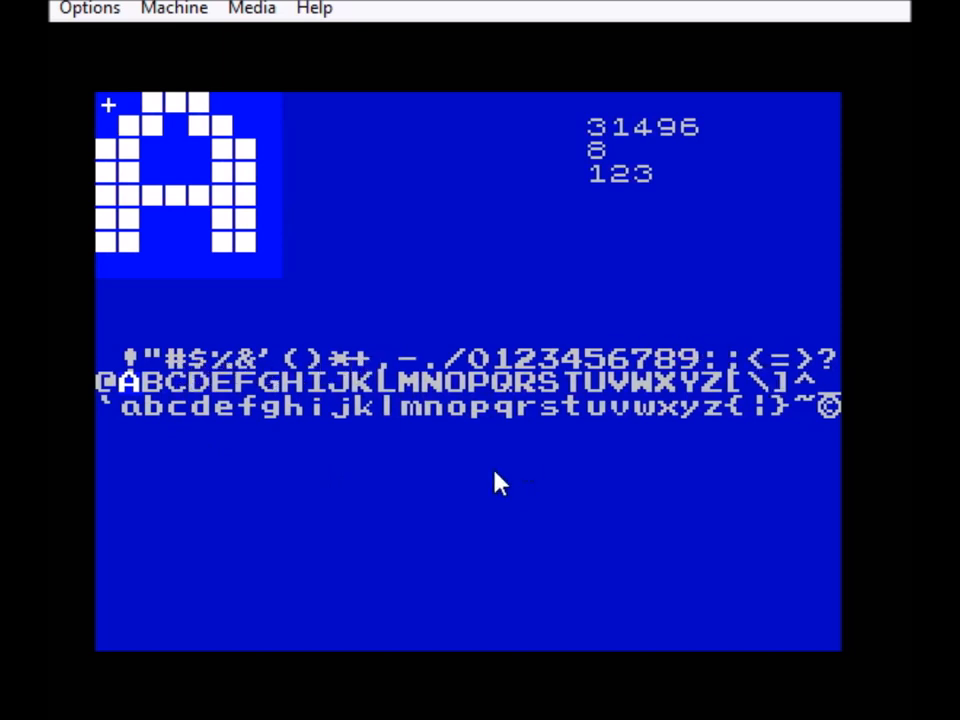
mouse_move(456, 430)
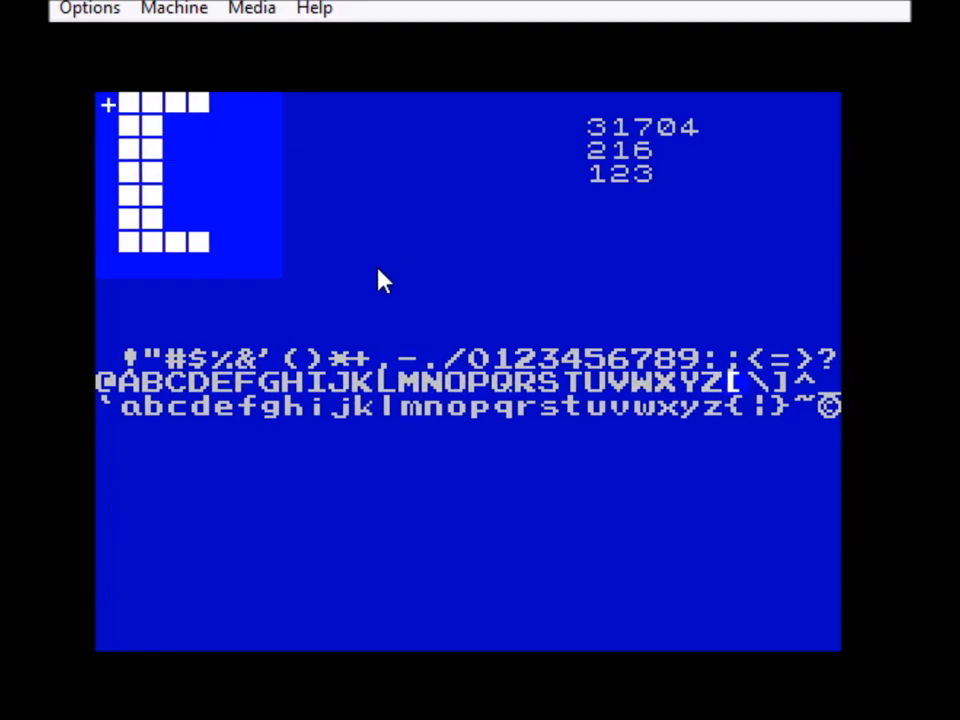
mouse_move(642, 234)
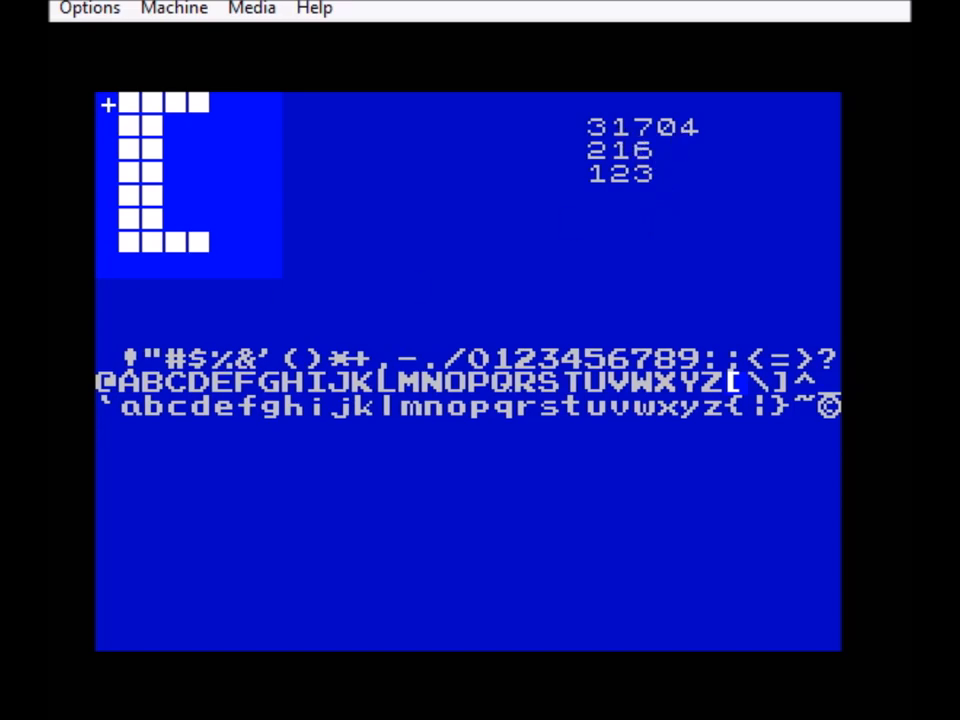
- Load agdxbeeptune.bin into the Spectrum's memory at the given start address
click(88, 8)
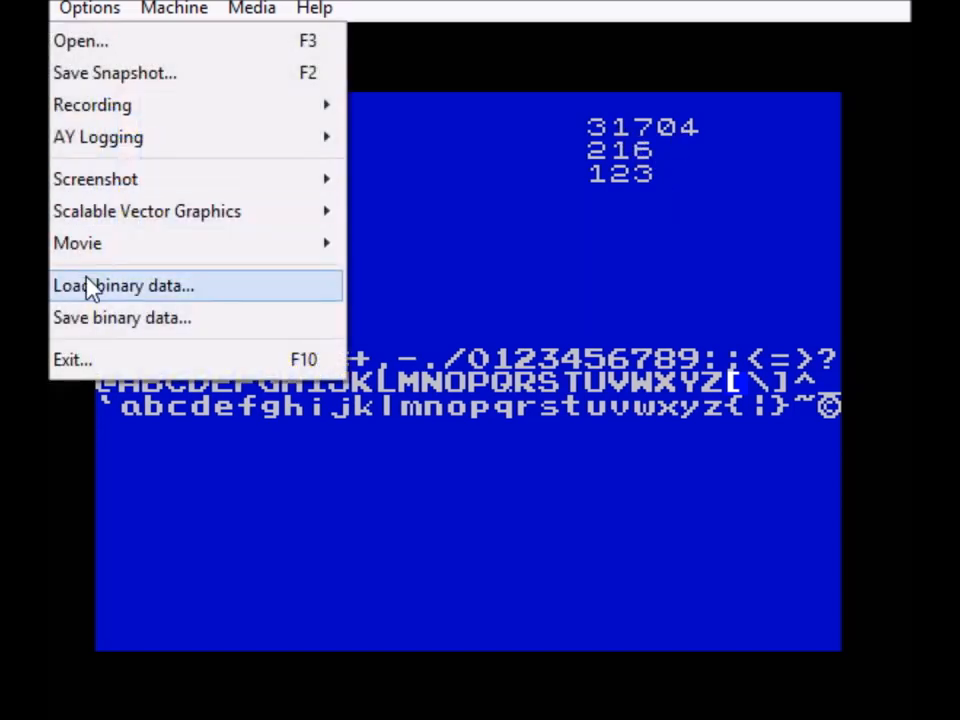
click(122, 284)
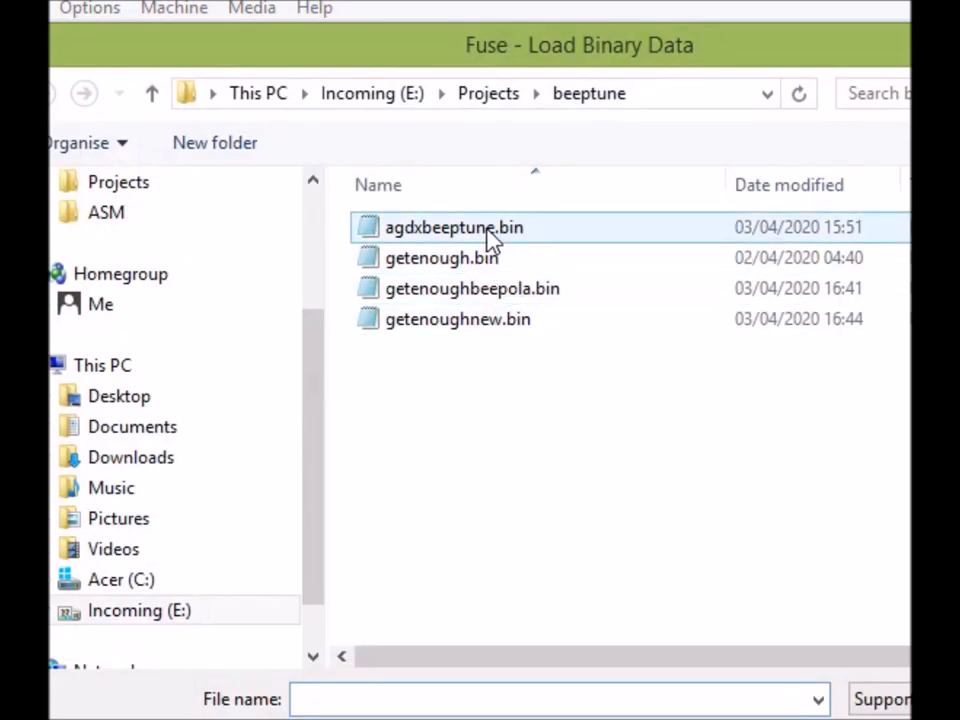
click(452, 228)
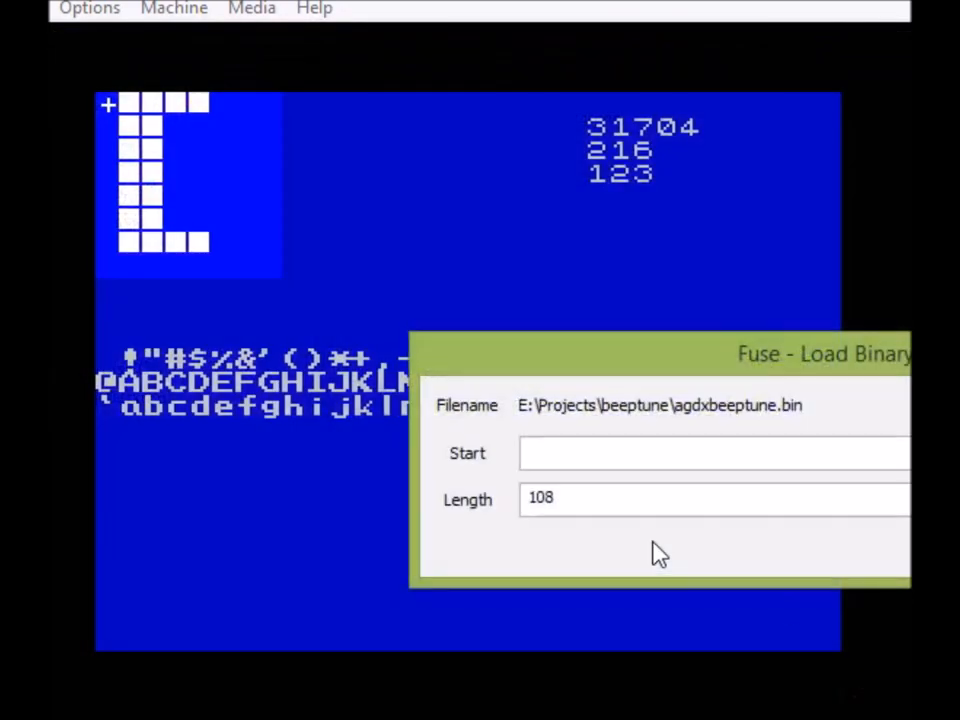
text(317)
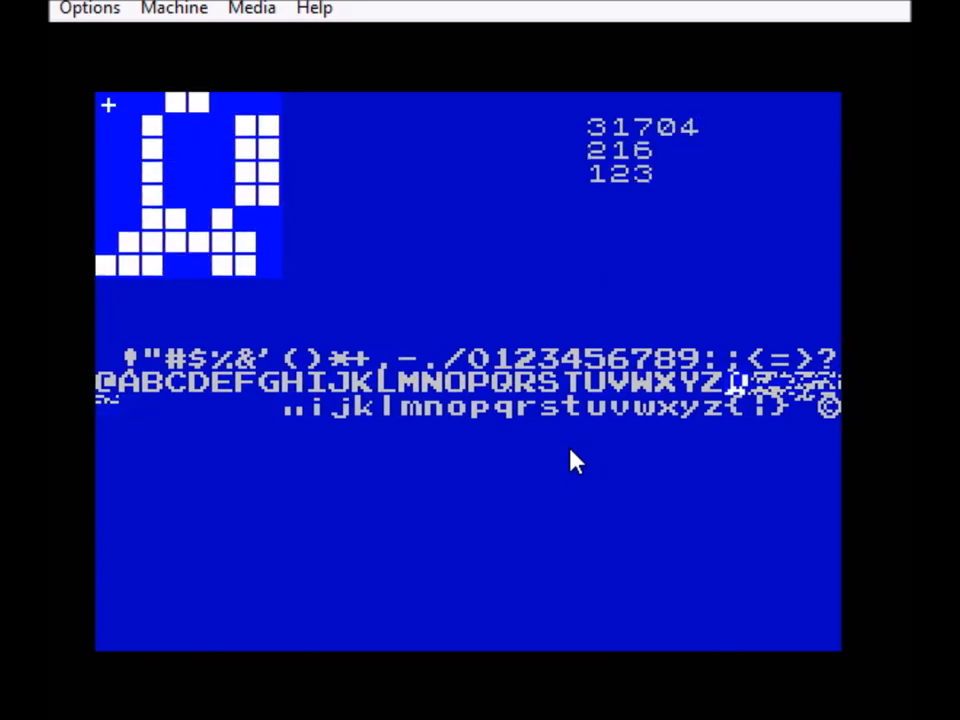
mouse_move(610, 144)
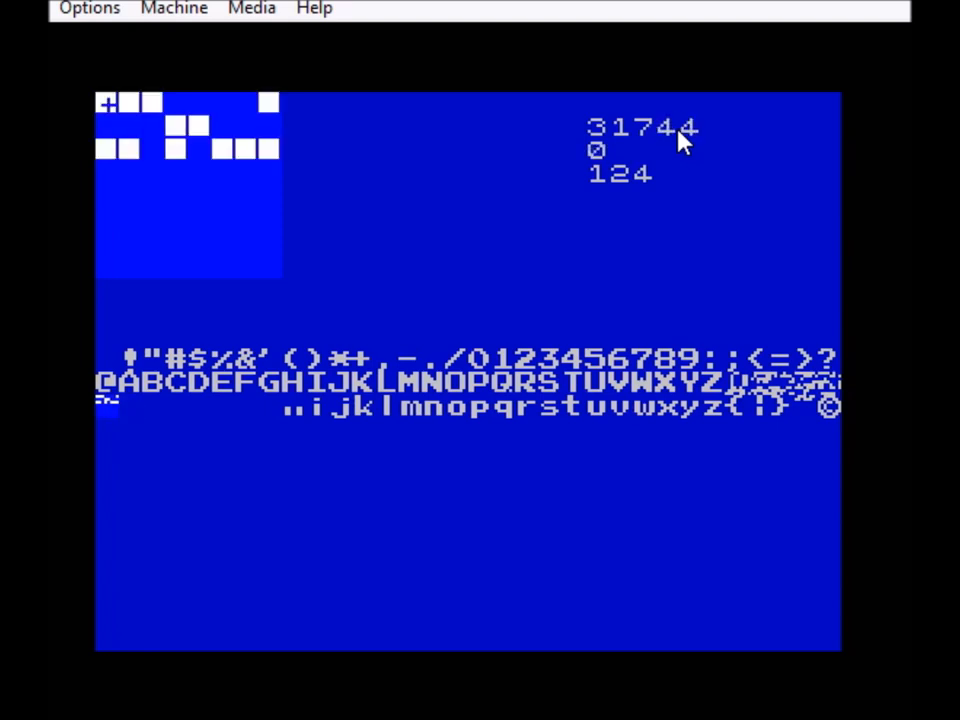
mouse_move(564, 268)
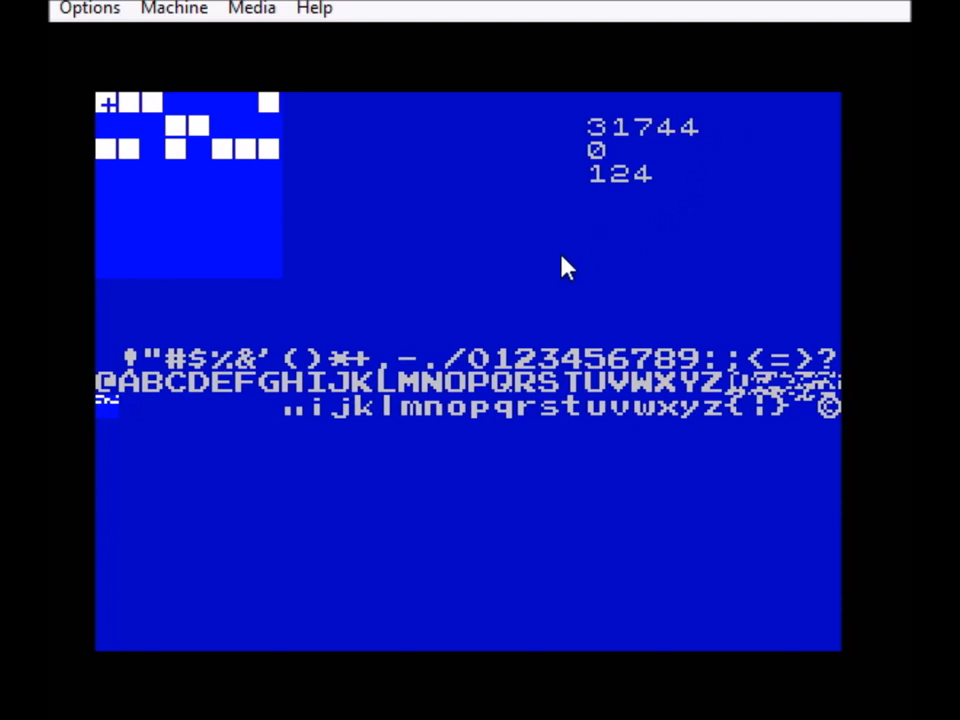
mouse_move(656, 148)
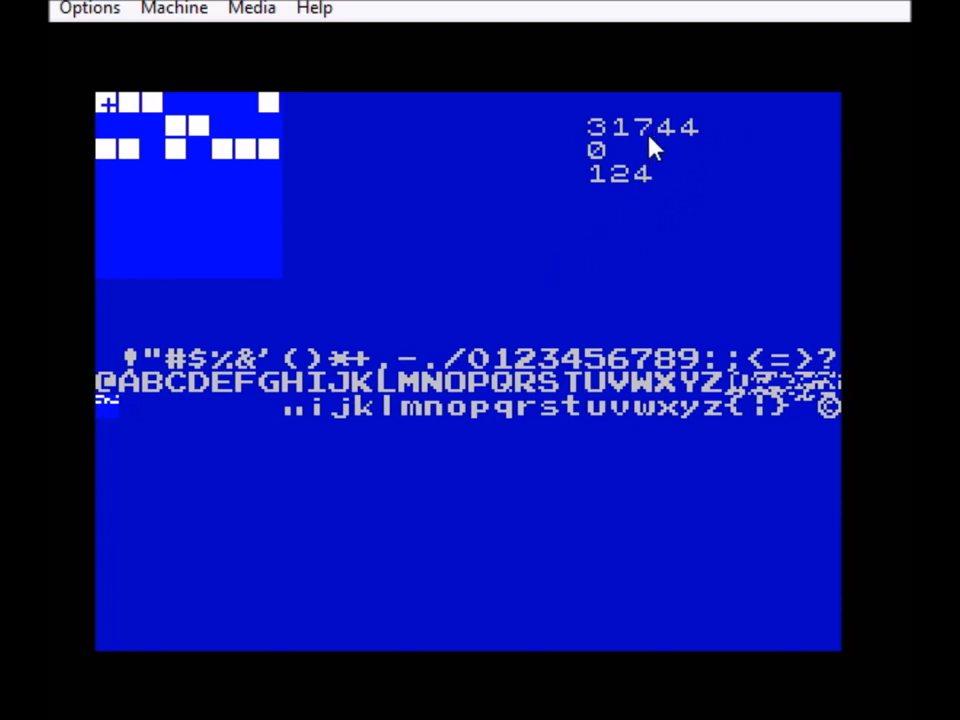
mouse_move(116, 430)
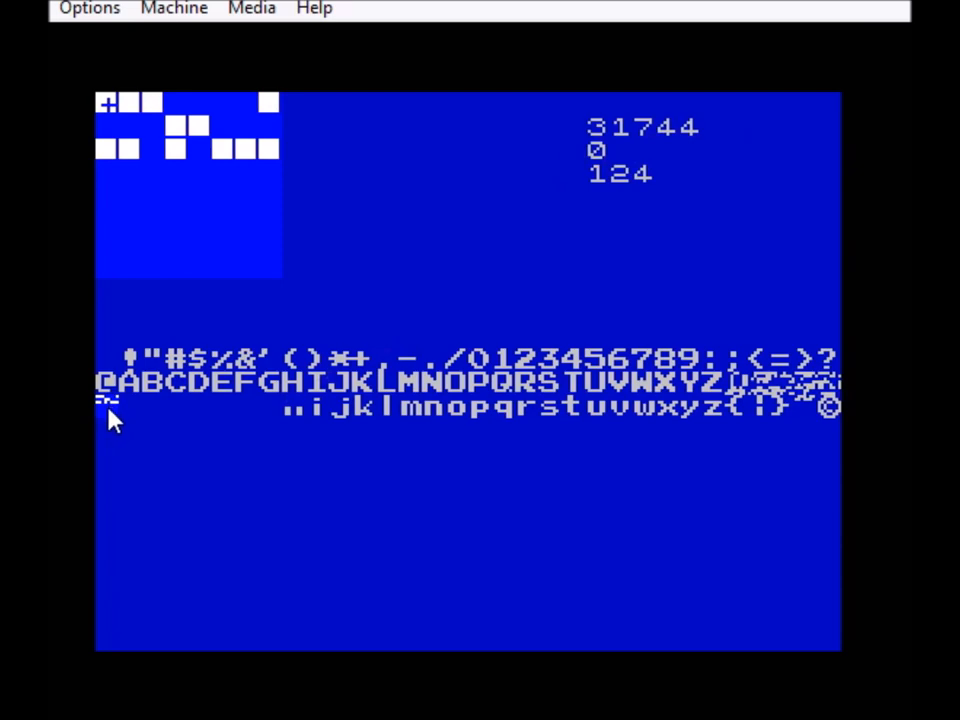
- Load getenoughnew.bin into memory as a second block at start address 31748
click(88, 8)
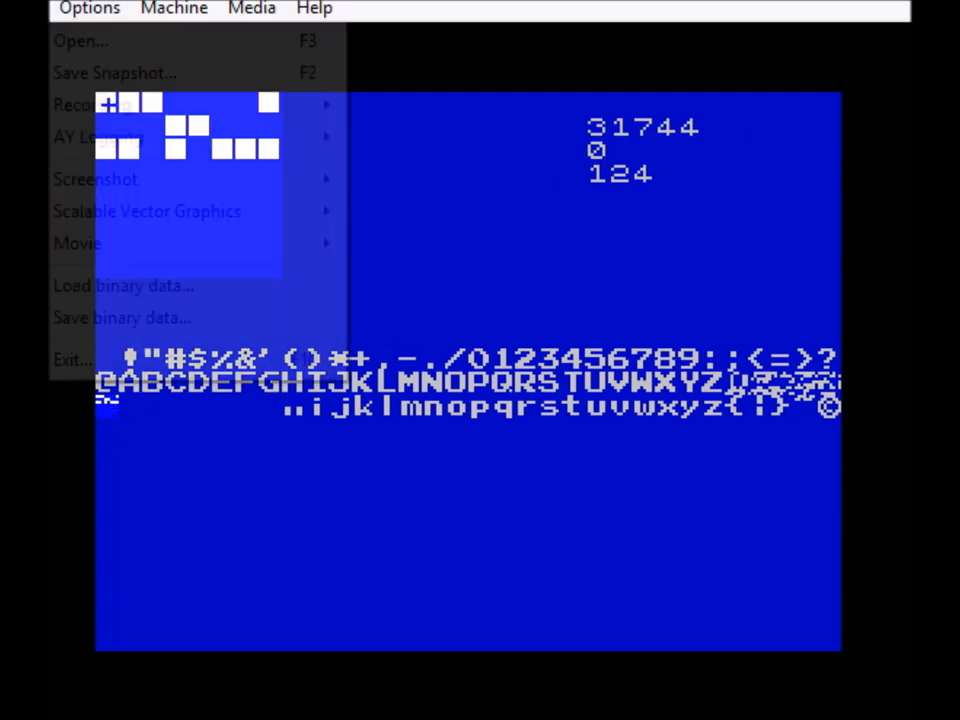
click(122, 284)
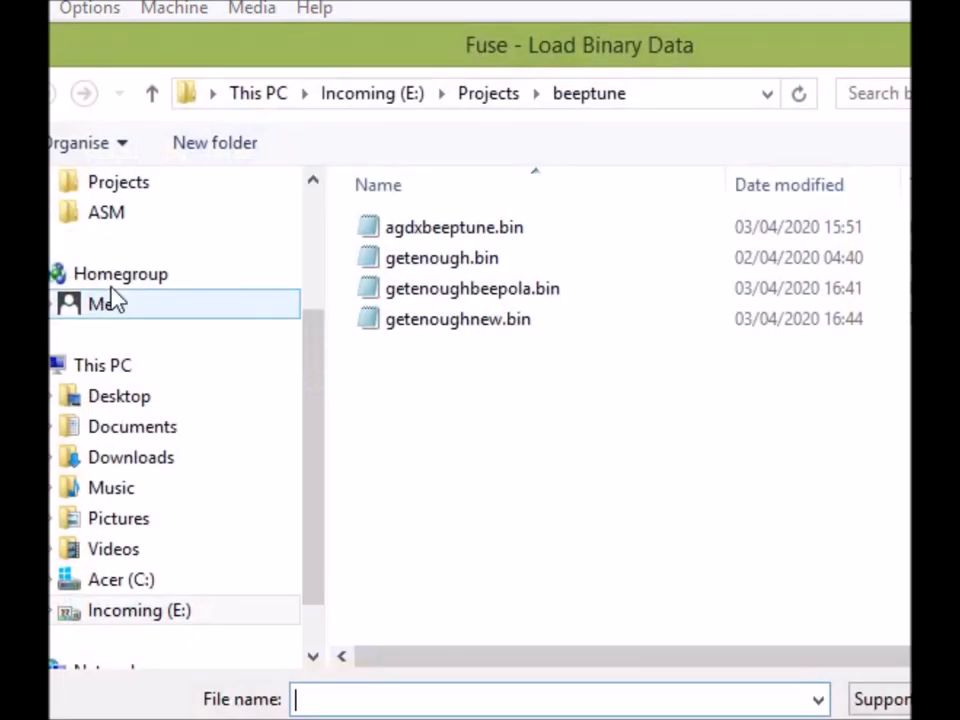
click(452, 228)
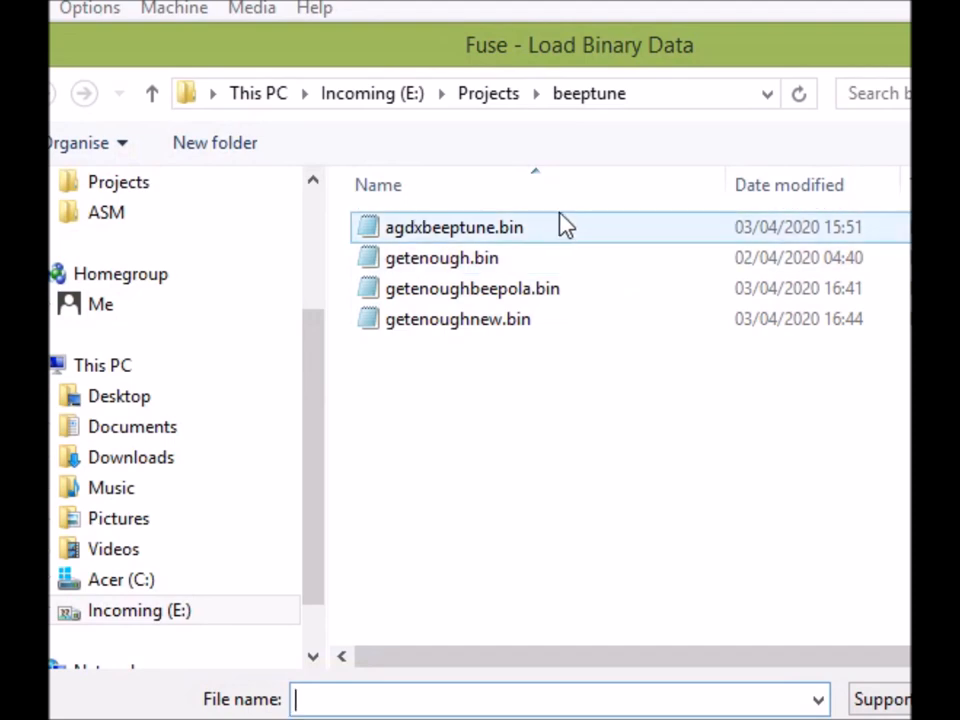
click(456, 320)
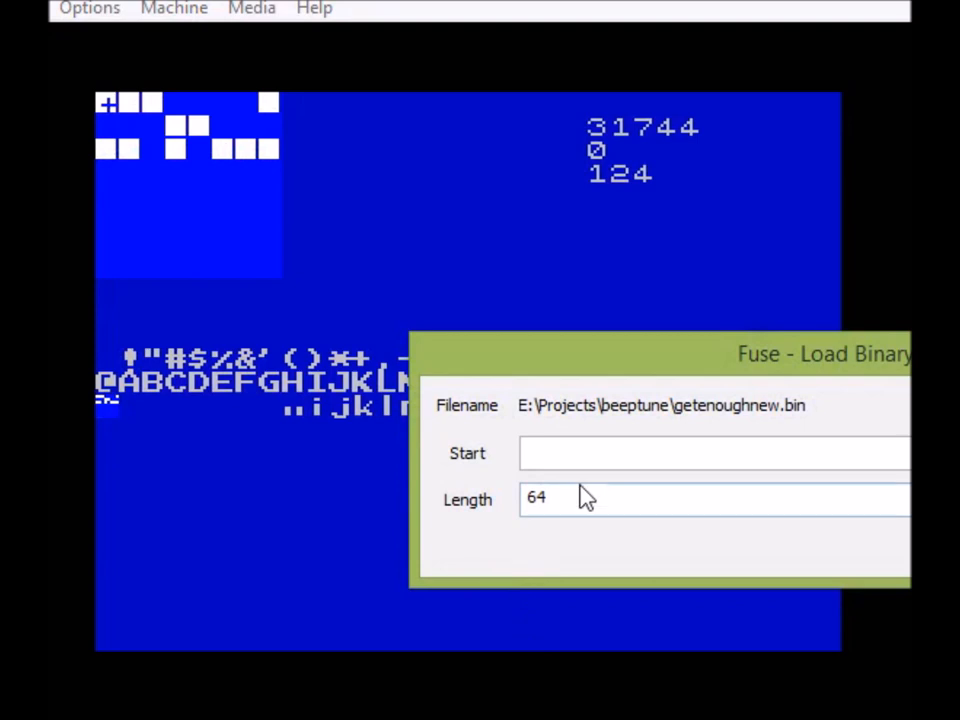
text(3174)
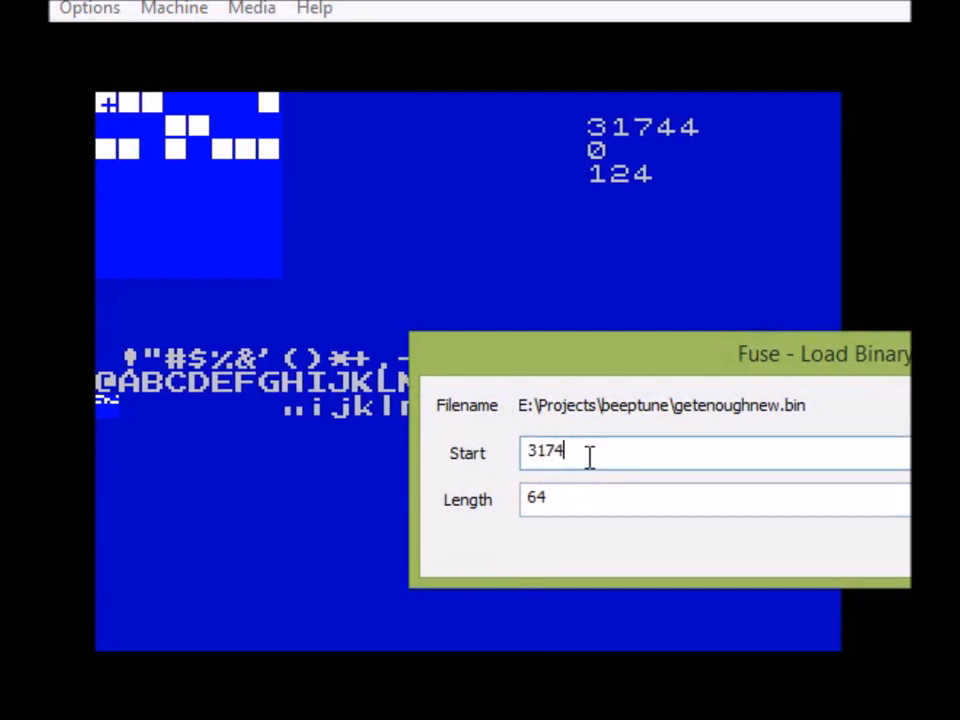
text(8)
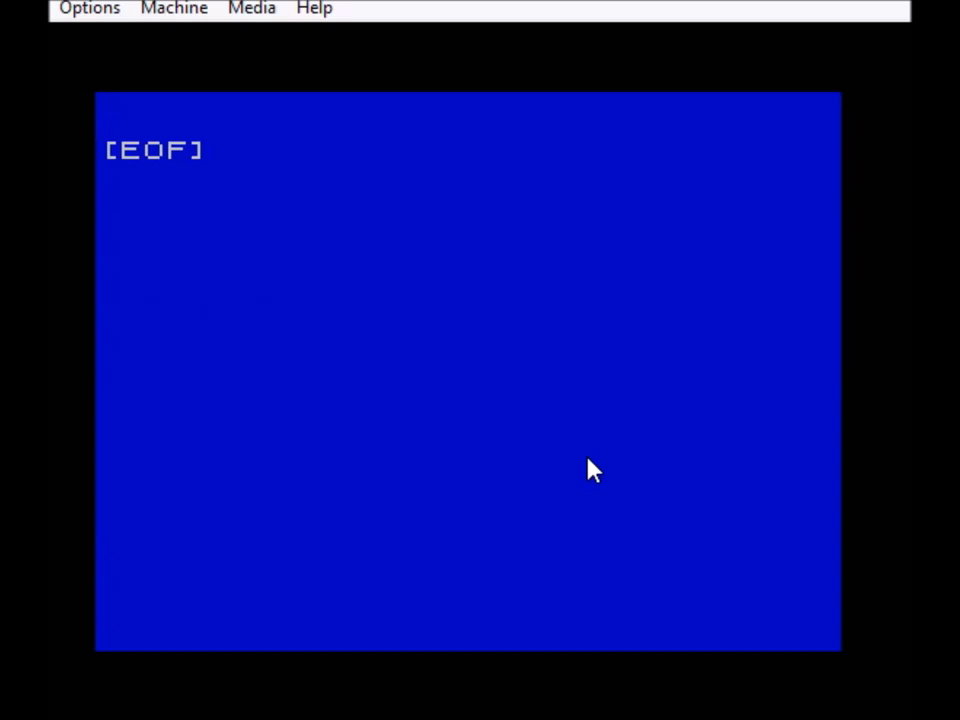
- Enter the first tune note value .205 on a new line in the AGD script
text(.205)
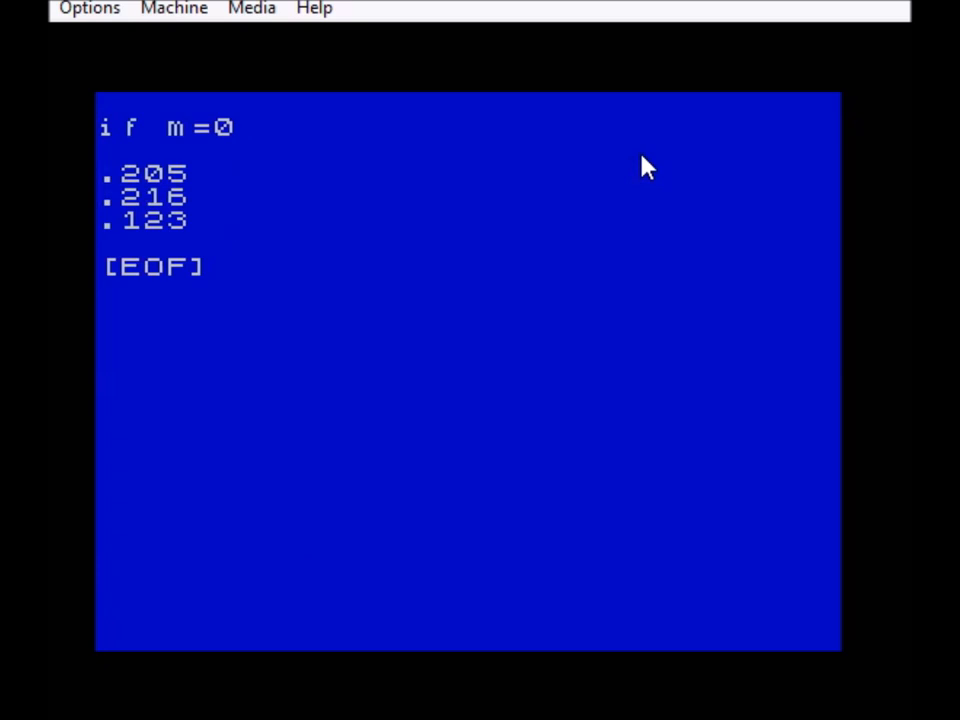
- Complete the if m=0 block with let m 1, else, let m 0
text(let m 1)
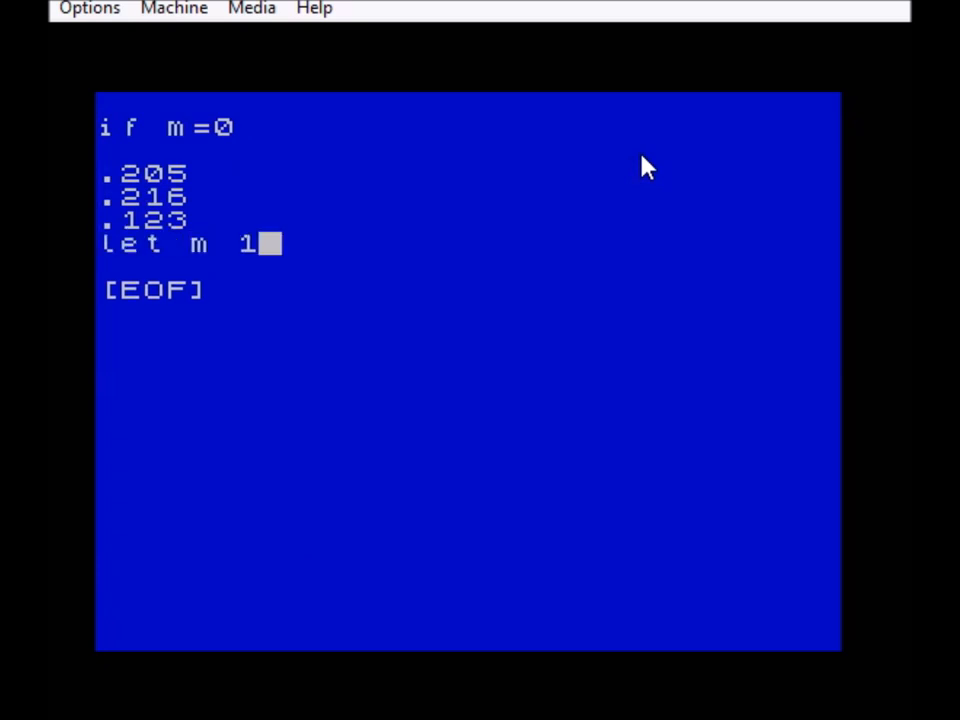
text(else)
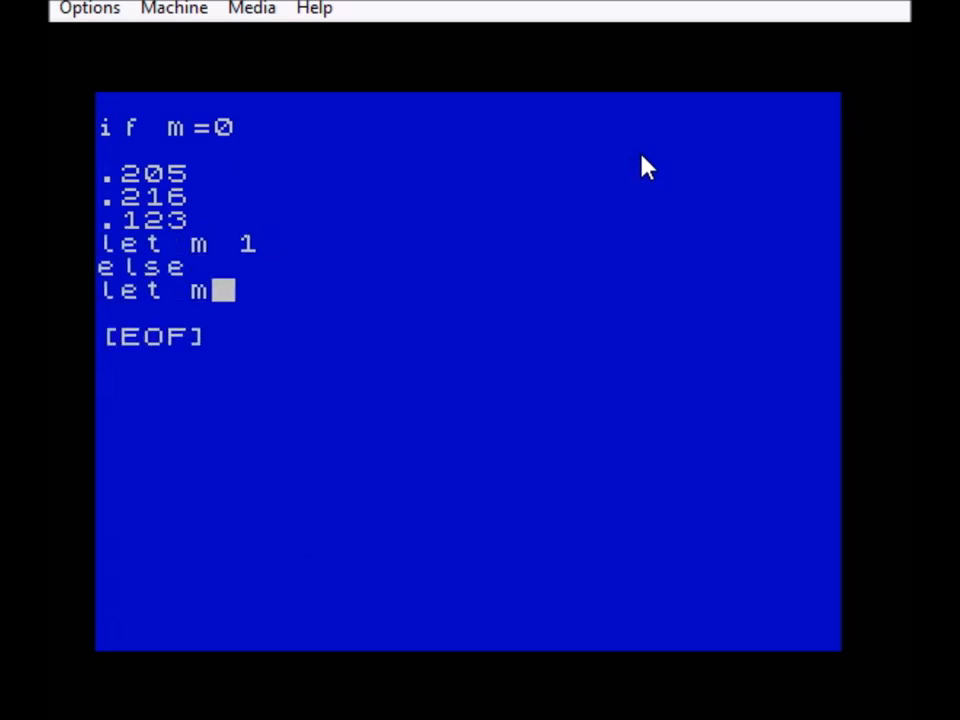
text(0)
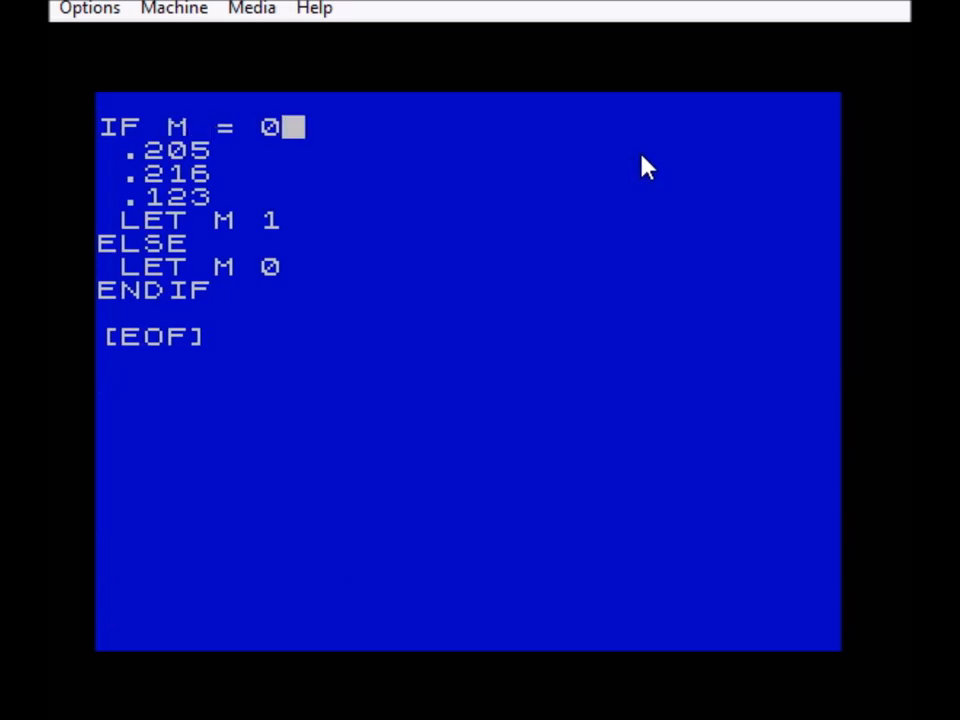
- Change the condition to IF M > 2 and add ADD 1 TO M under ELSE
text(>)
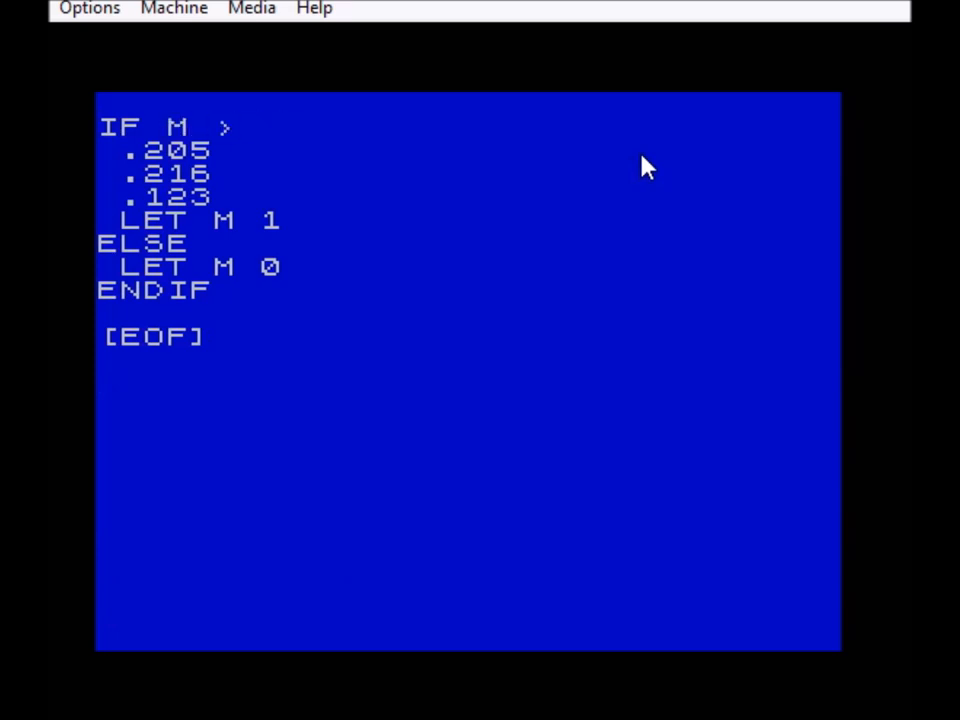
text(2)
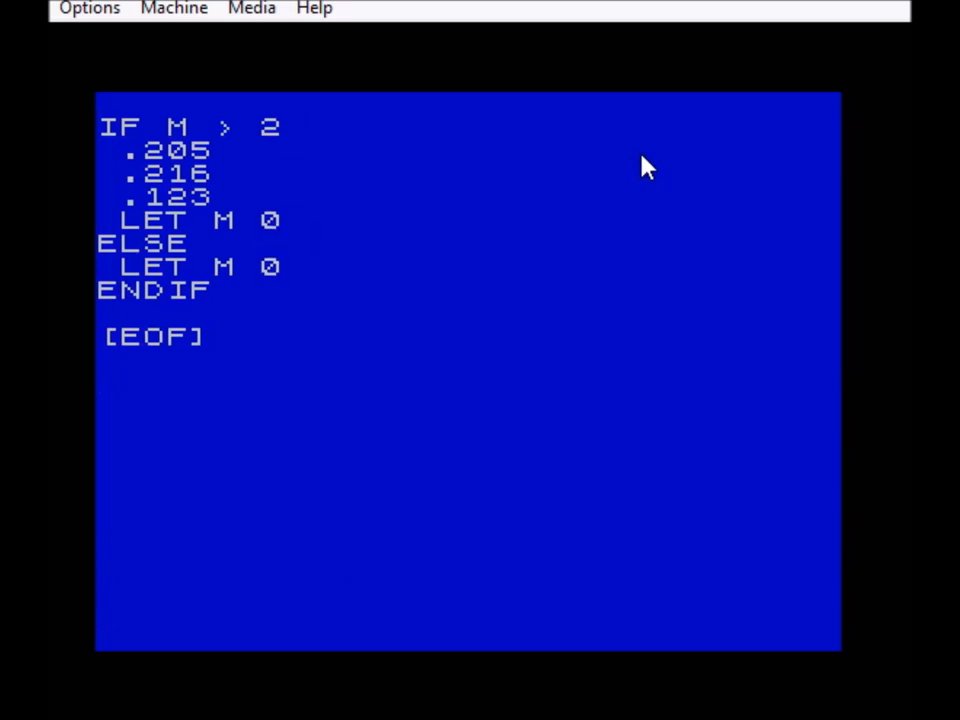
text(add)
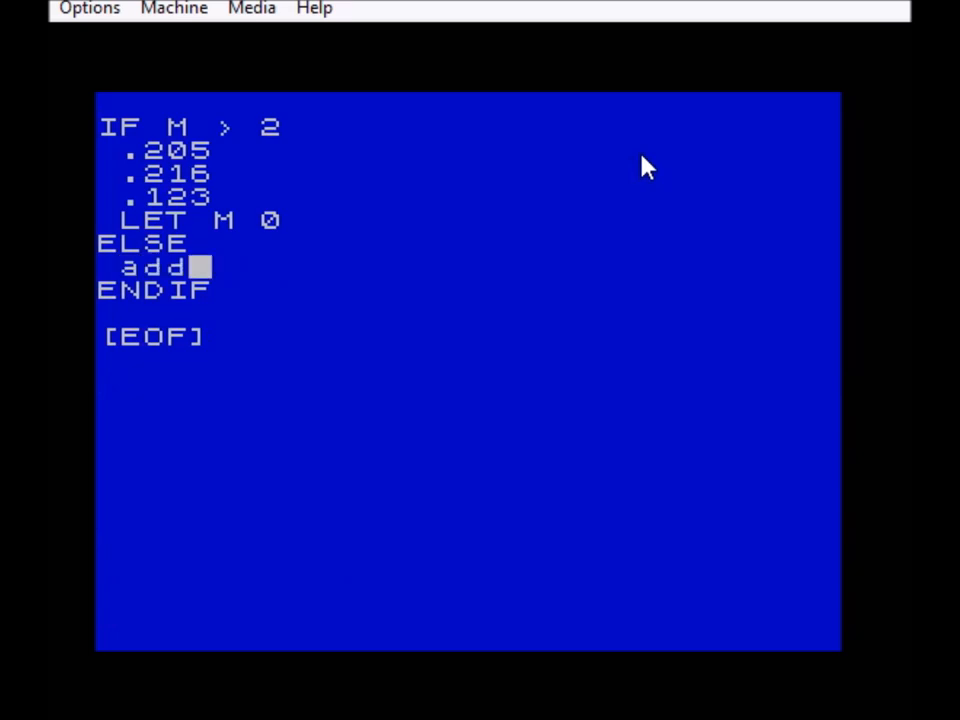
text(1 to m)
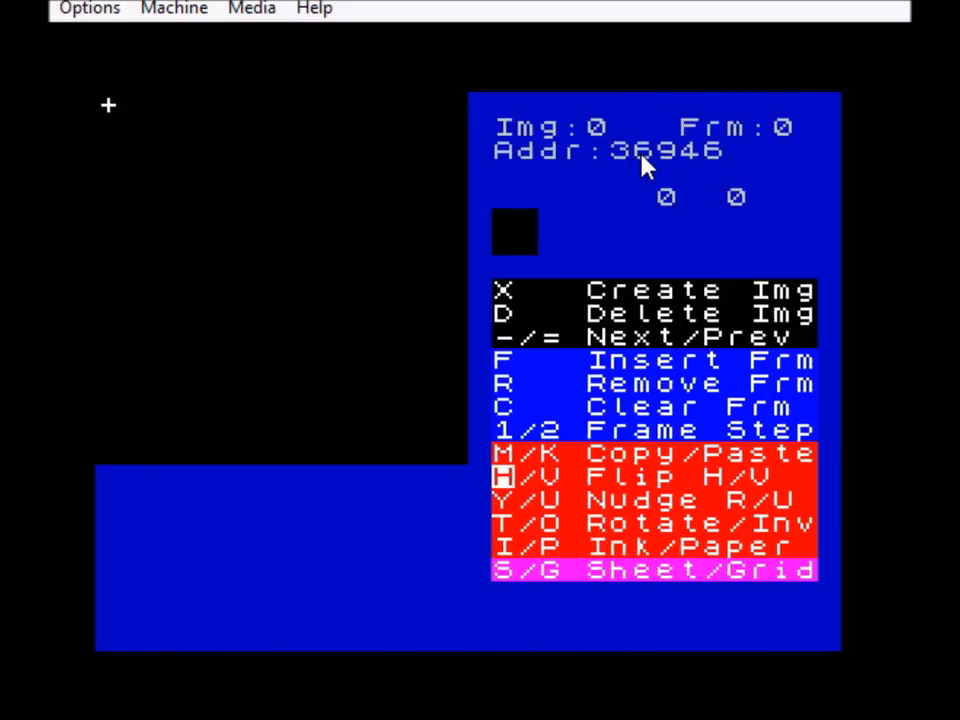
- Leave the sprite editor to reach the sprite movement event script
key(v)
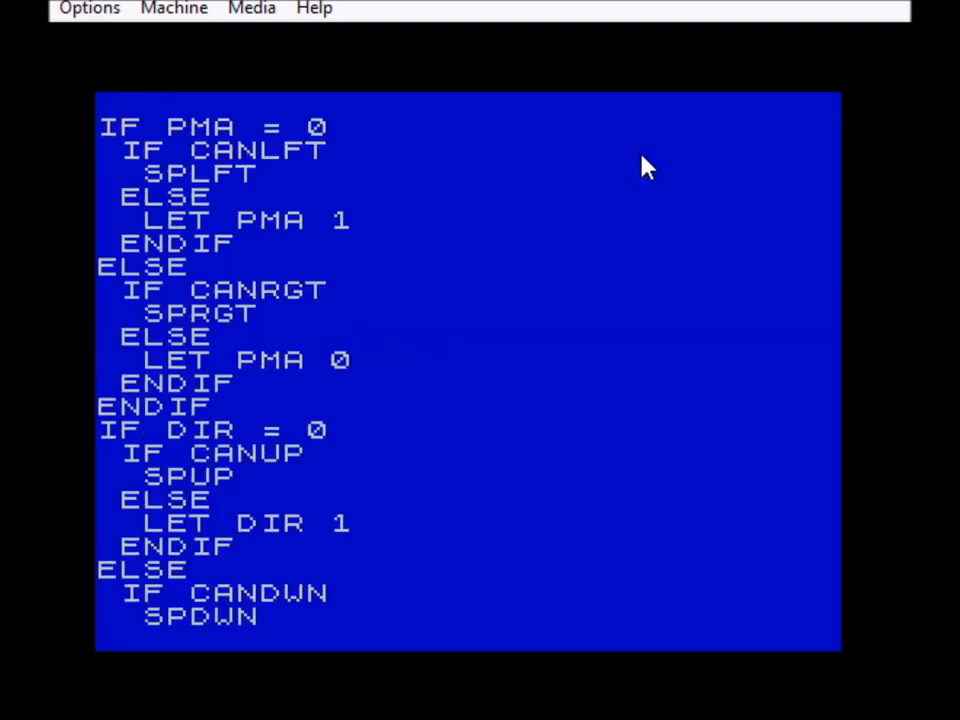
scroll(down, 3)
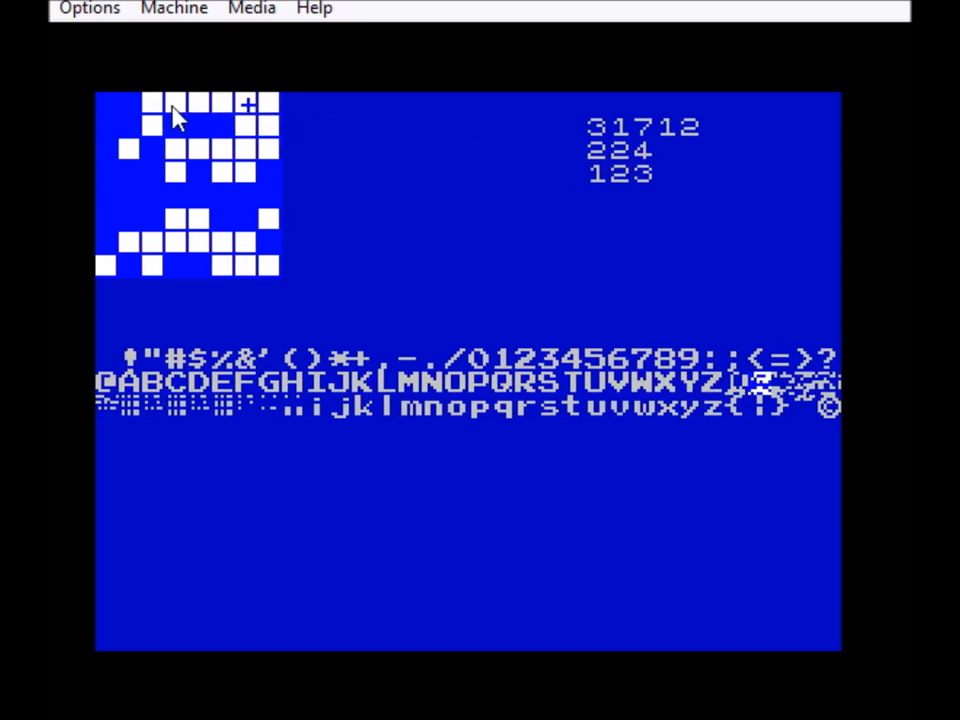
mouse_move(248, 122)
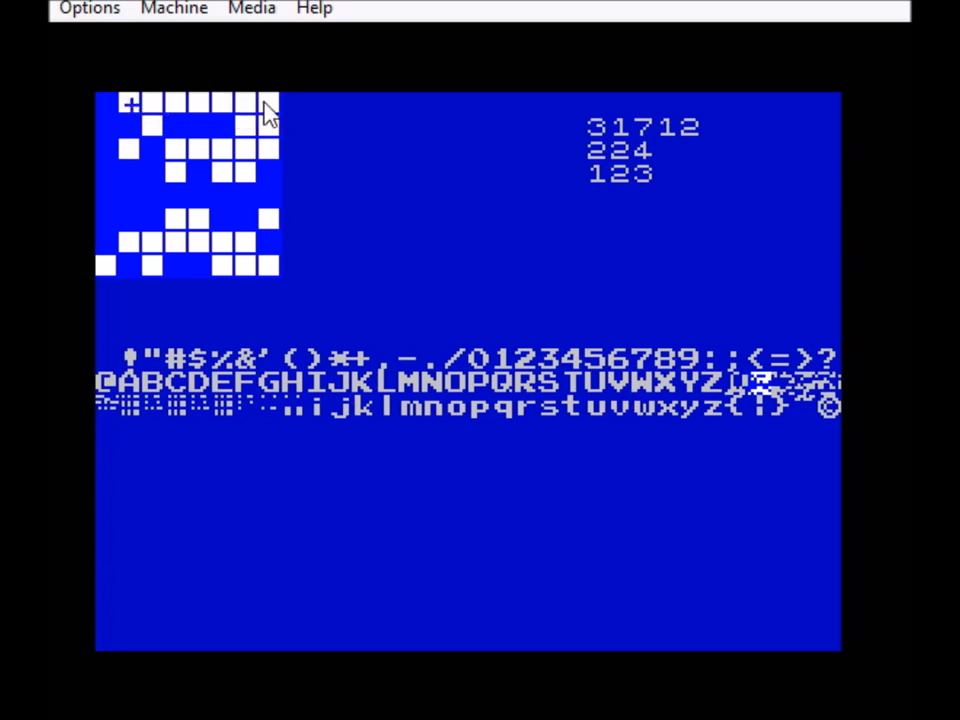
mouse_move(244, 120)
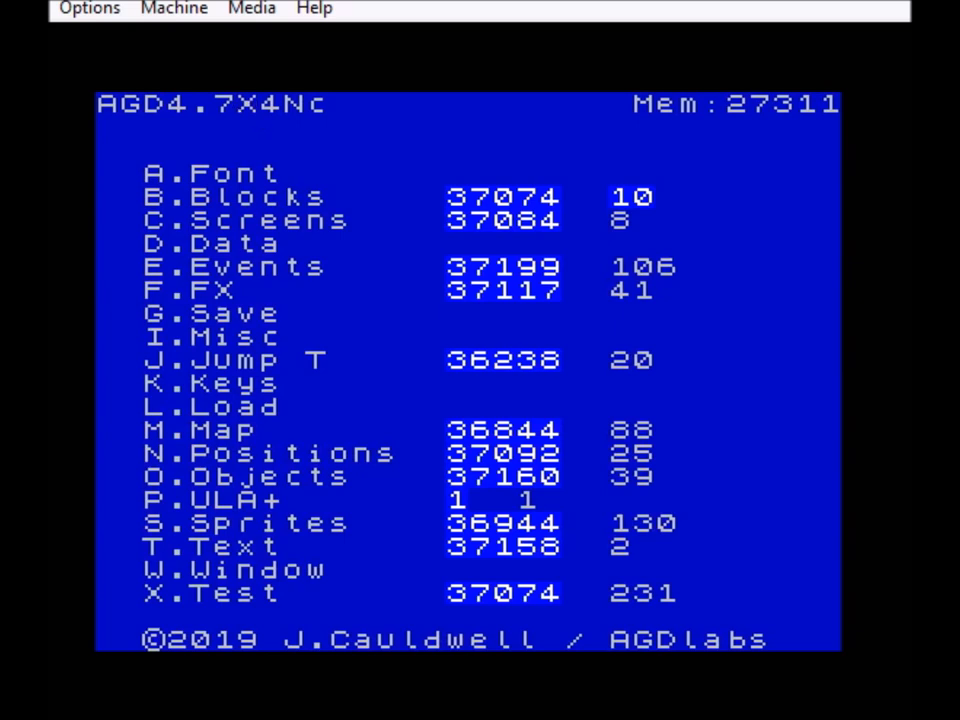
mouse_move(564, 284)
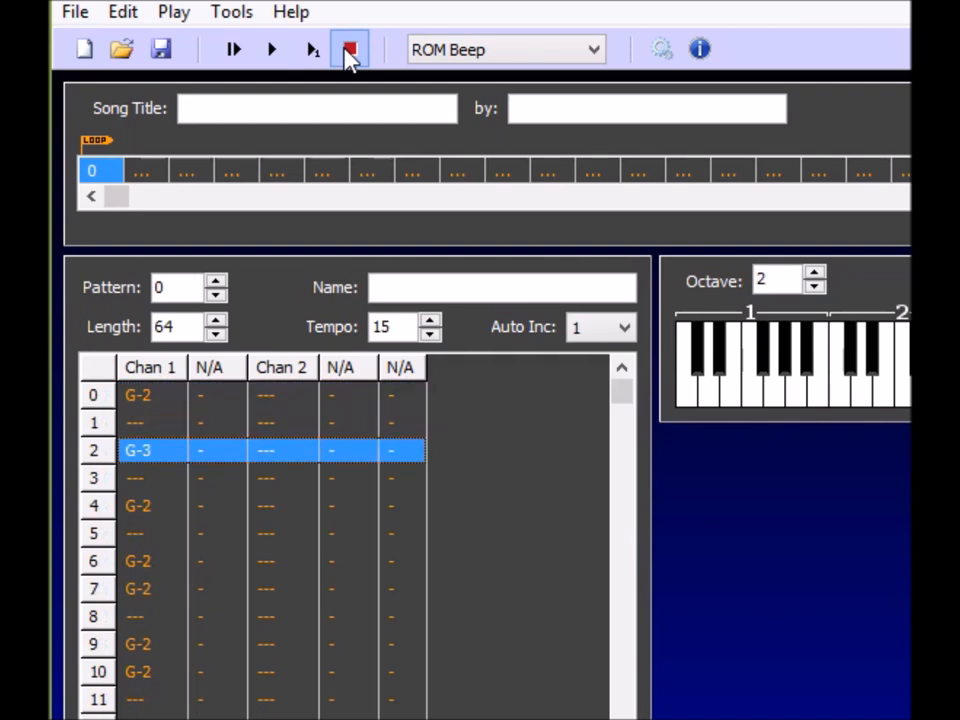
- Stop playback and compile the song as data only at address 40000, dismissing the completion message
click(348, 48)
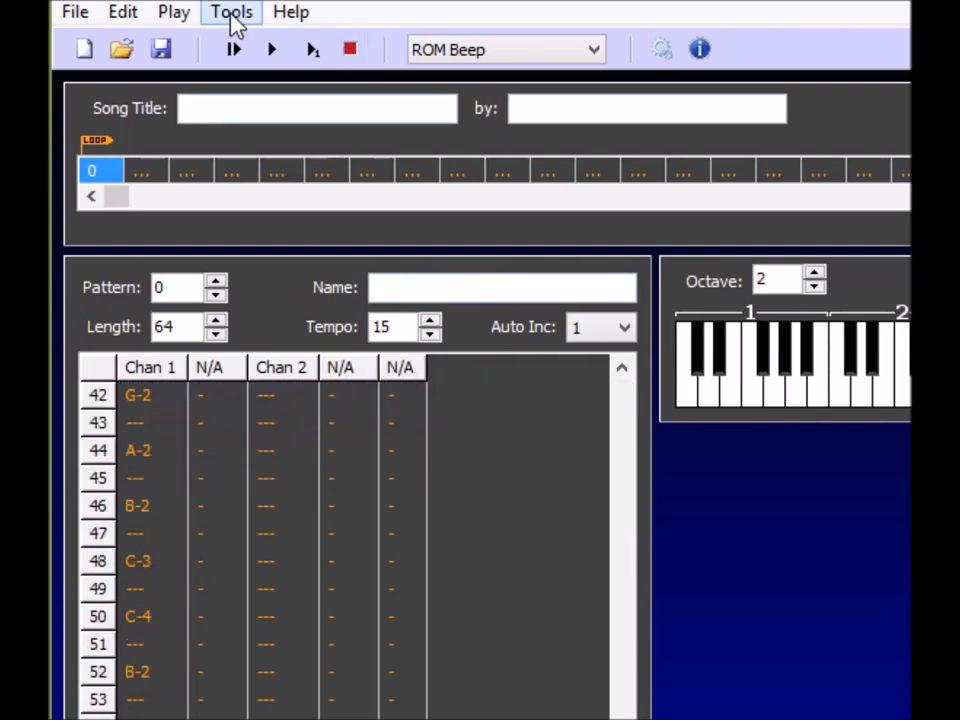
click(232, 12)
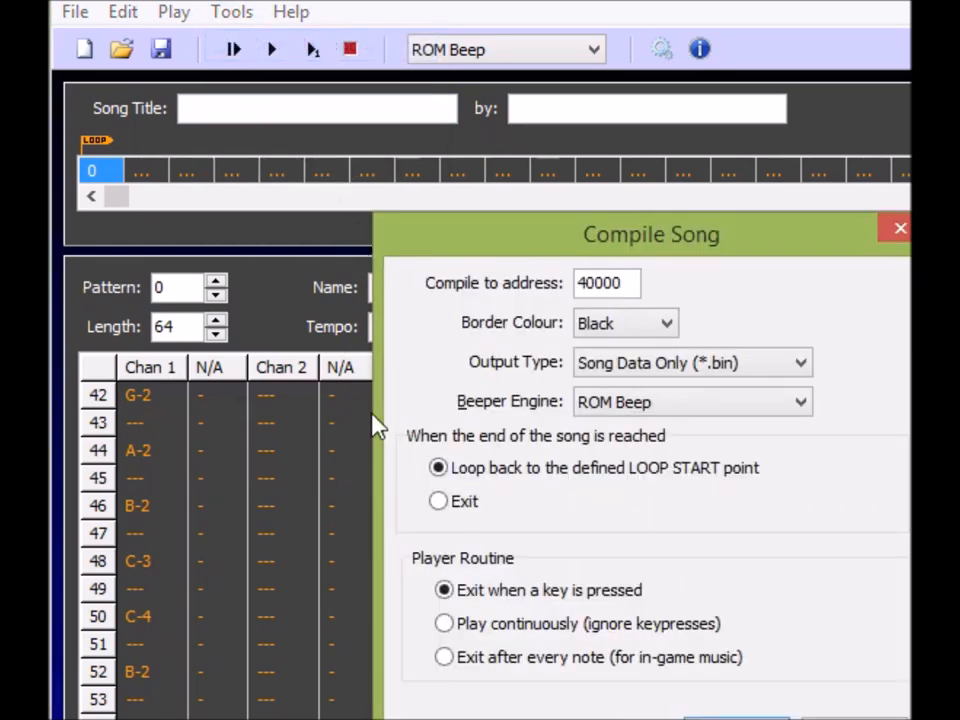
mouse_move(632, 464)
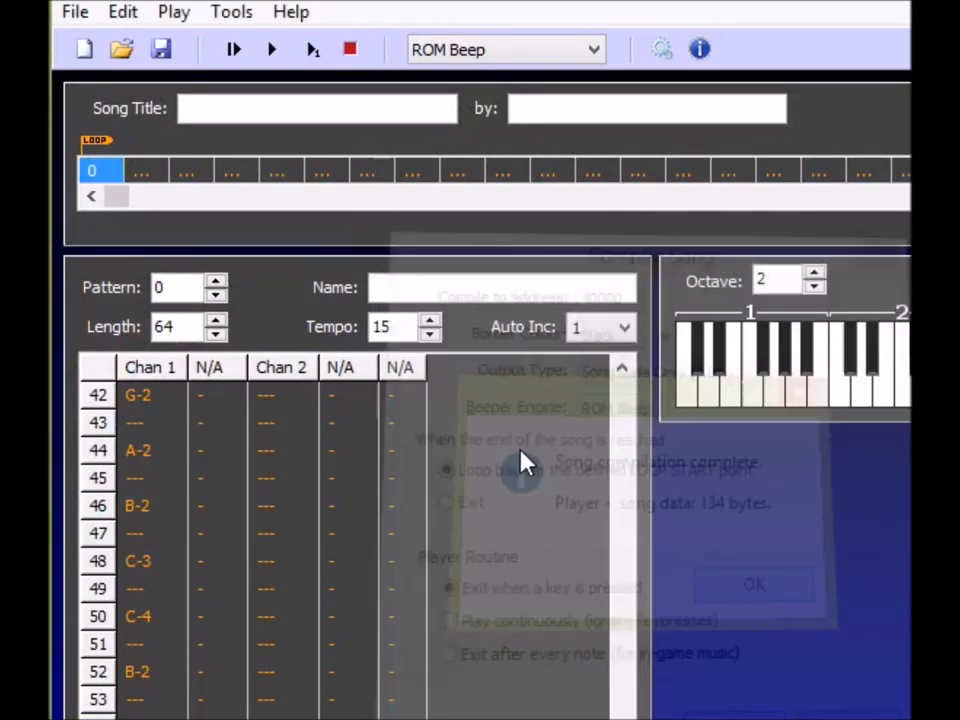
click(752, 584)
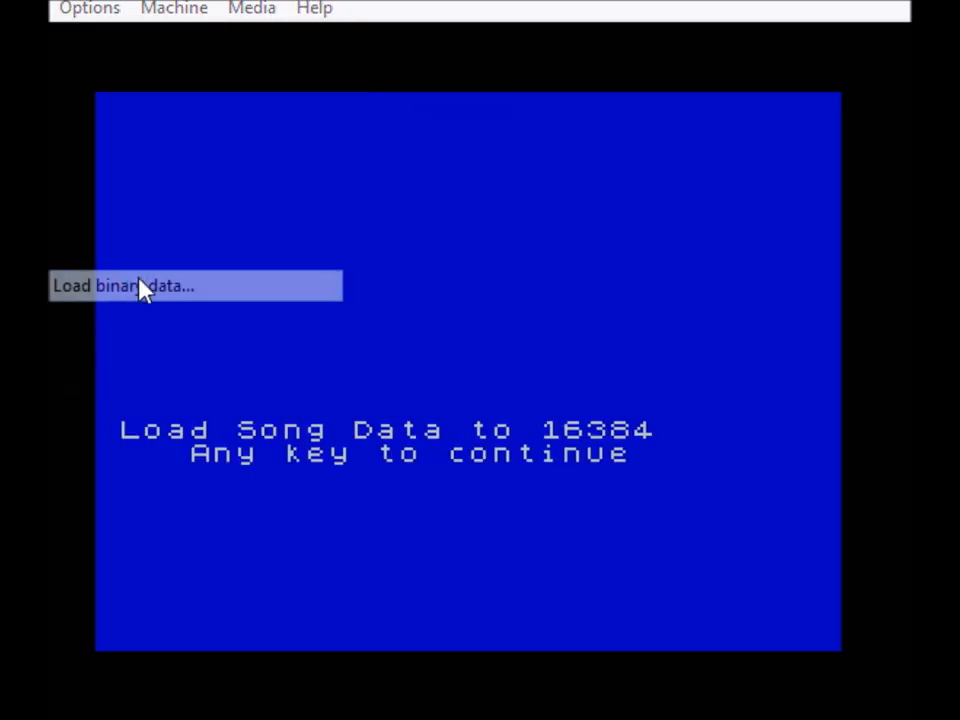
- Load getenoughbeepola2.bin into memory at start address 16384
click(120, 284)
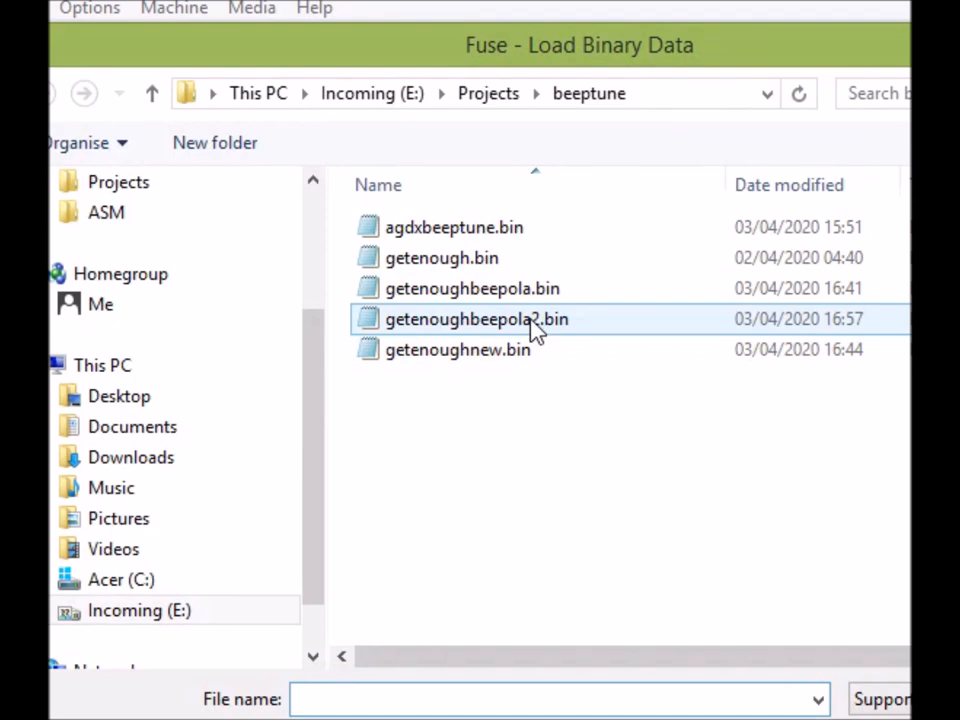
double_click(476, 318)
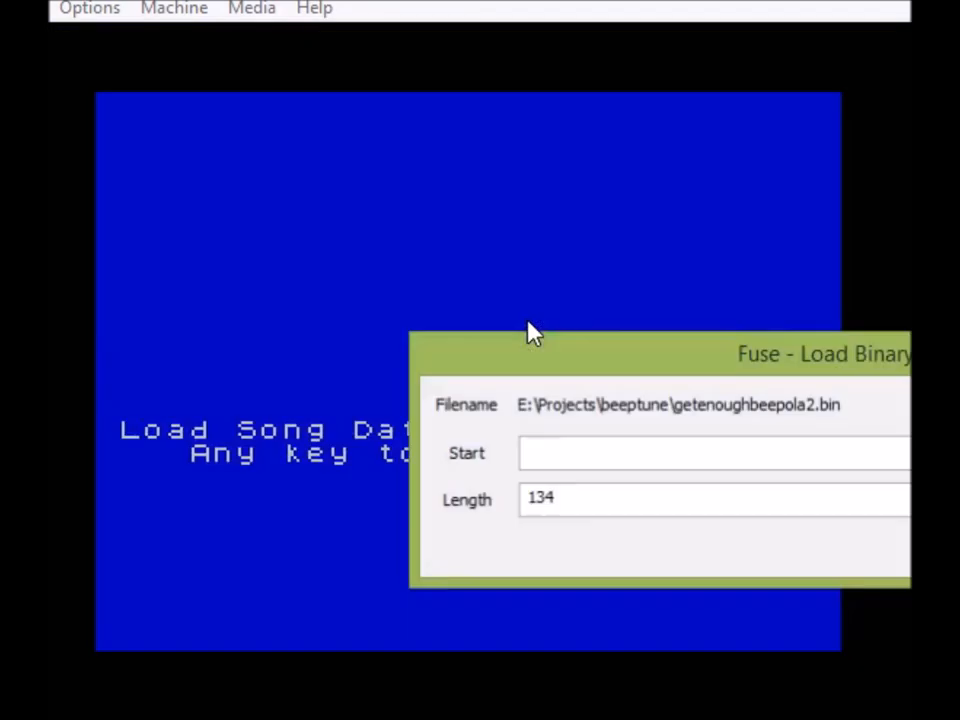
text(1638)
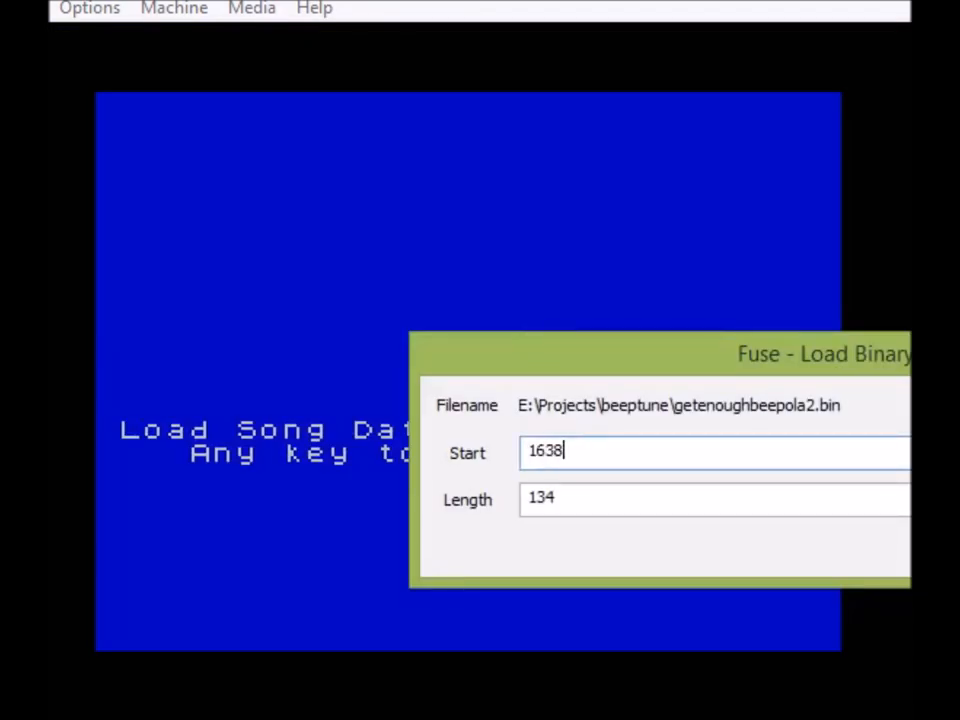
key(Return)
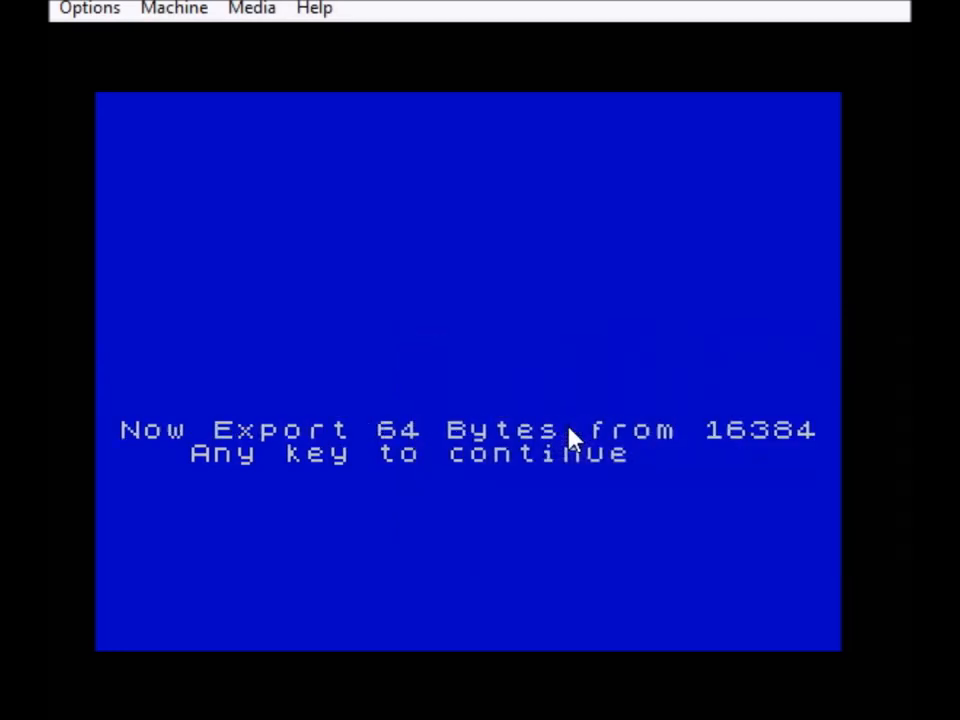
- Save the converted bytes from 16384 as getenoughnew2.bin
click(88, 8)
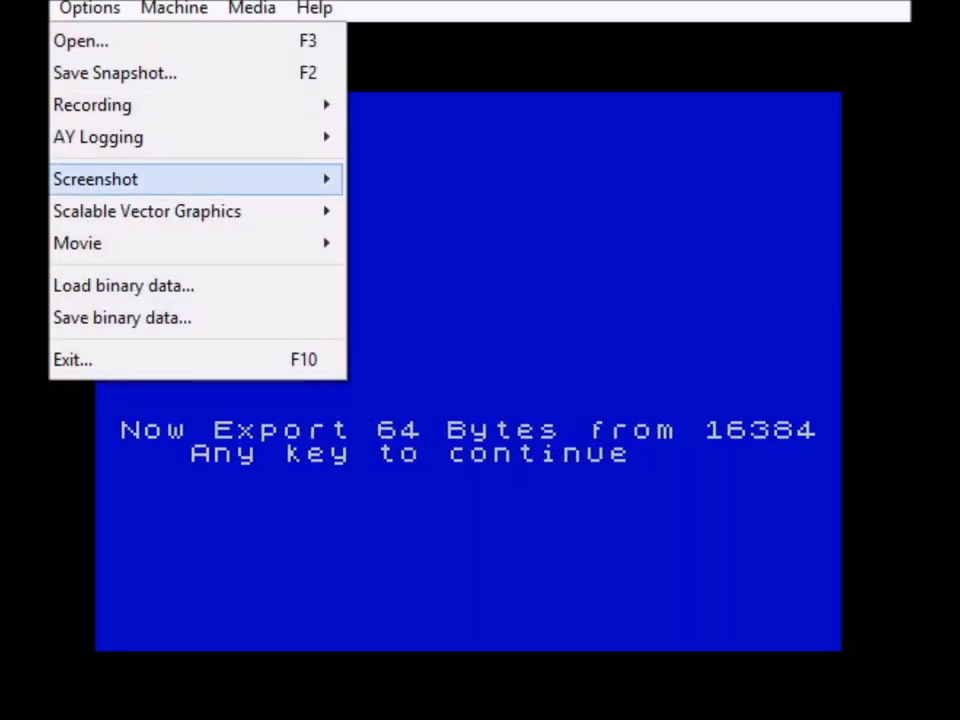
click(122, 316)
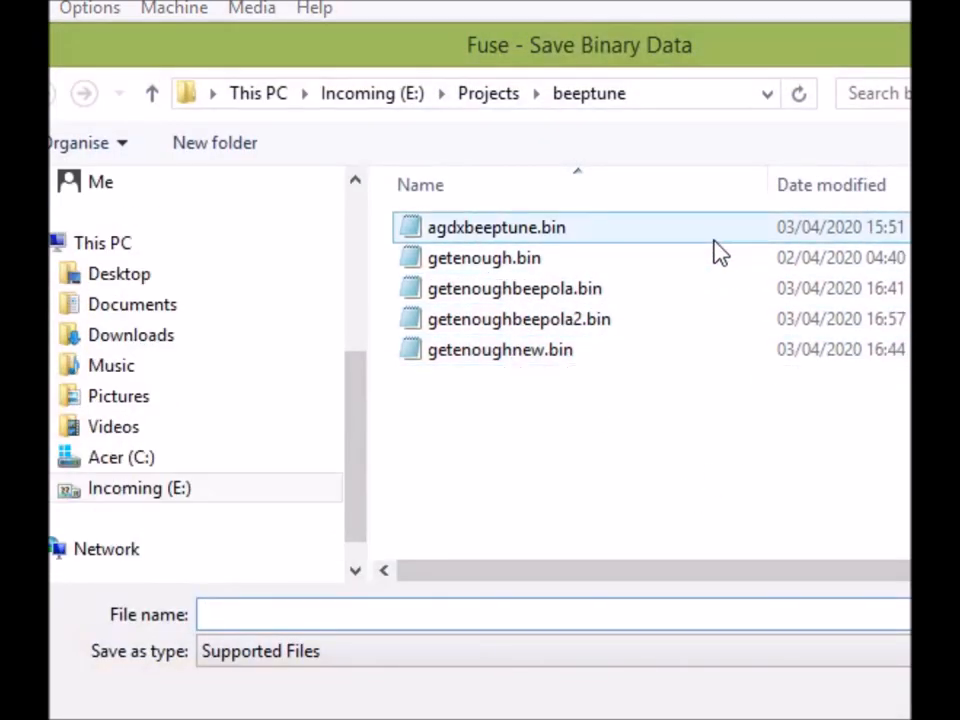
click(500, 348)
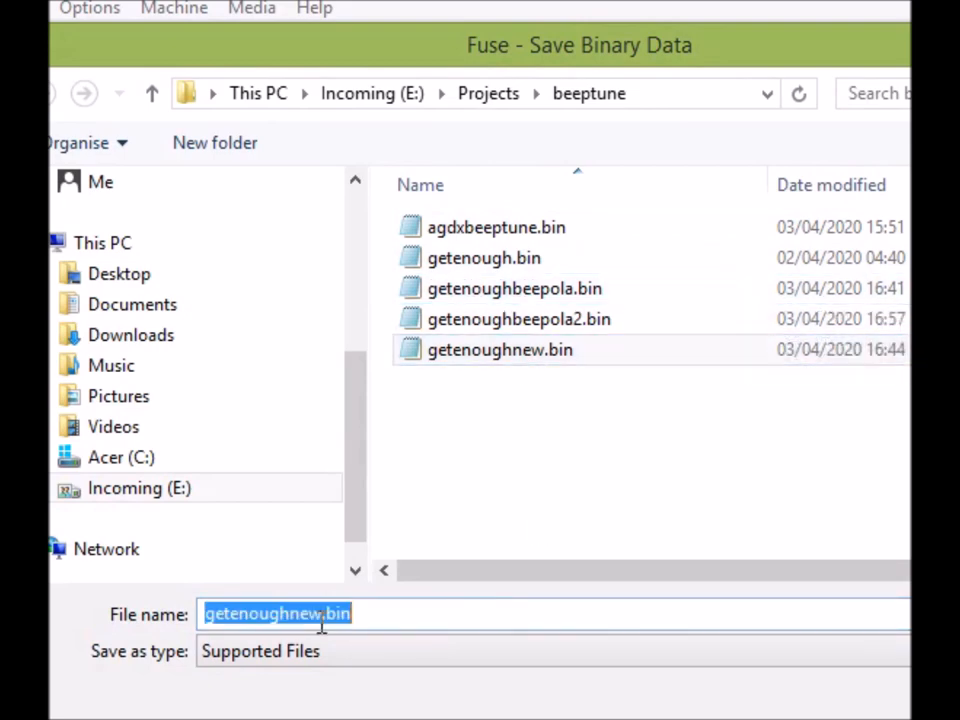
text(getenoughnew2.bin)
text(1)
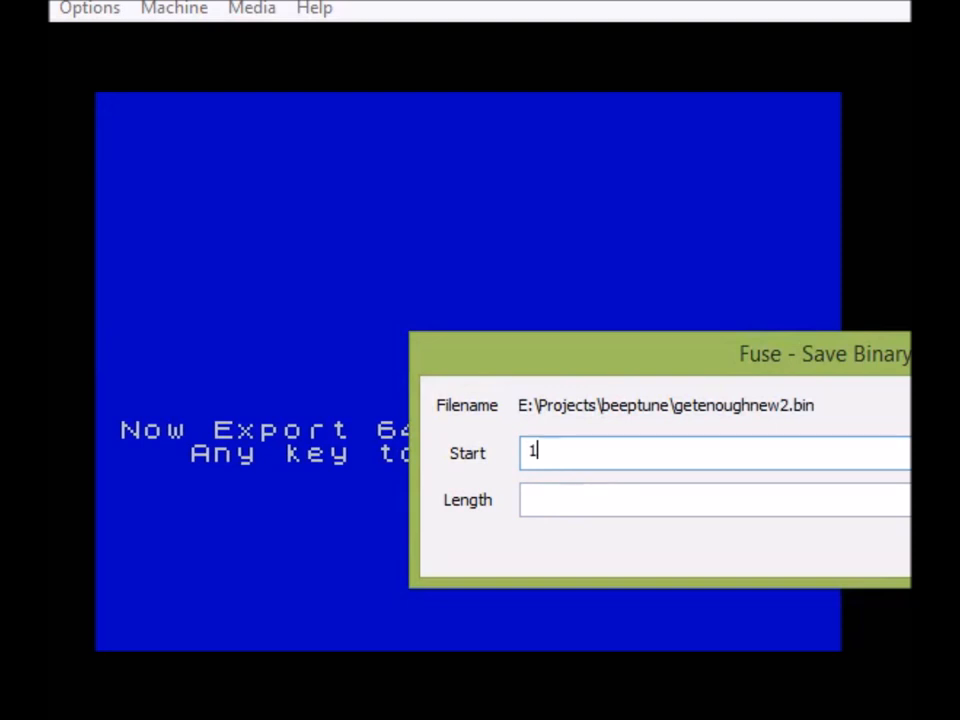
text(6384)
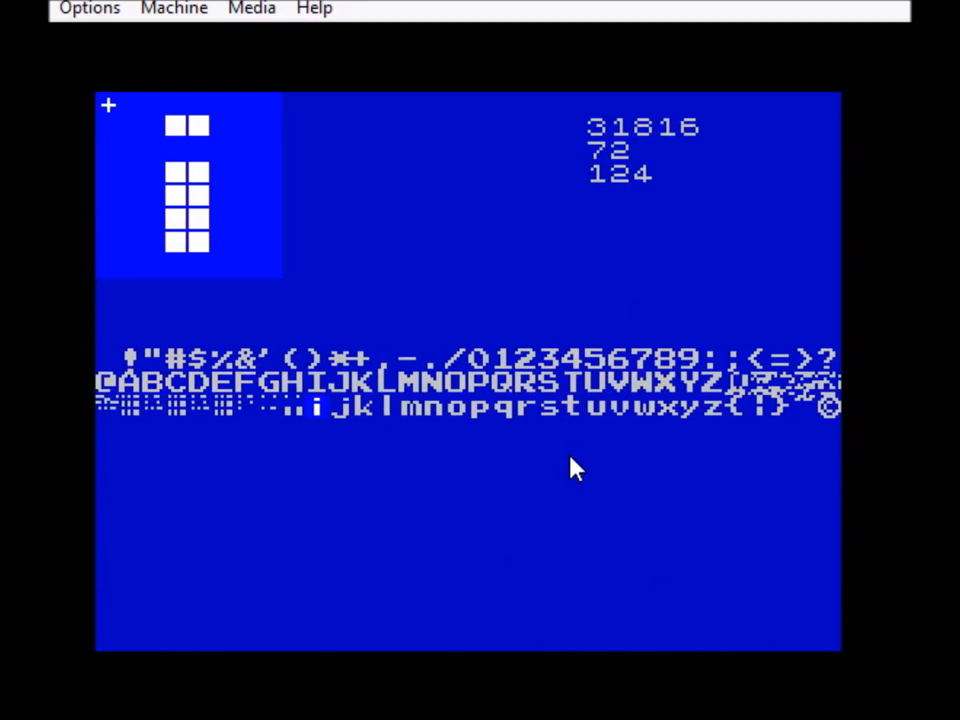
mouse_move(616, 436)
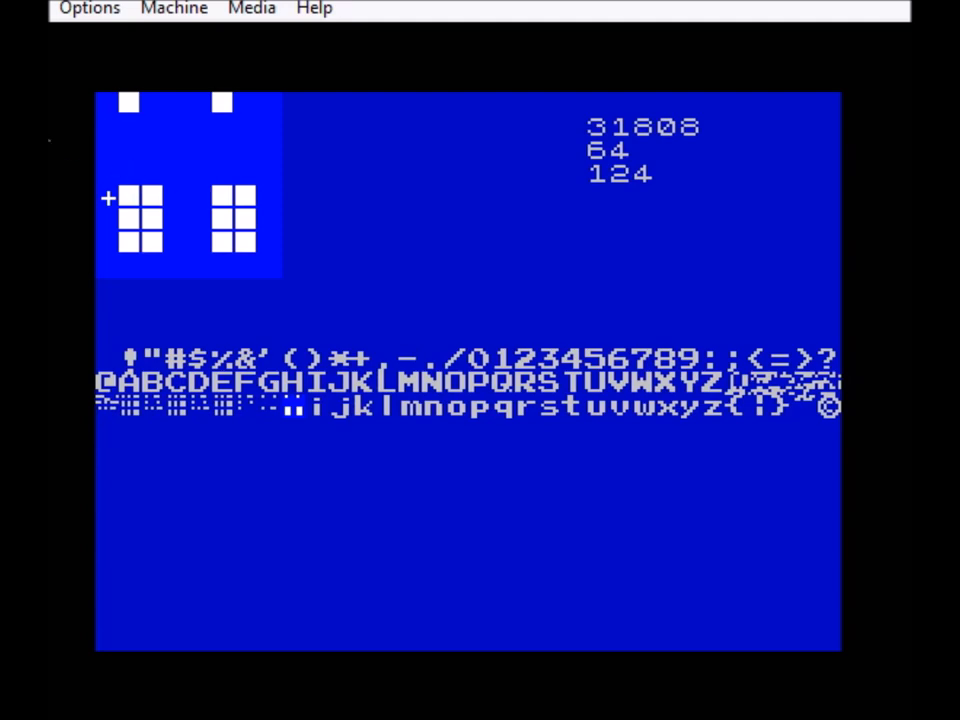
- Begin loading a binary file into memory after the game test runs
click(252, 8)
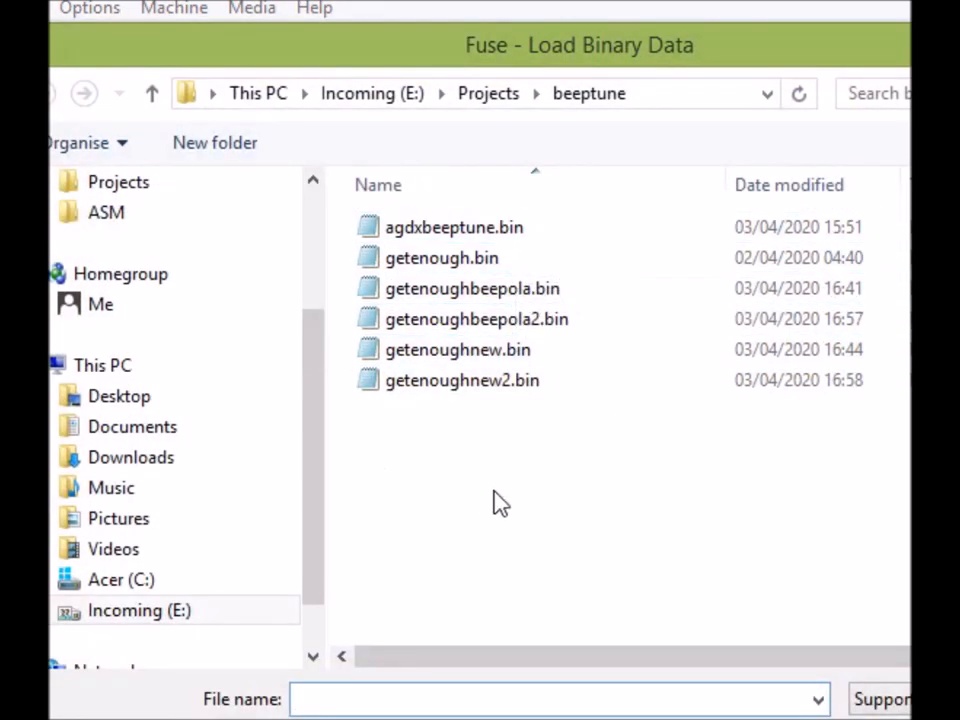
- Sort the beeptune folder newest first and choose getenoughnew2.bin, showing its 64-byte length
click(462, 380)
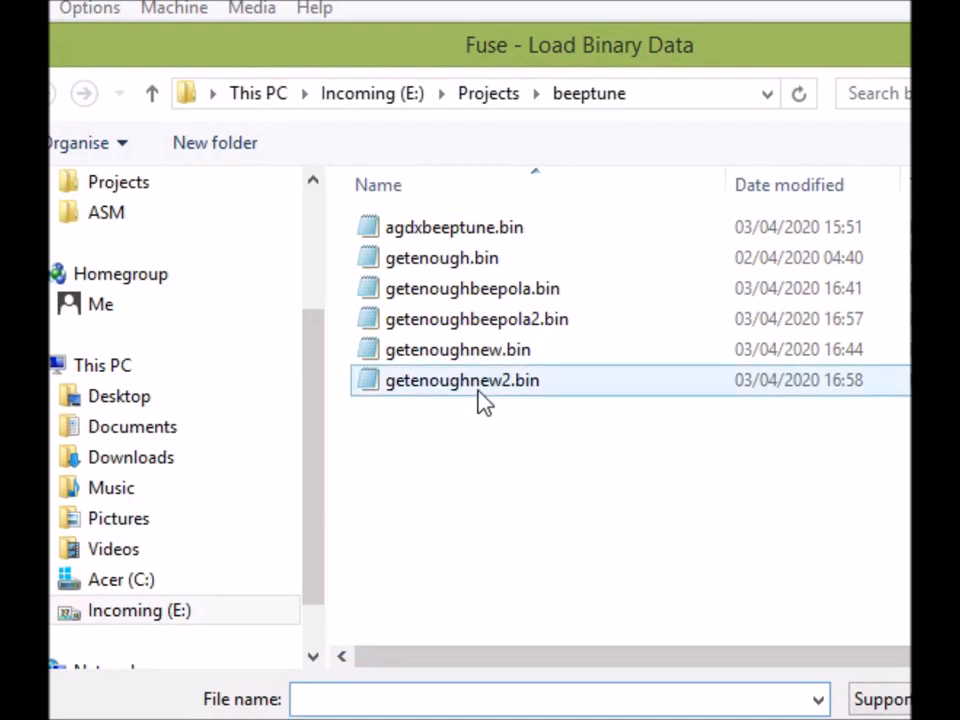
click(788, 184)
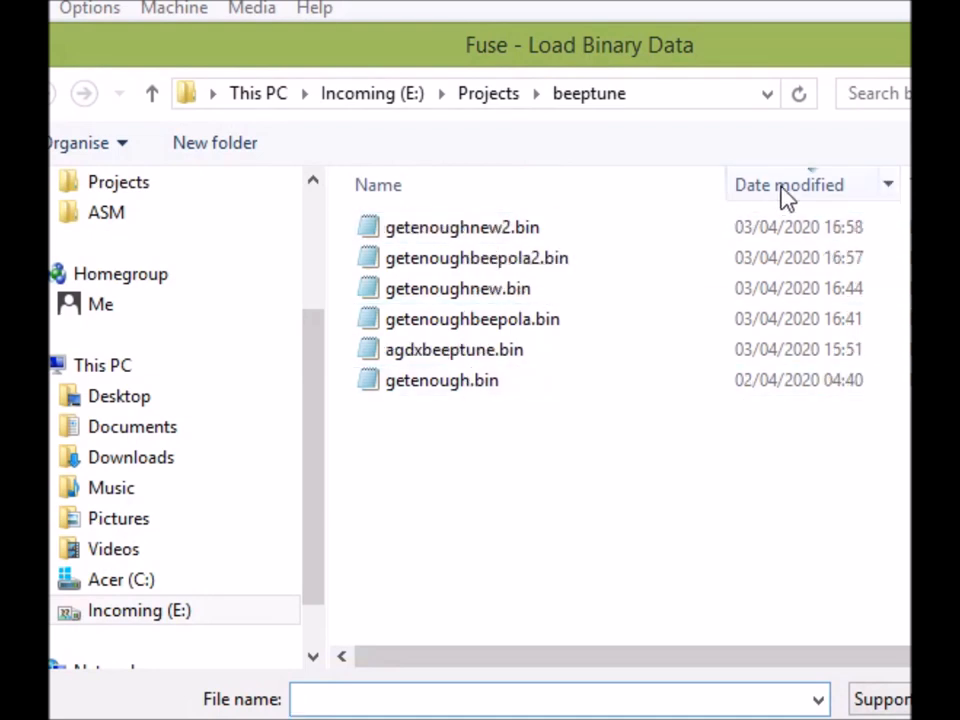
click(462, 228)
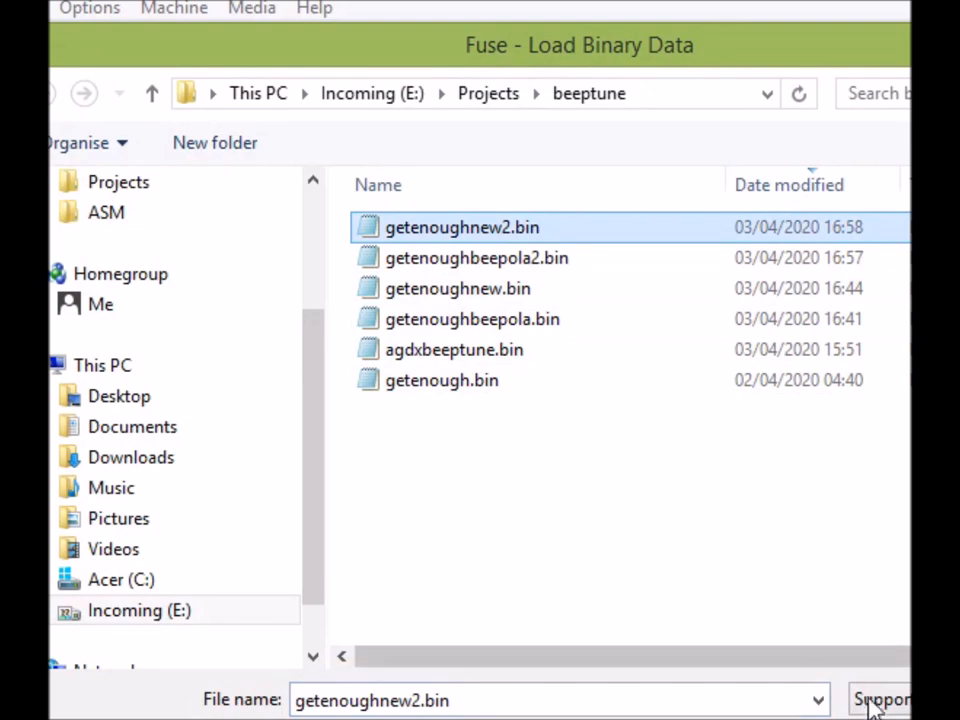
click(880, 700)
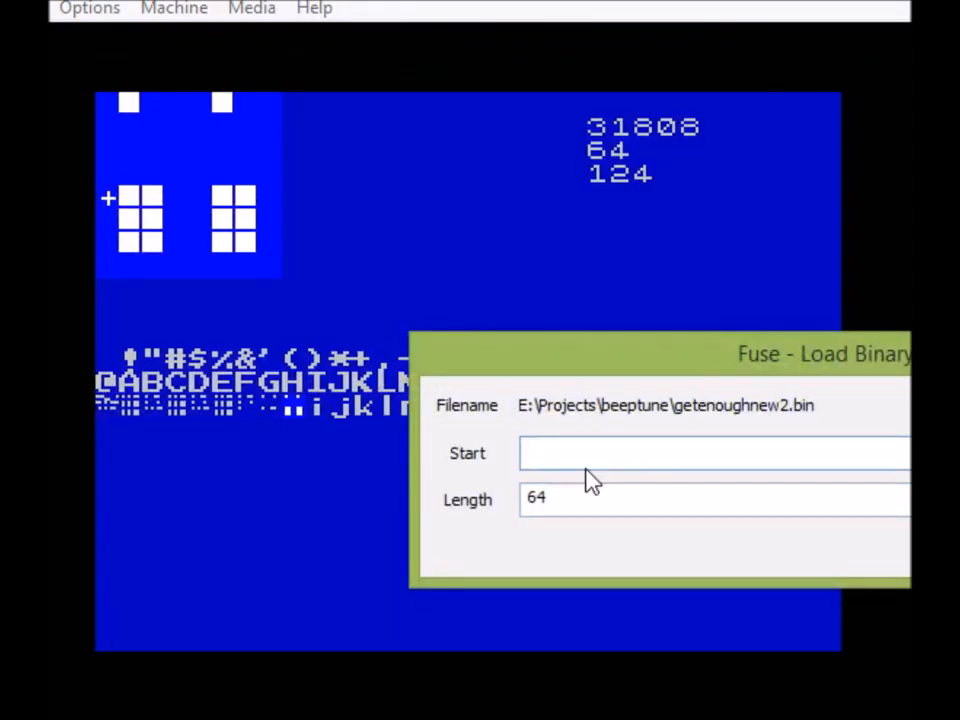
- Load getenoughnew2.bin at start address 31812 as the second tune
text(31812)
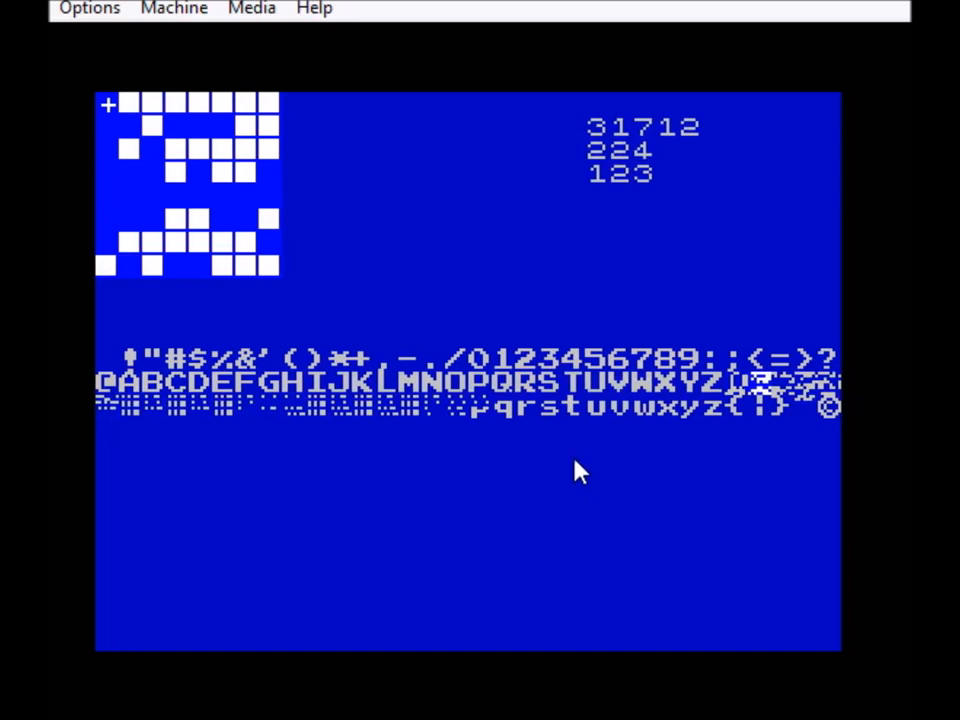
mouse_move(220, 230)
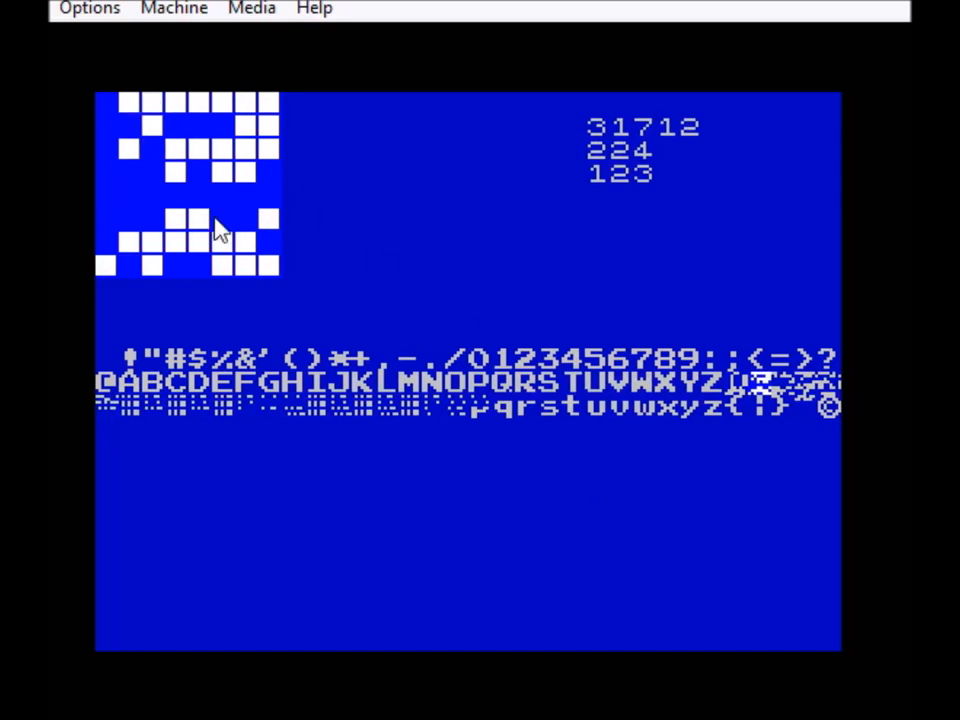